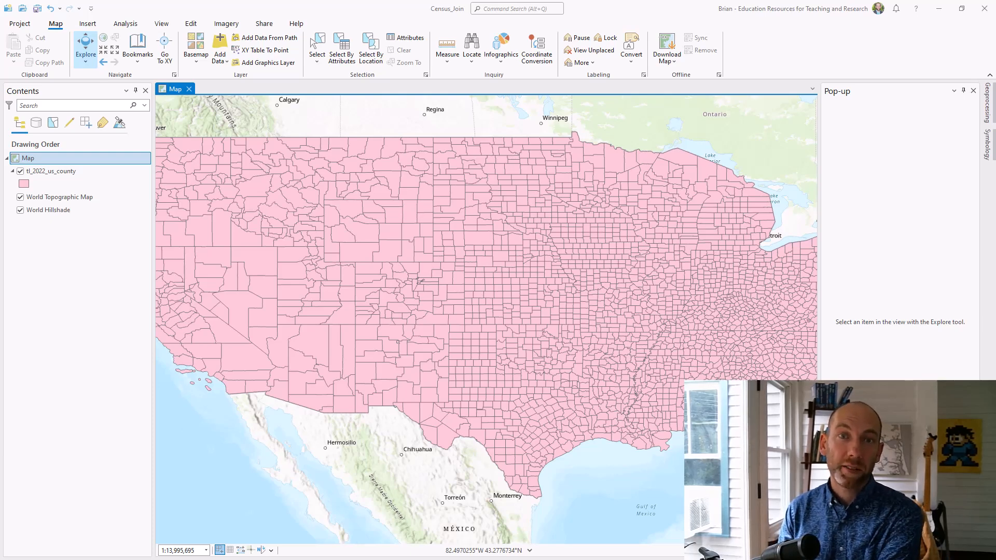
pyautogui.moveTo(654, 248)
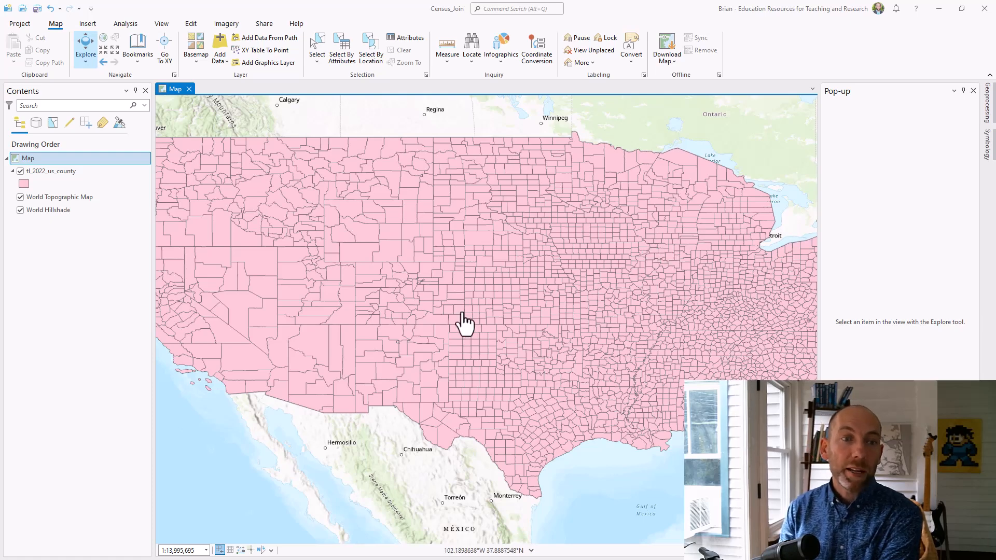
pyautogui.moveTo(379, 299)
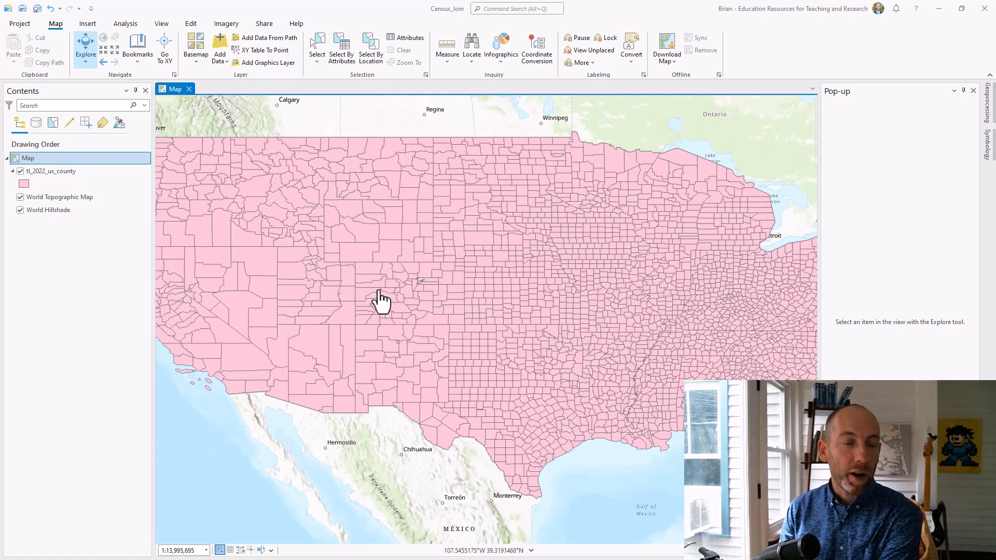
pyautogui.moveTo(449, 283)
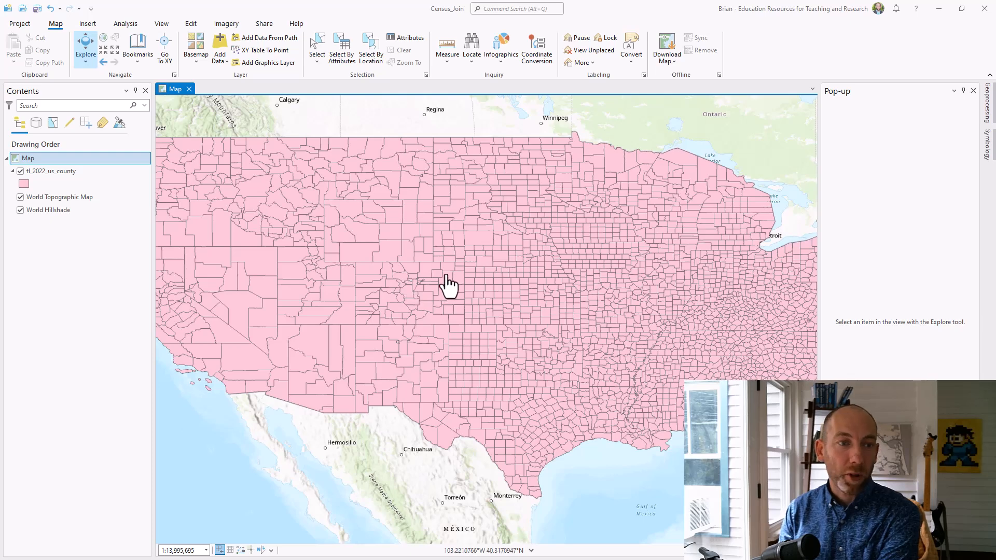
pyautogui.moveTo(351, 331)
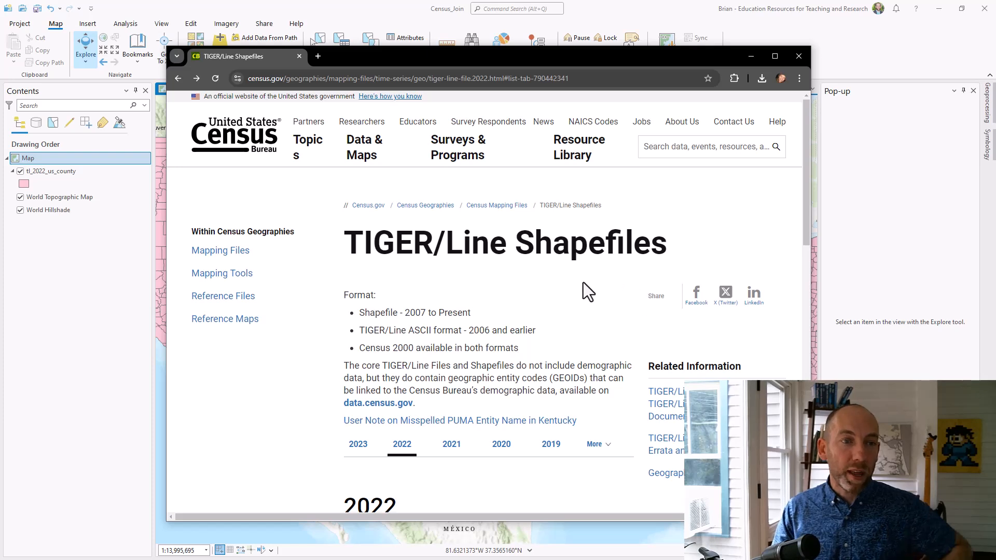
pyautogui.moveTo(610, 303)
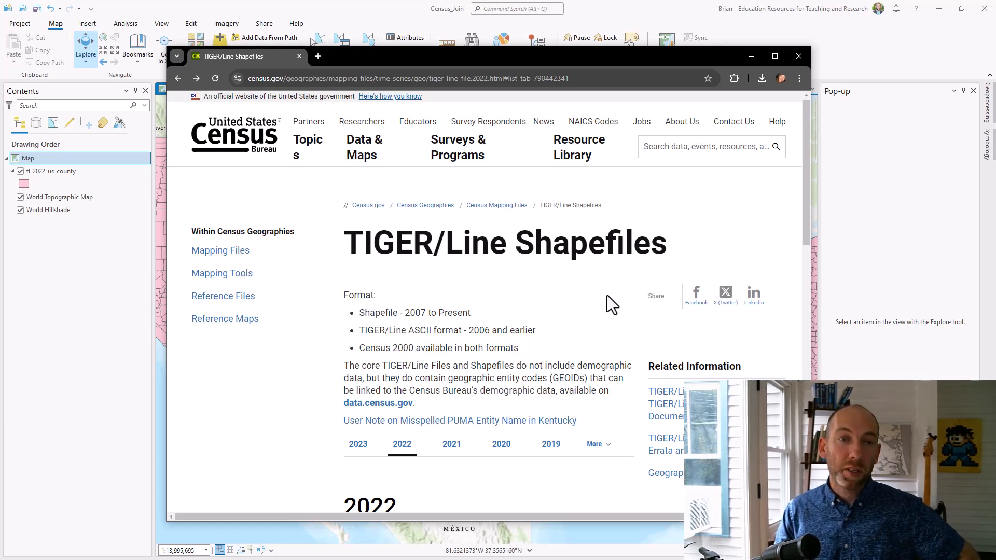
pyautogui.moveTo(634, 331)
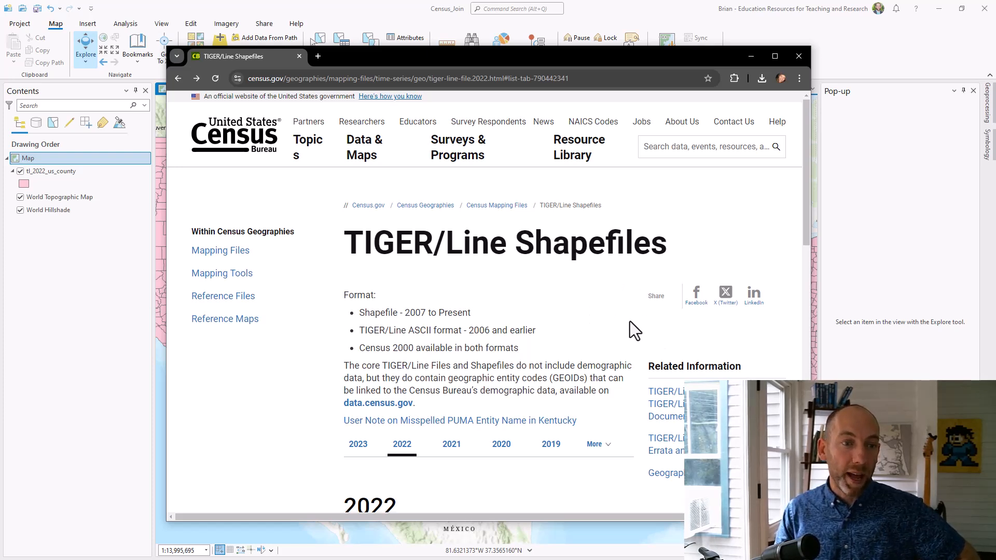
# Step: Scroll the 2022 TIGER/Line Shapefiles page down to its web and FTP download options
pyautogui.scroll(-3)
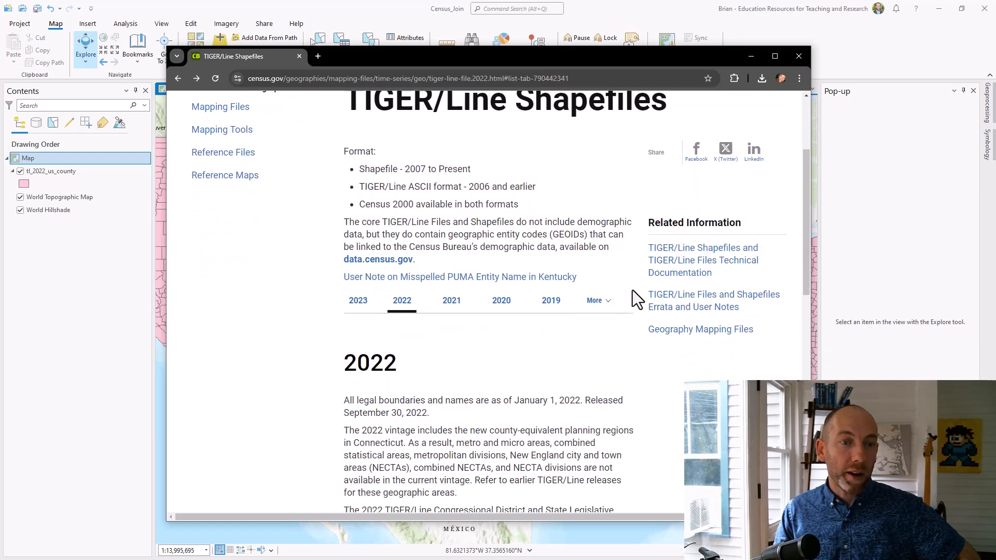
pyautogui.scroll(-3)
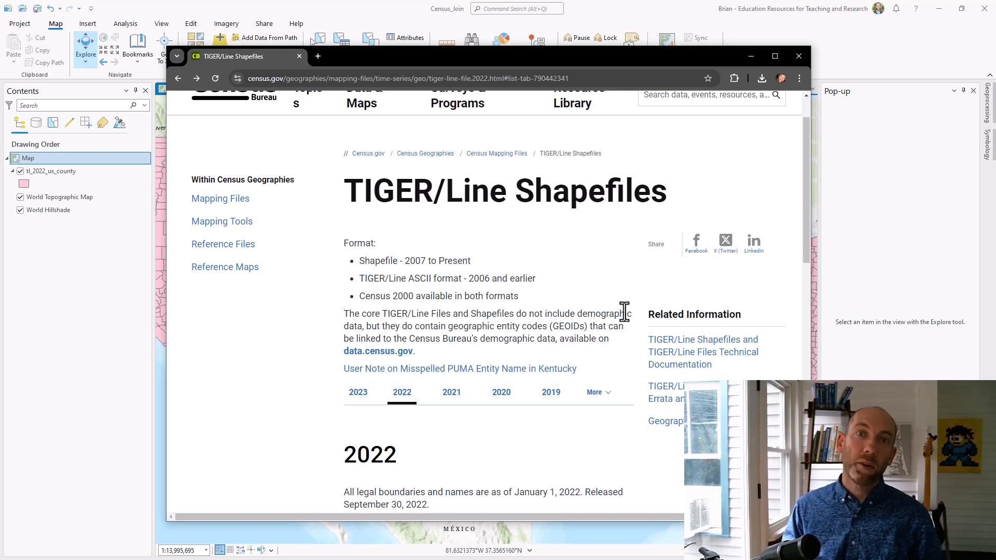
pyautogui.moveTo(622, 280)
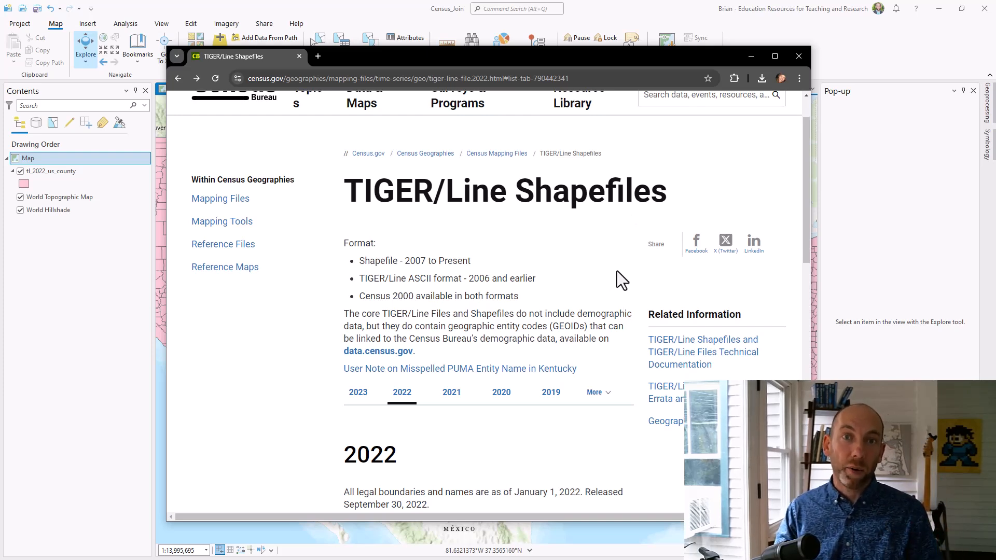
pyautogui.moveTo(580, 299)
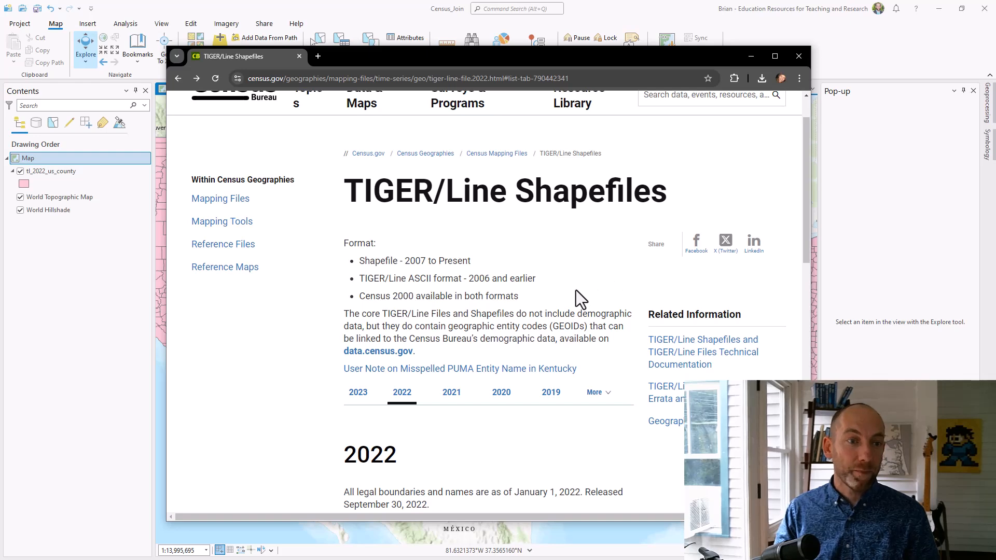
pyautogui.moveTo(567, 303)
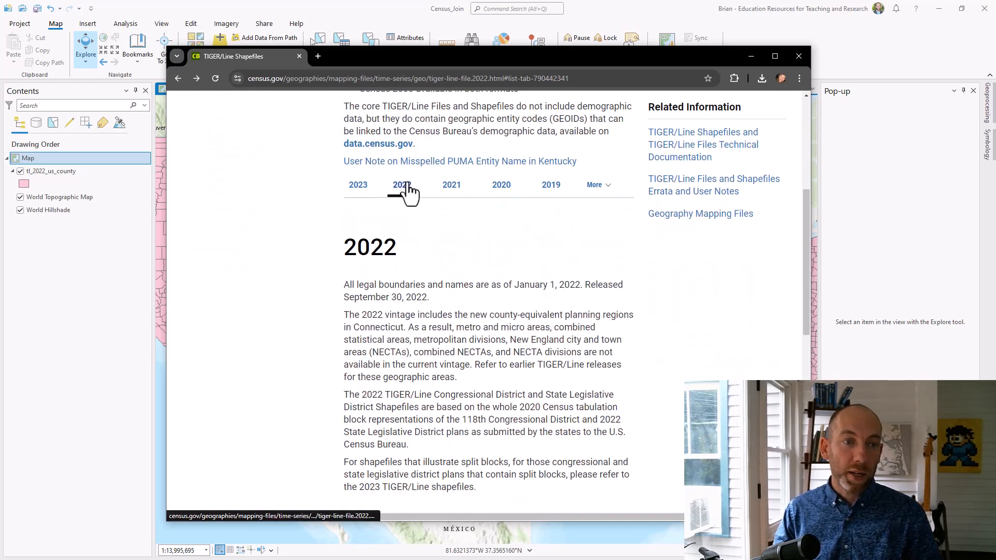
pyautogui.scroll(-3)
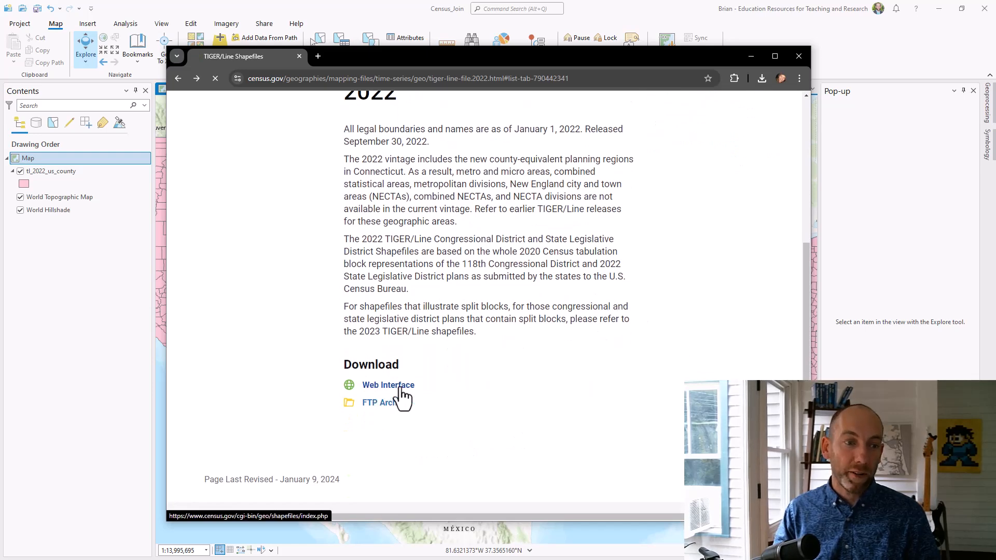
# Step: In the web interface, choose year 2022 and load the Block Groups download page
pyautogui.click(388, 385)
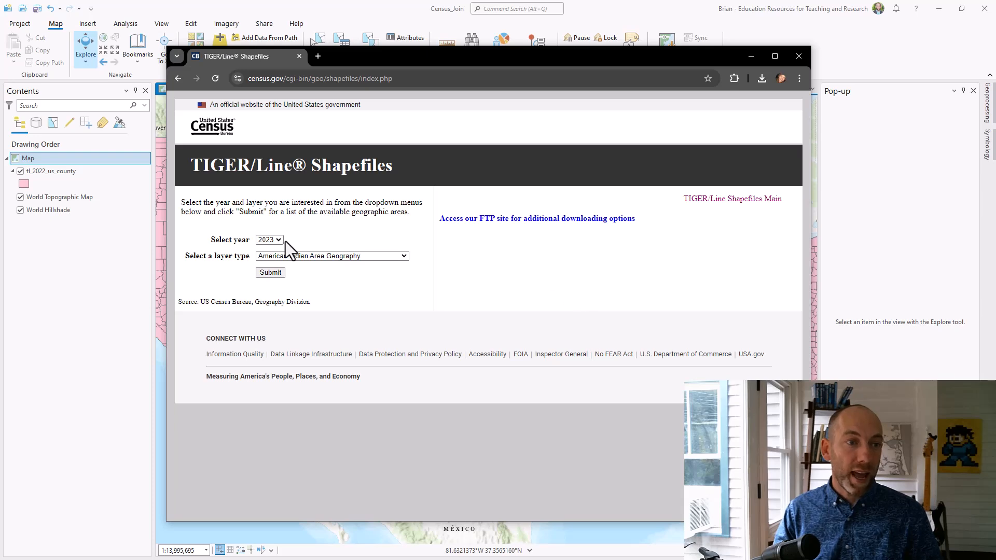
pyautogui.click(269, 240)
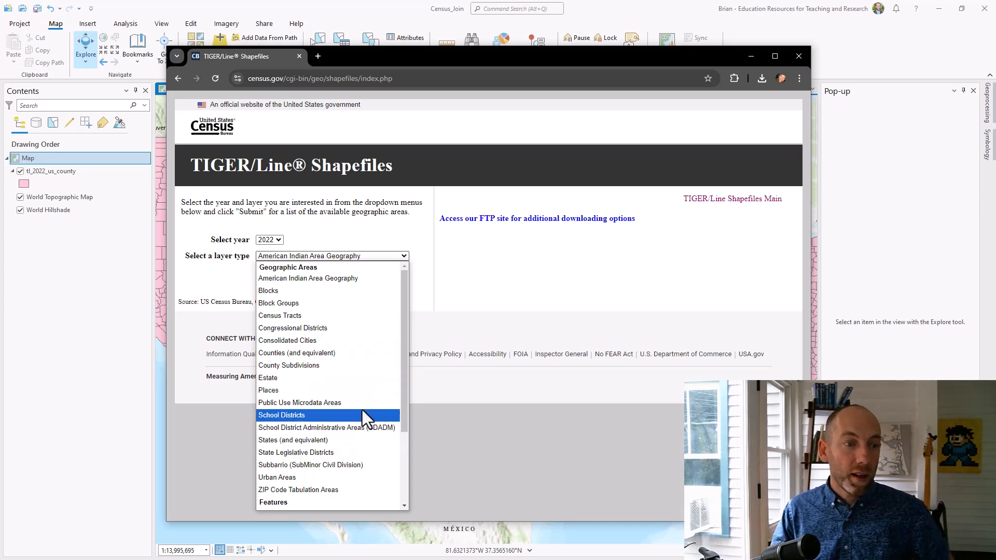
pyautogui.moveTo(353, 315)
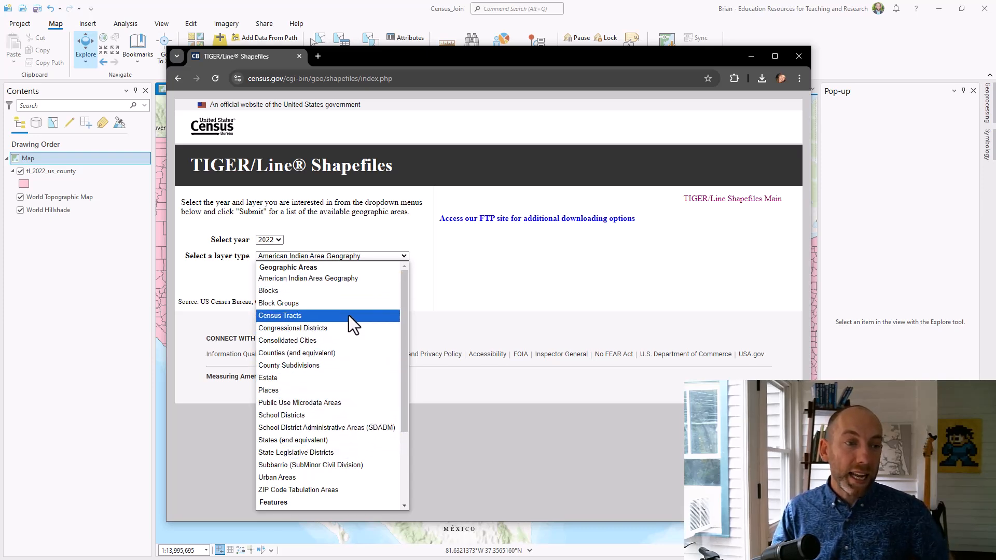
pyautogui.moveTo(367, 350)
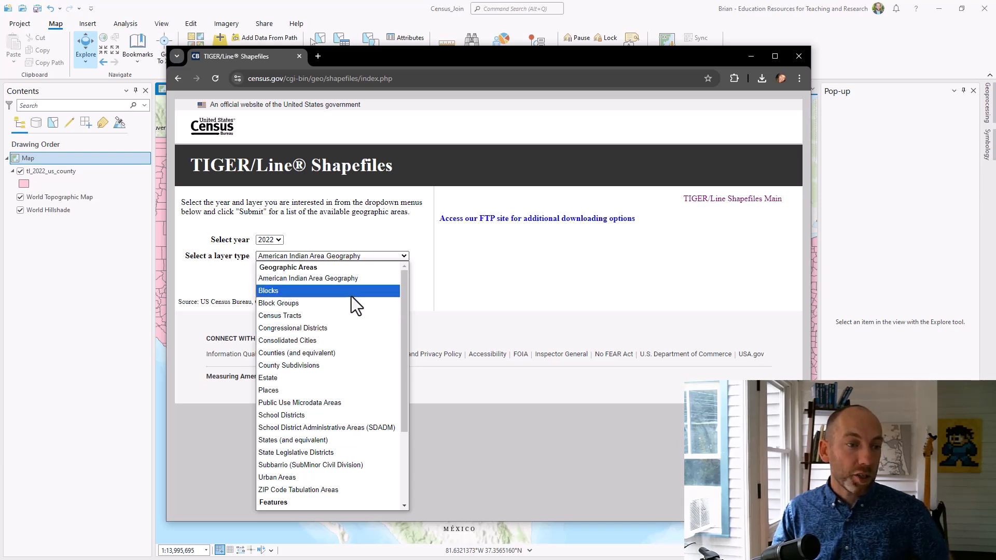
pyautogui.click(278, 302)
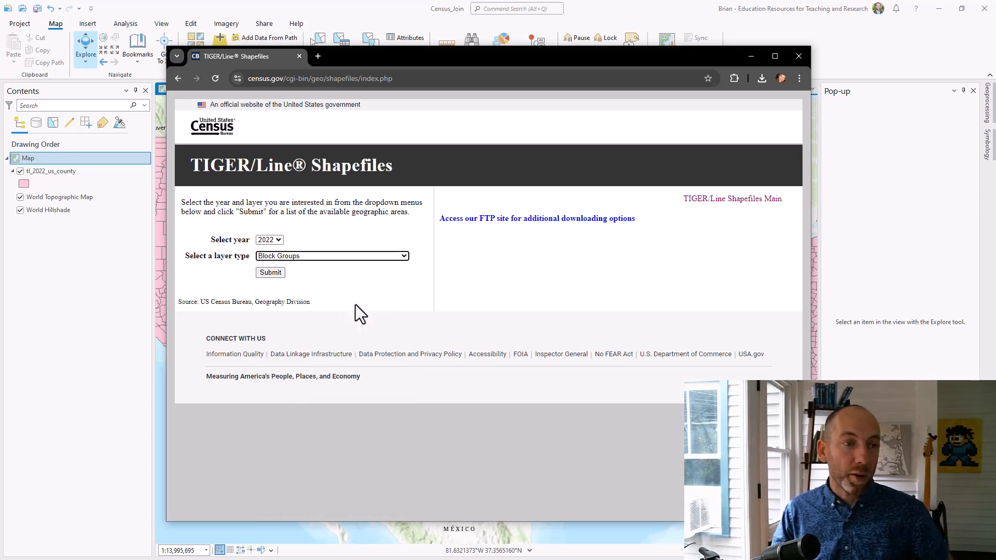
pyautogui.click(269, 272)
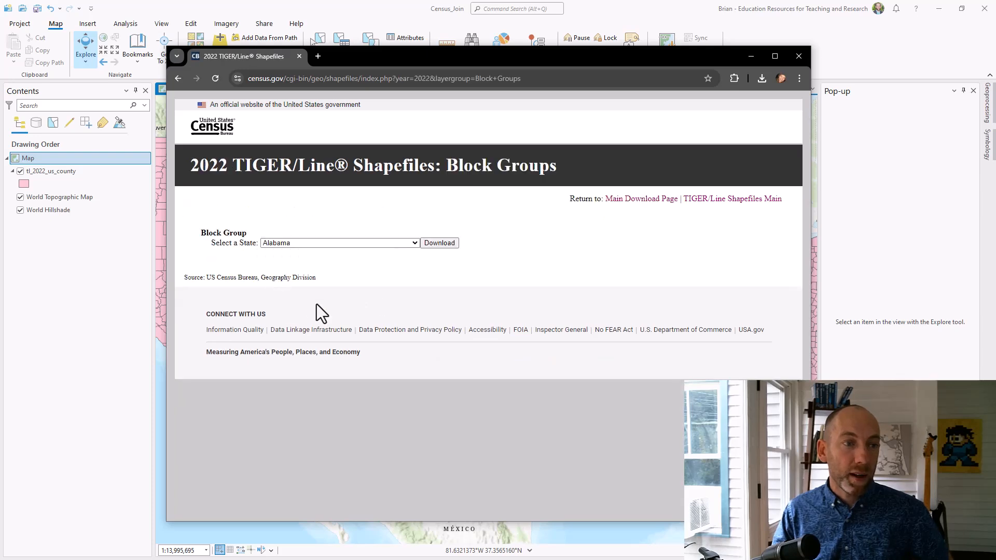
# Step: Switch the layer type to Counties (and equivalent) and load the 2022 county download page
pyautogui.click(339, 242)
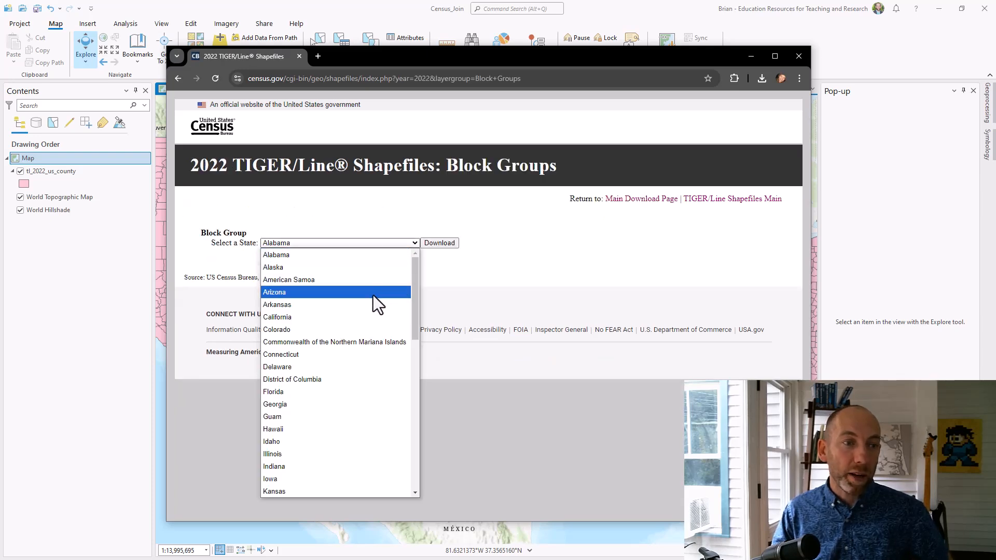
pyautogui.click(274, 292)
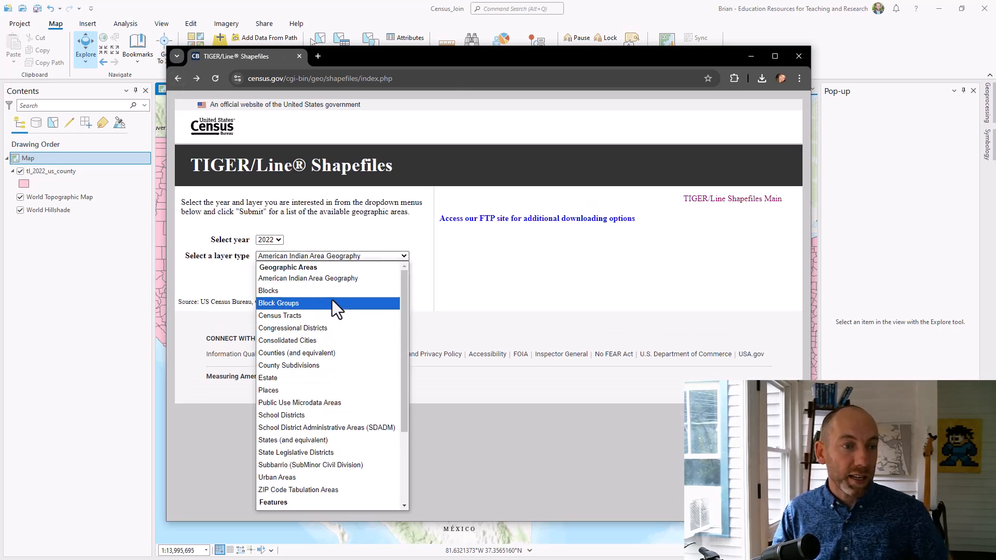
pyautogui.click(297, 353)
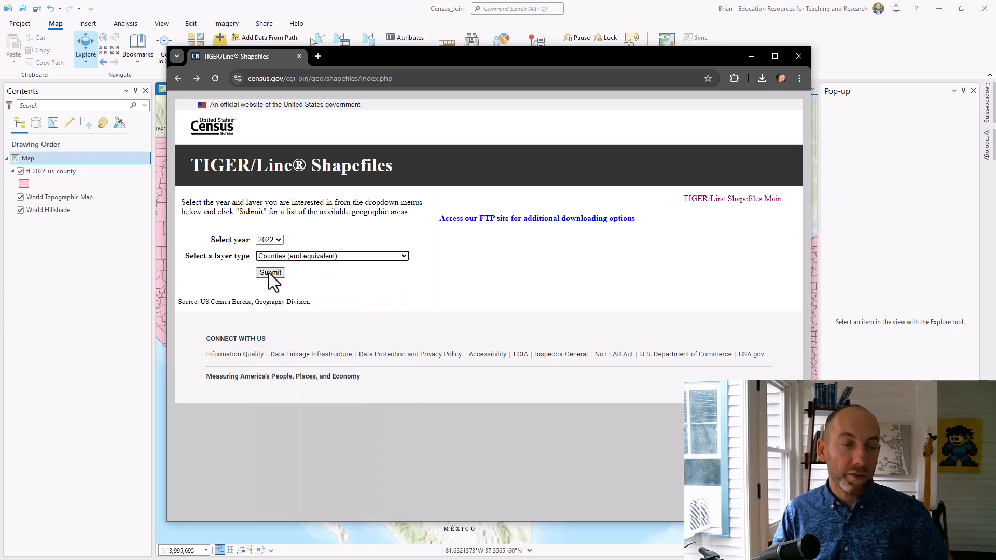
pyautogui.click(270, 272)
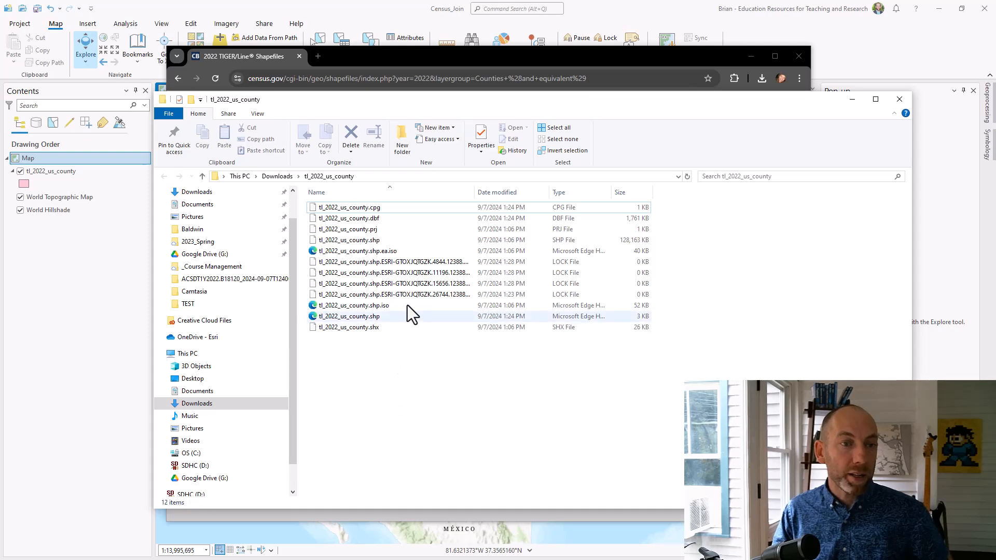
pyautogui.moveTo(394, 283)
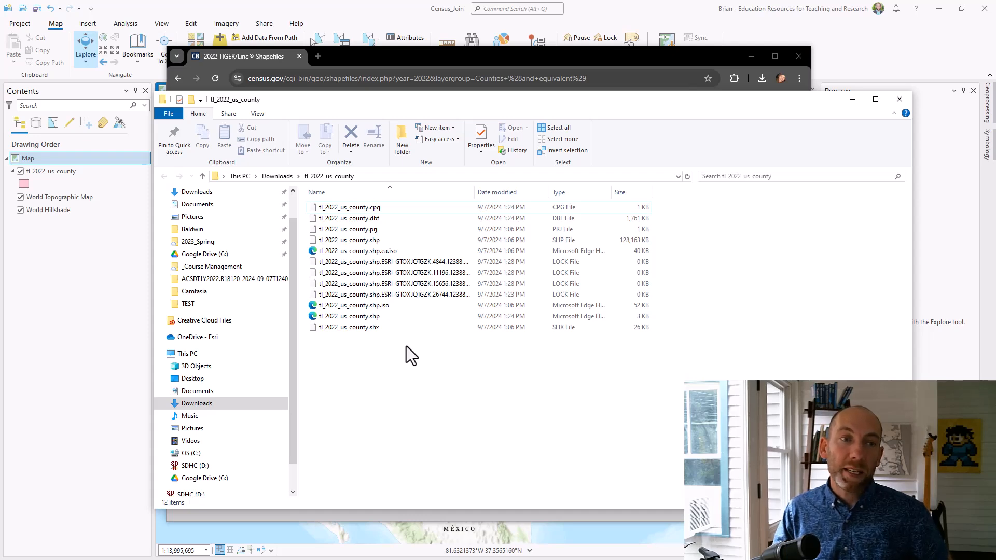
pyautogui.moveTo(413, 251)
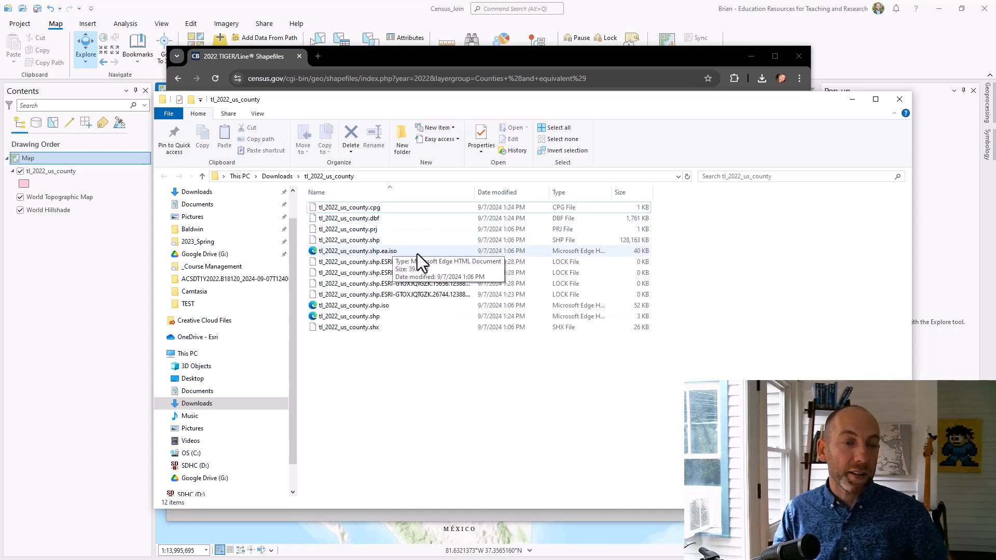
pyautogui.moveTo(406, 240)
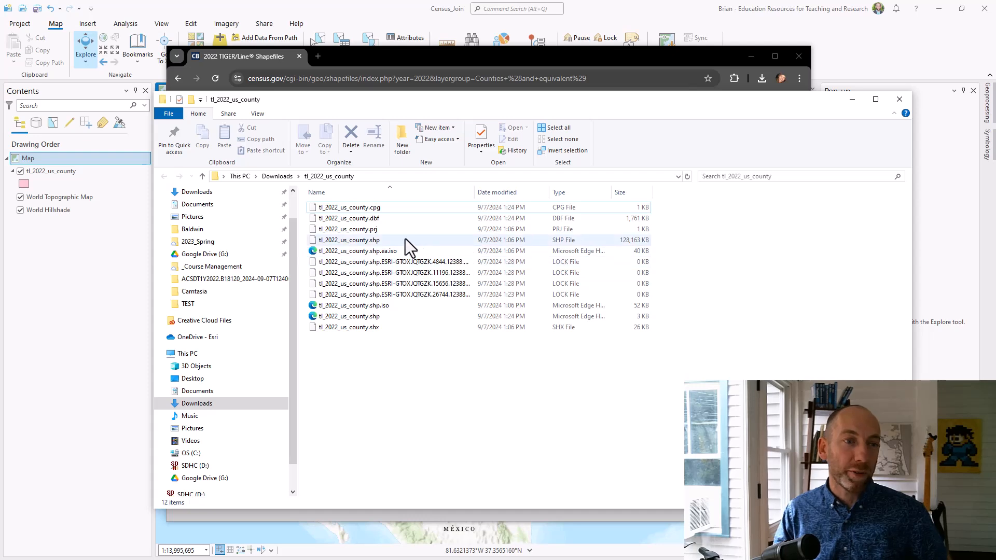
# Step: Inspect the tl_2022_us_county component files, starting with the .prj projection file
pyautogui.click(348, 228)
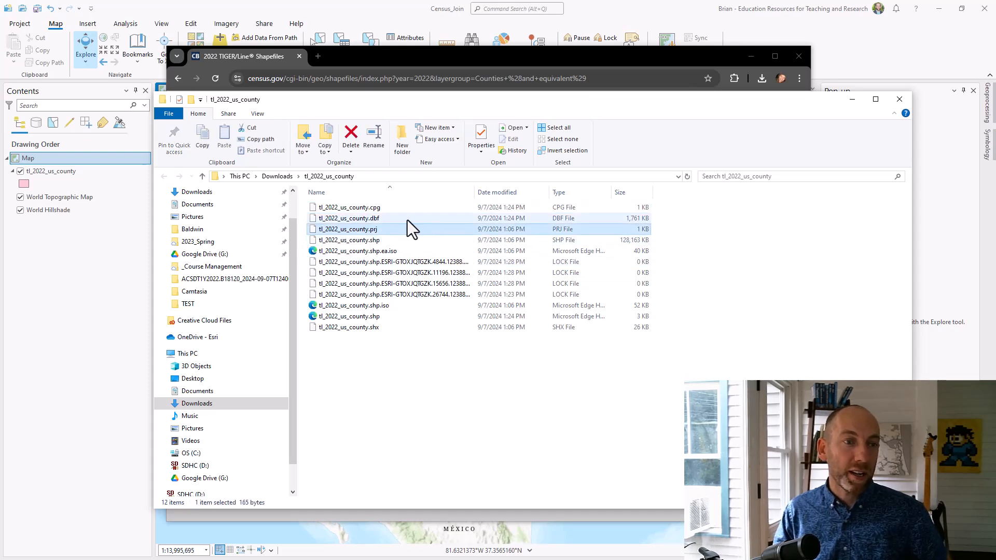
pyautogui.click(348, 218)
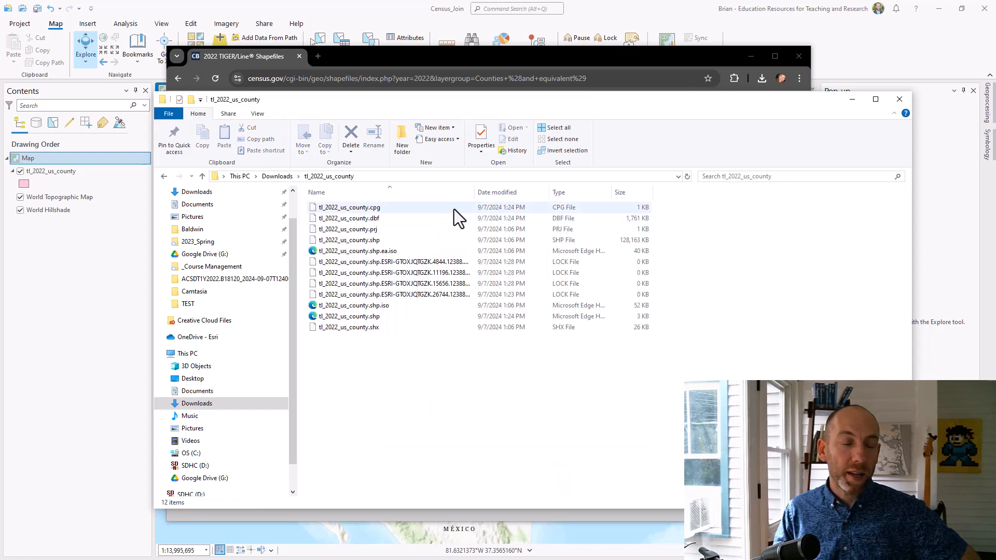
pyautogui.click(348, 327)
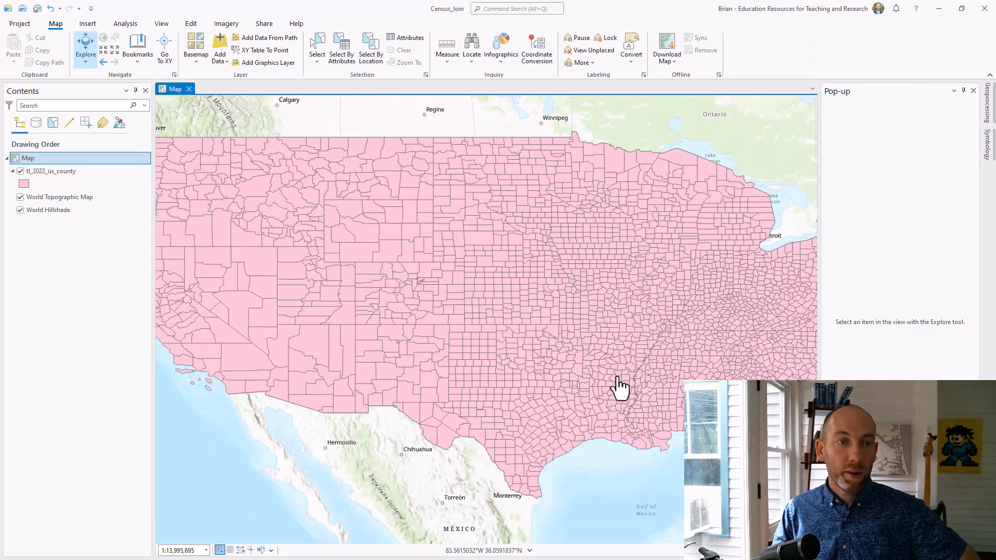
pyautogui.moveTo(490, 243)
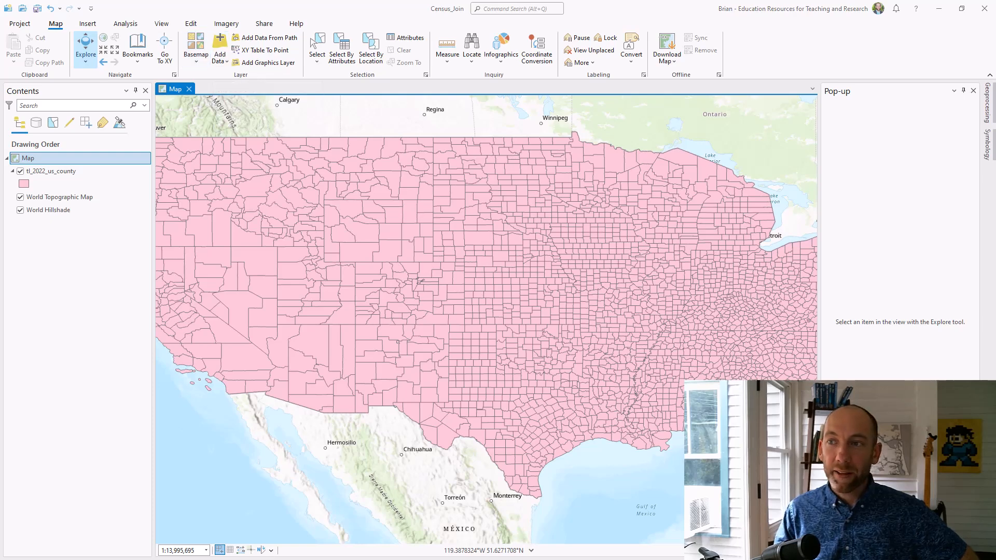
# Step: Launch Add Data from the Map tab
pyautogui.click(220, 45)
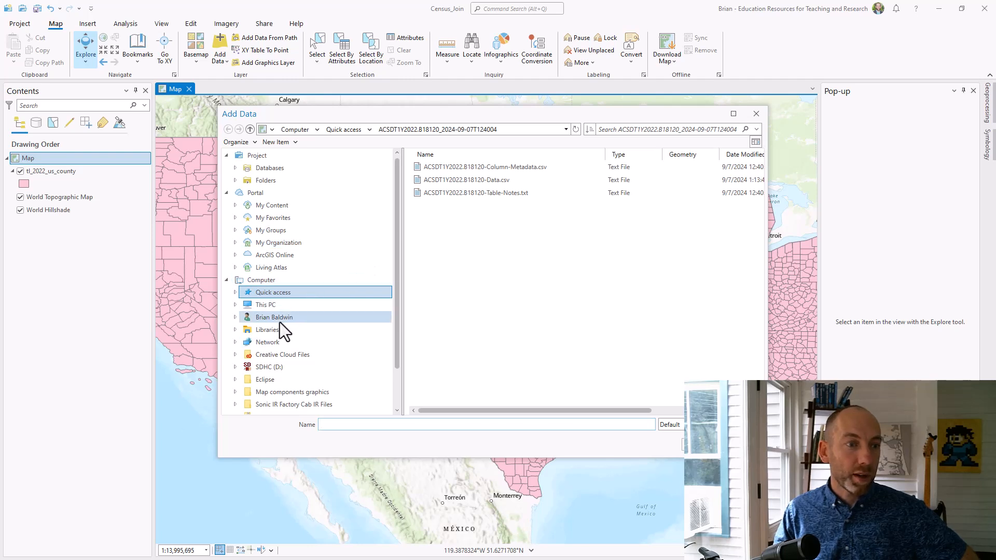
# Step: Browse through Downloads into tl_2022_us_county and select tl_2022_us_county.shp
pyautogui.click(273, 317)
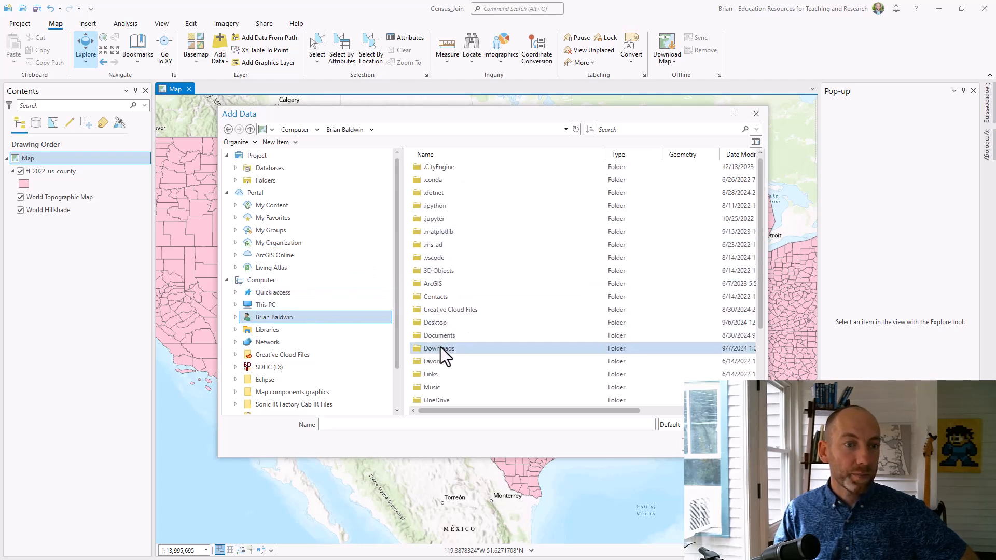
pyautogui.doubleClick(438, 348)
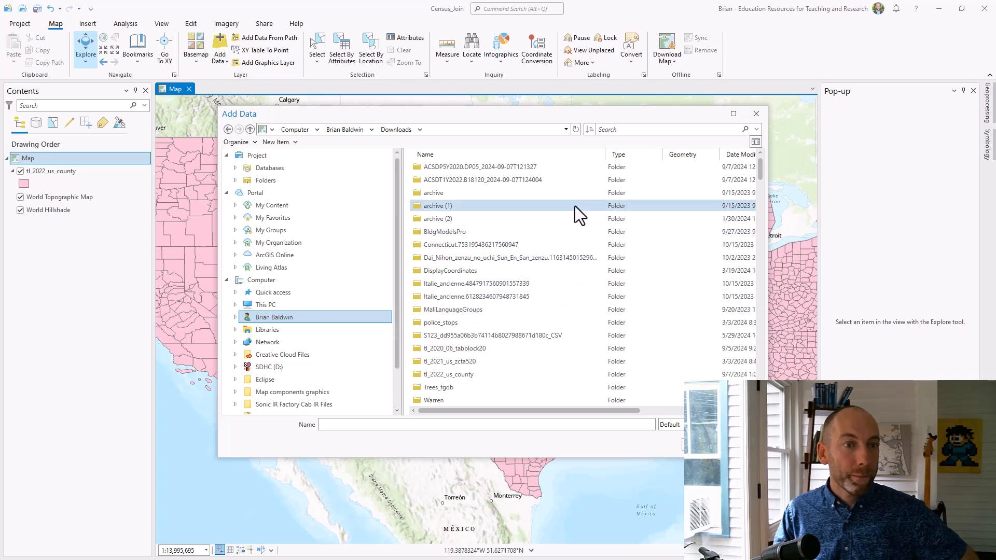
pyautogui.click(470, 244)
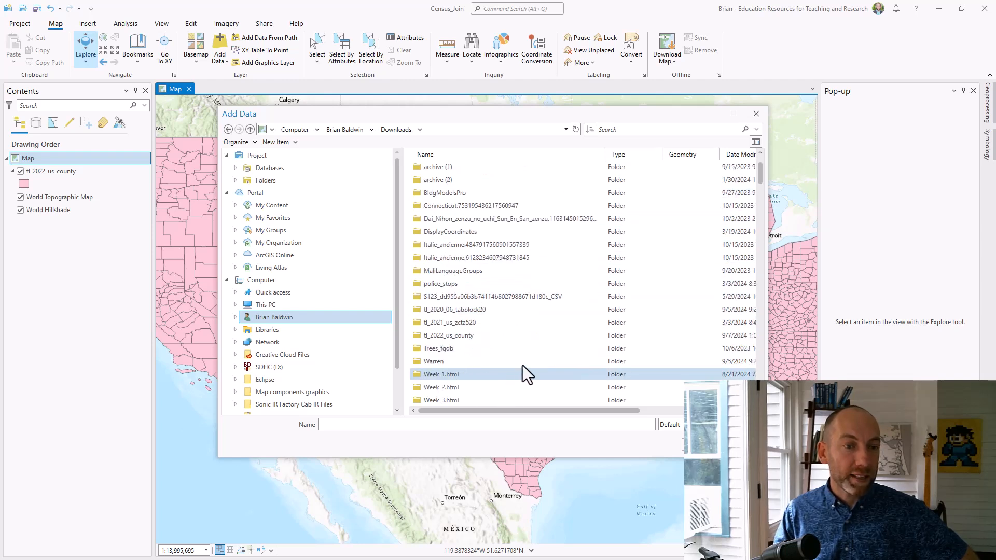
pyautogui.click(451, 336)
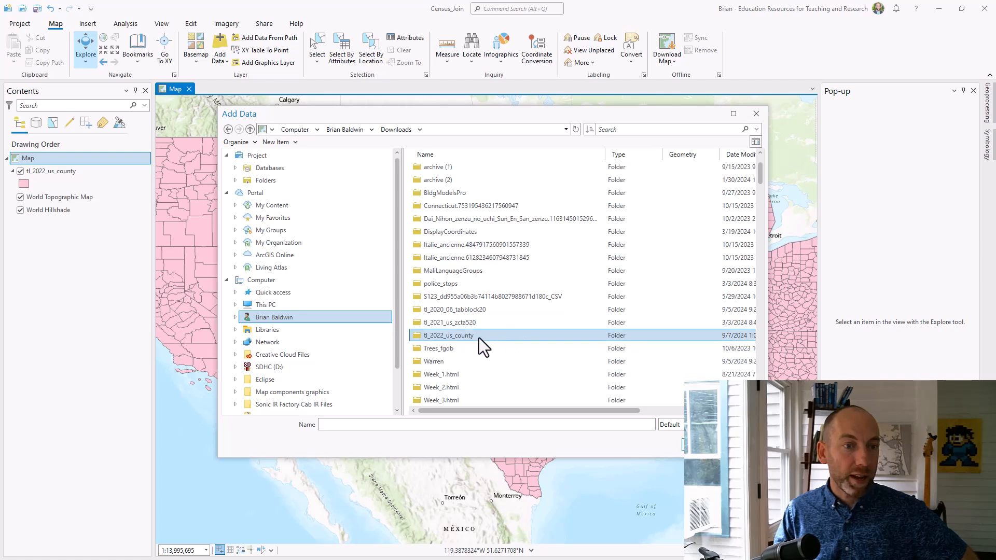
pyautogui.doubleClick(447, 336)
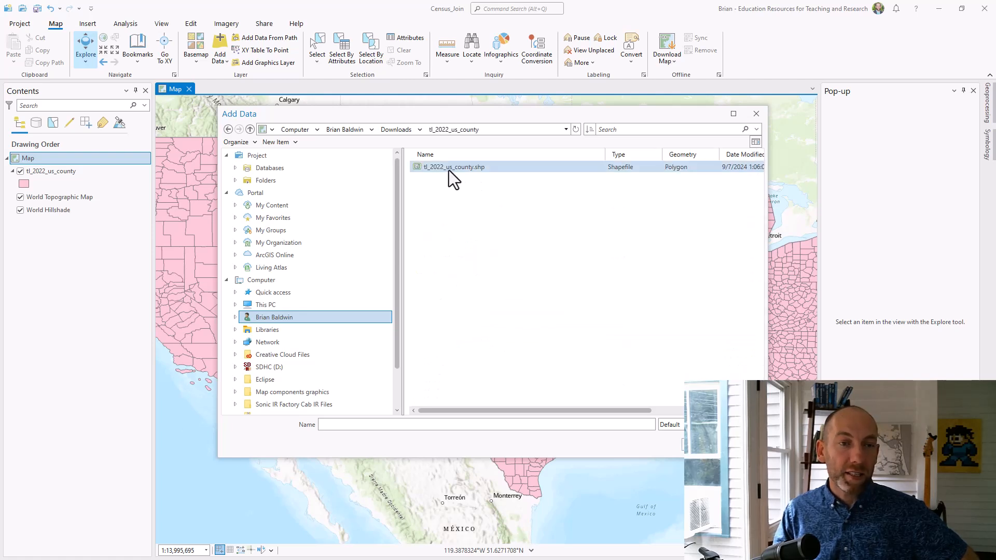
pyautogui.click(454, 166)
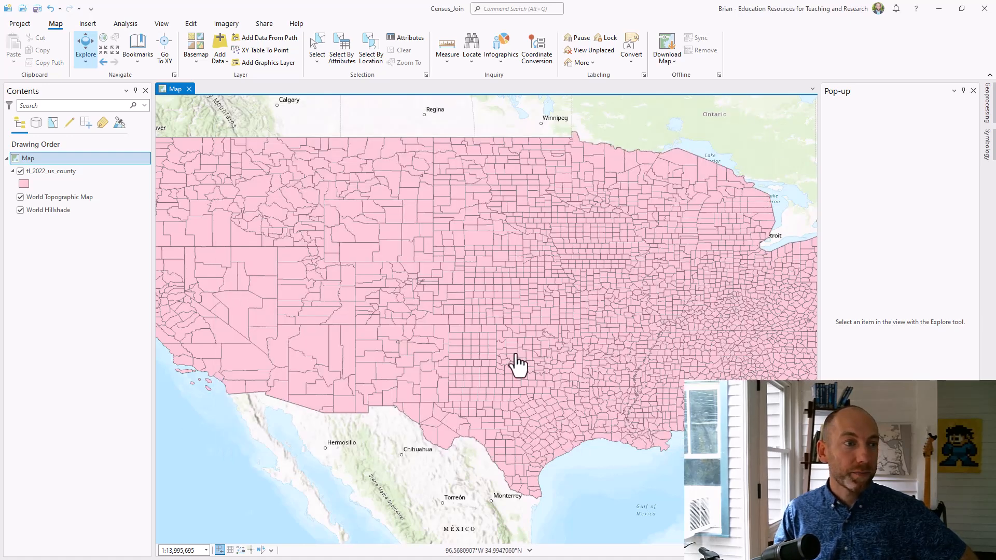
pyautogui.click(48, 171)
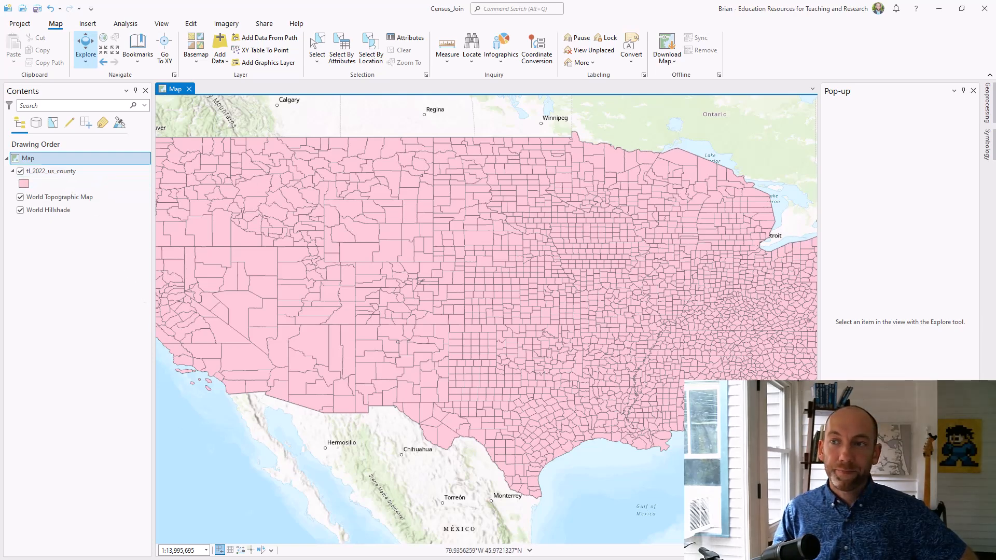
pyautogui.click(51, 171)
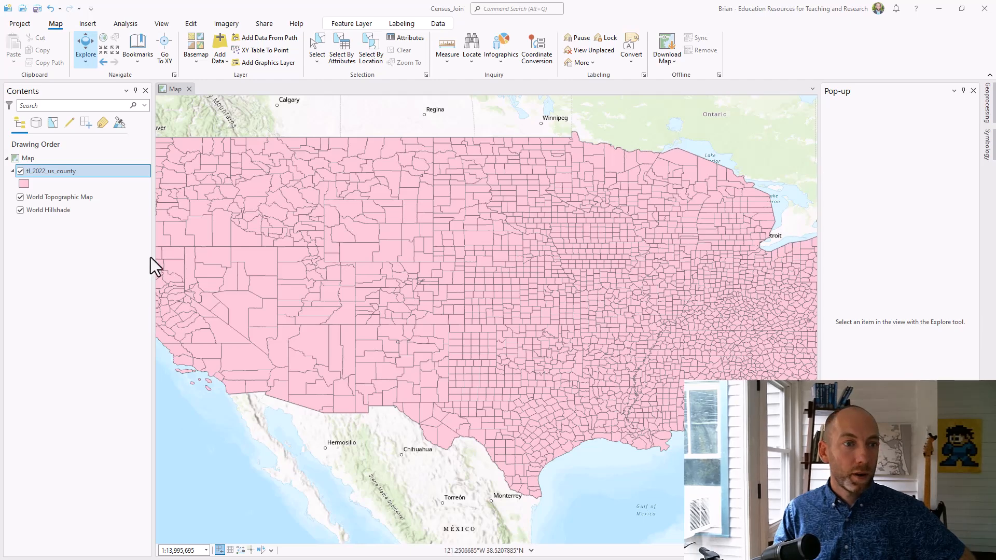
pyautogui.moveTo(446, 274)
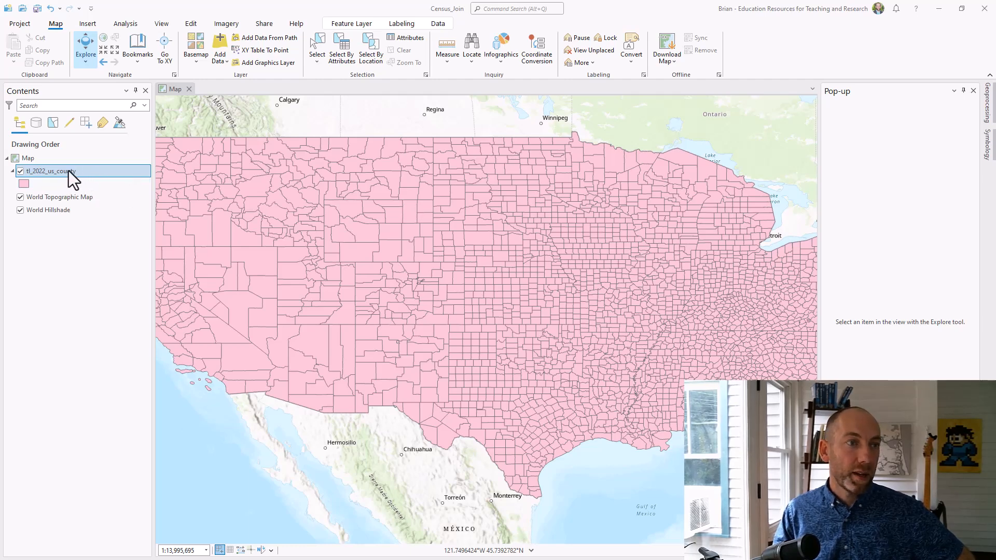
# Step: Open the tl_2022_us_county layer's attribute table from its Contents context menu
pyautogui.rightClick(48, 171)
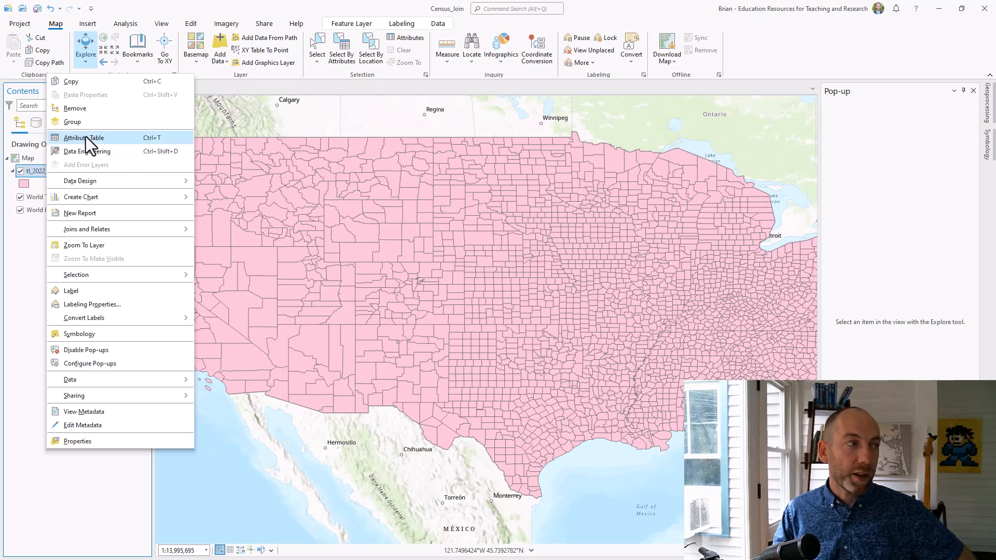
pyautogui.click(83, 138)
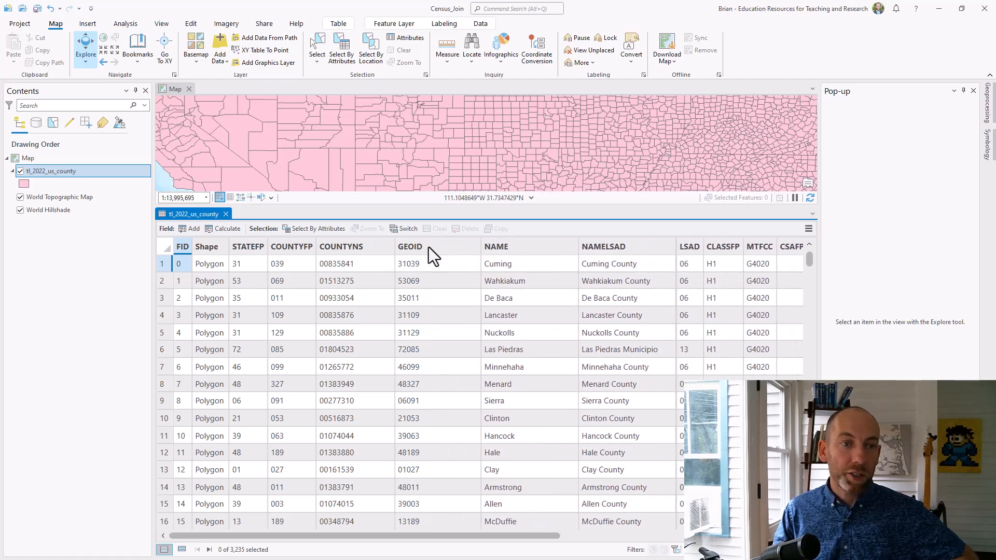
pyautogui.moveTo(411, 247)
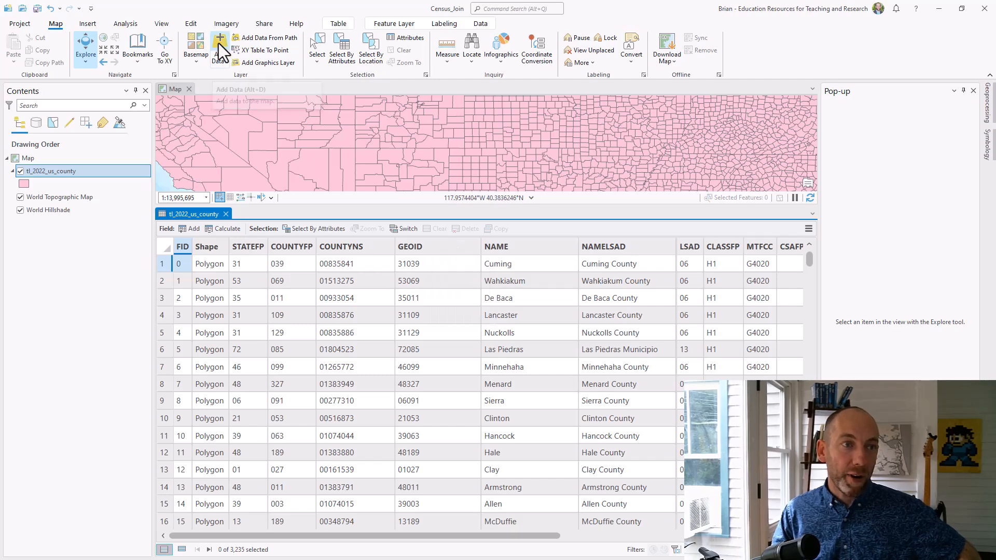
# Step: Return Add Data to Downloads and open the ACSDT1Y2022.B18120 folder to add its Data CSV
pyautogui.click(220, 48)
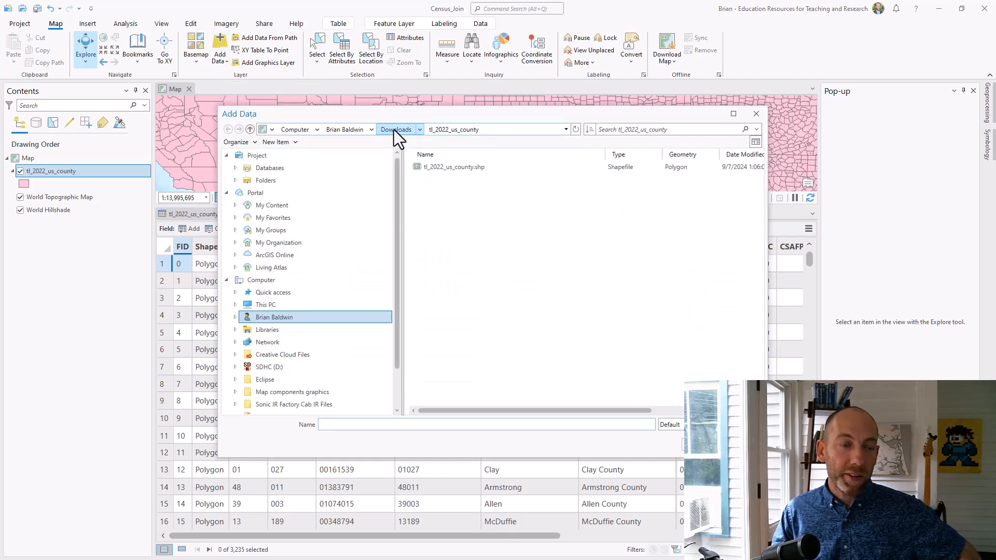
pyautogui.click(395, 130)
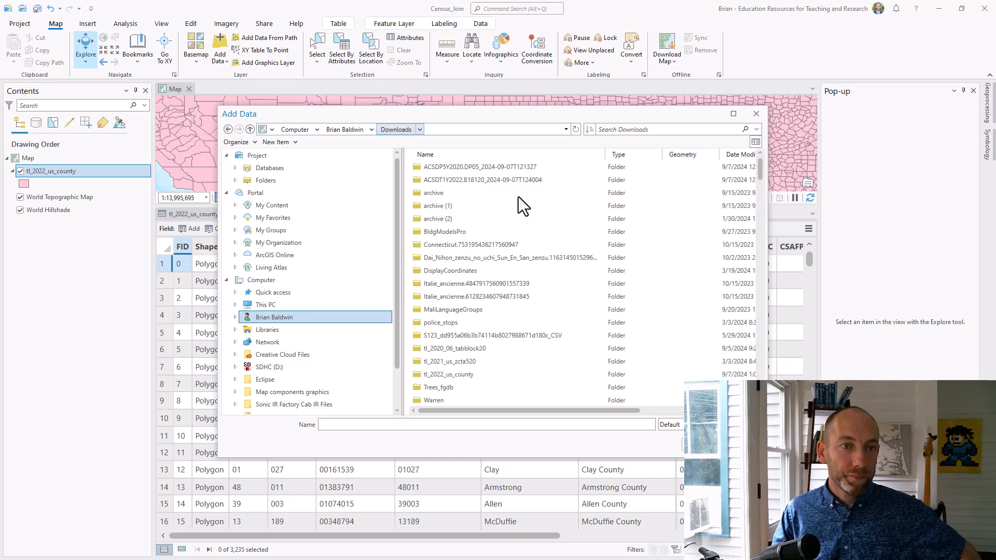
pyautogui.click(483, 180)
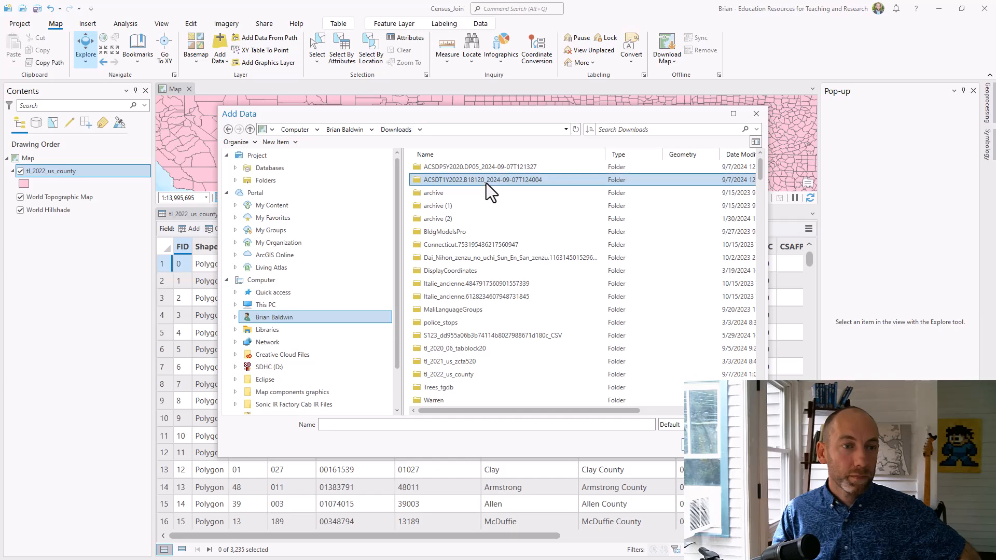
pyautogui.doubleClick(487, 179)
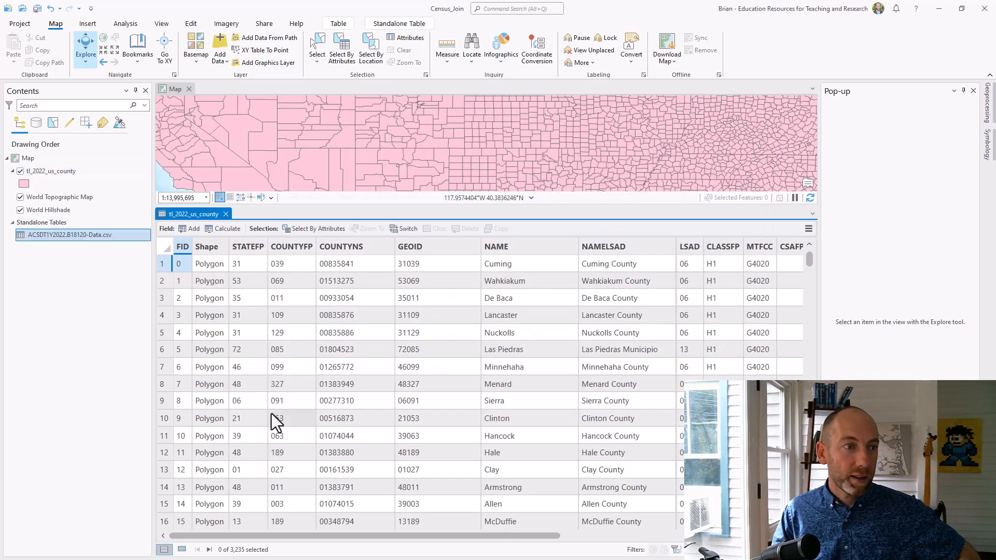
# Step: Open the ACSDT1Y2022.B18120-Data.csv table from its context menu
pyautogui.rightClick(70, 234)
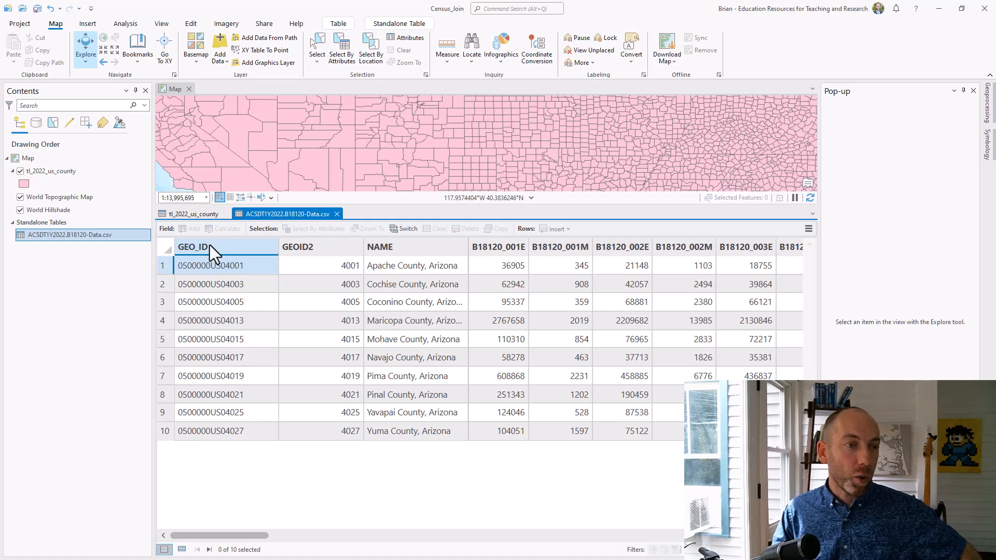
pyautogui.moveTo(222, 247)
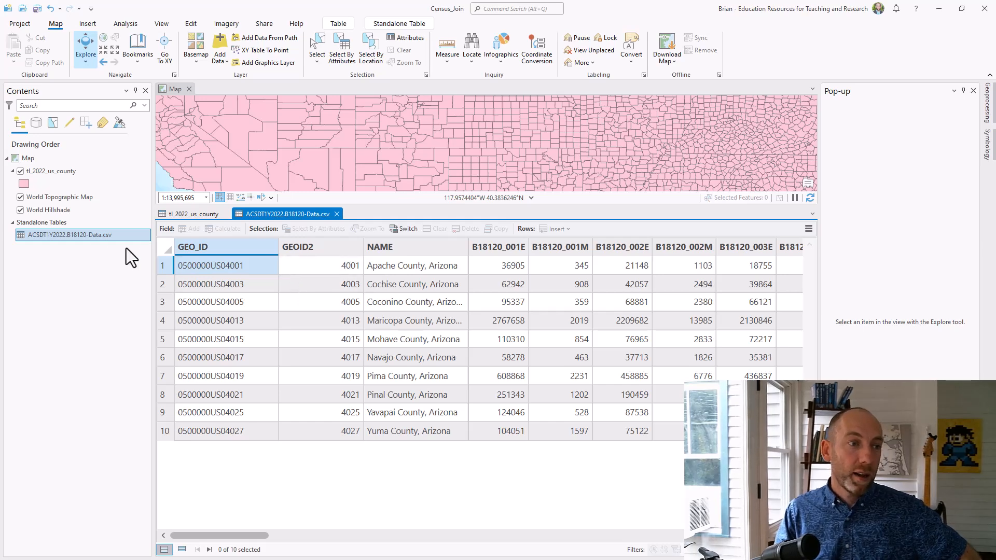
# Step: Open Data Design > Fields for the ACS CSV and launch GEOID2's Number Format settings
pyautogui.rightClick(82, 234)
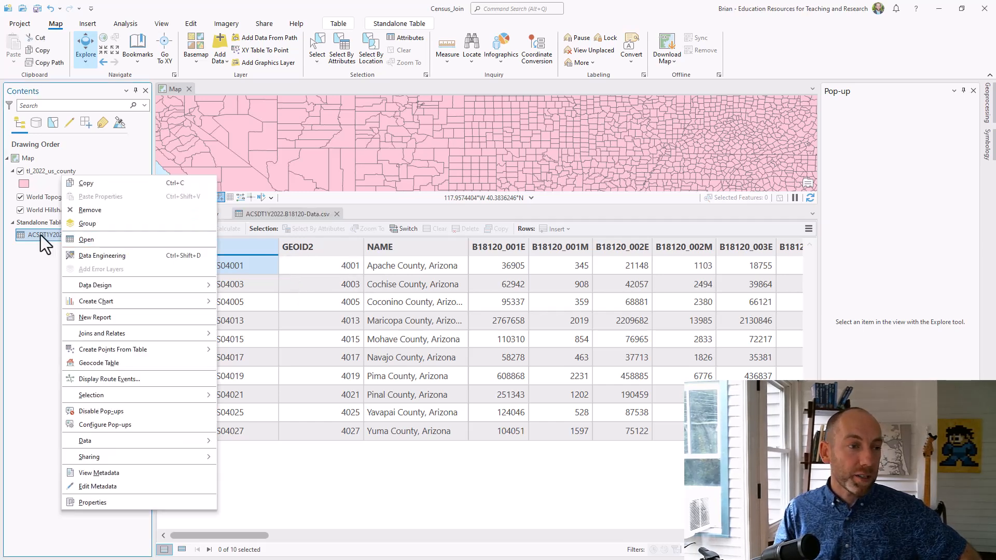
pyautogui.moveTo(348, 348)
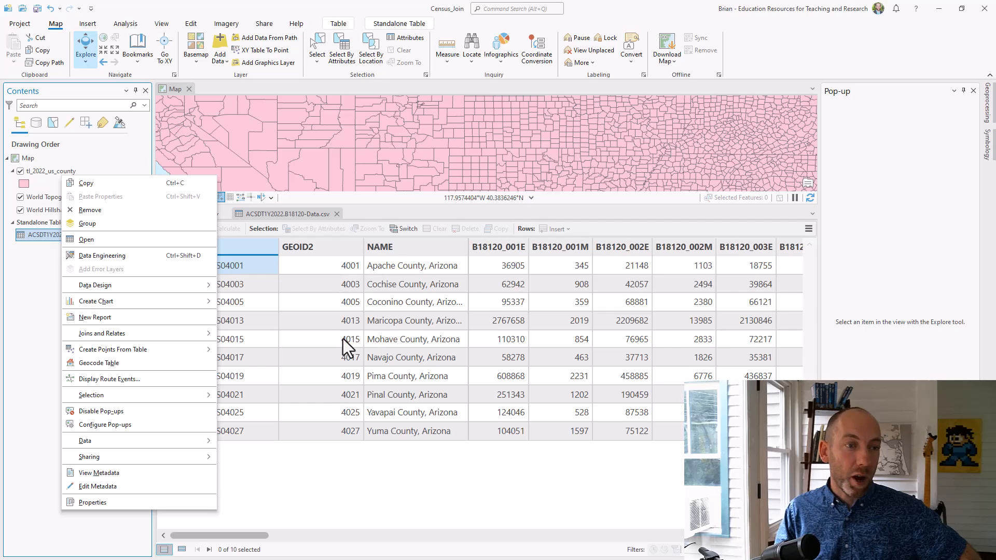
pyautogui.moveTo(337, 405)
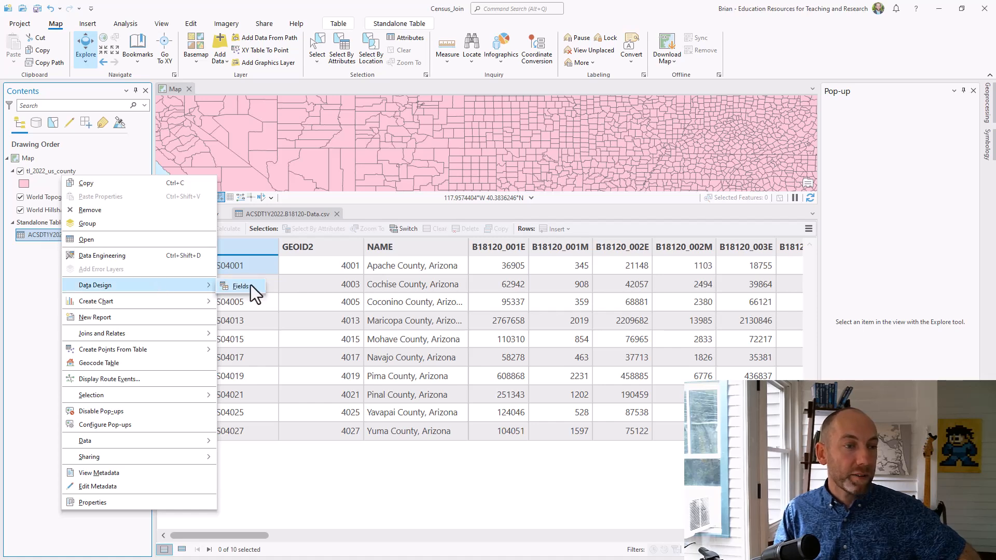
pyautogui.click(240, 285)
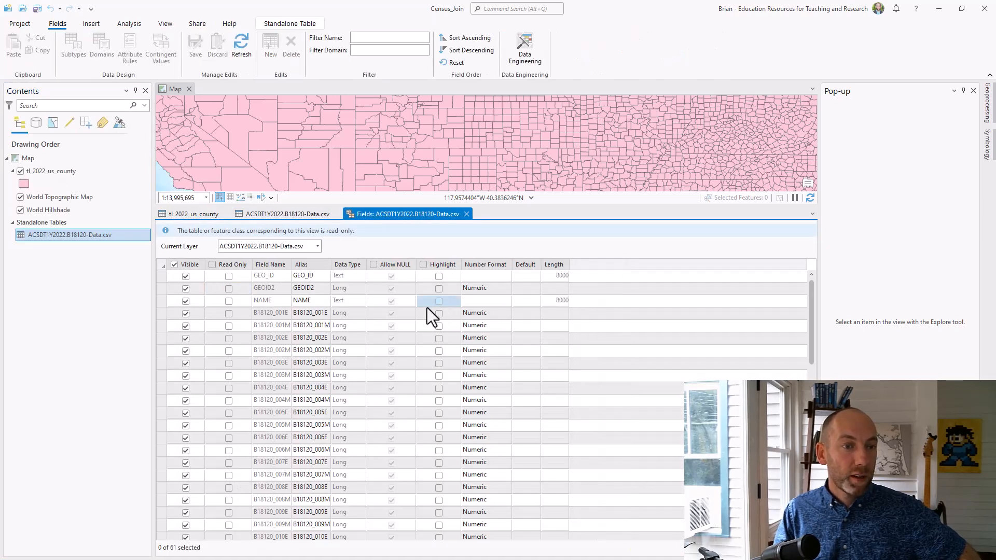
pyautogui.click(484, 288)
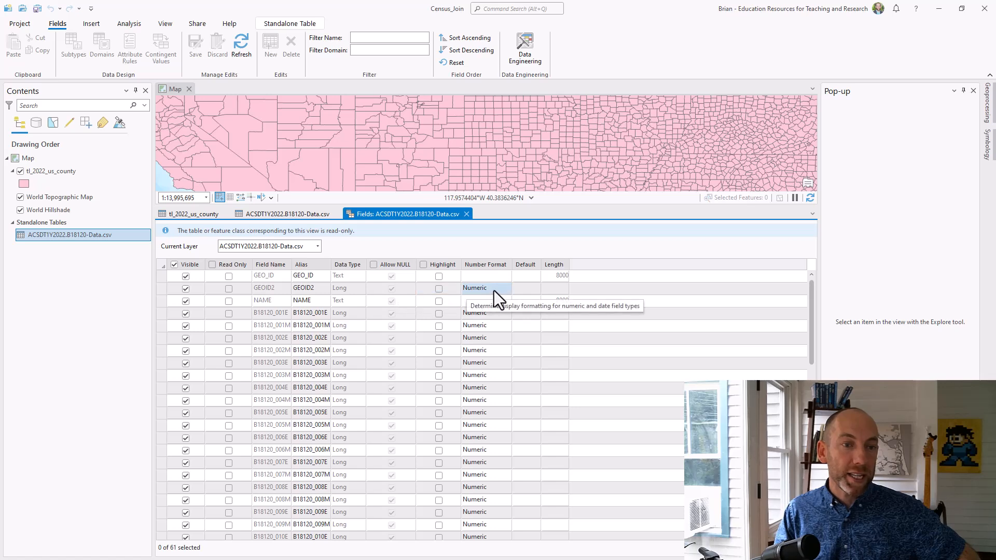
pyautogui.click(486, 288)
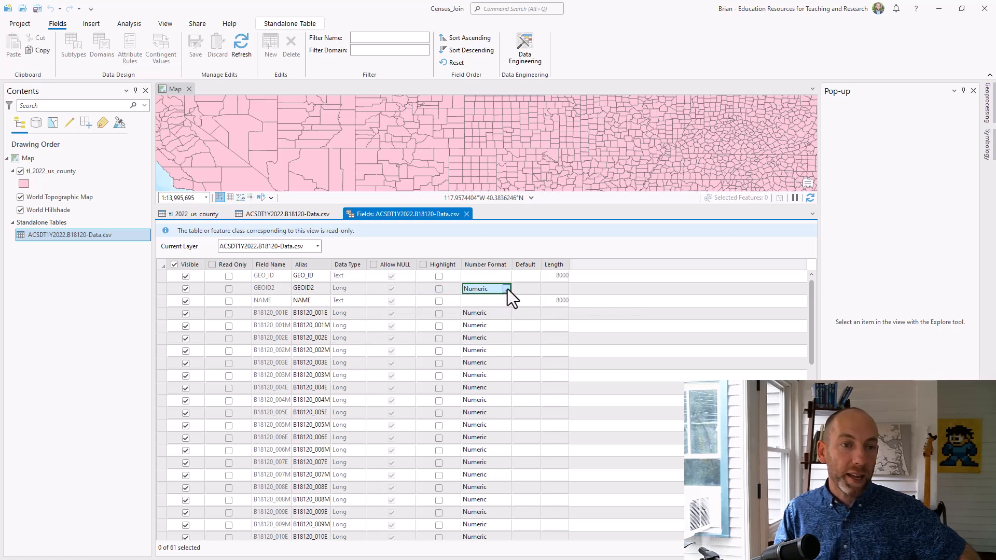
pyautogui.click(516, 288)
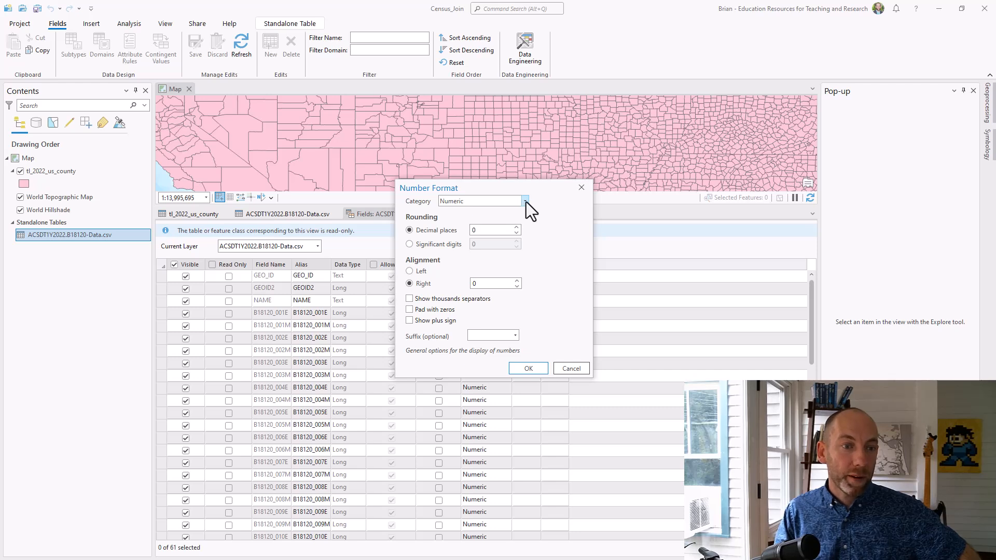
# Step: Set GEOID2's number format to Custom with format string 00000, then save the fields
pyautogui.click(525, 200)
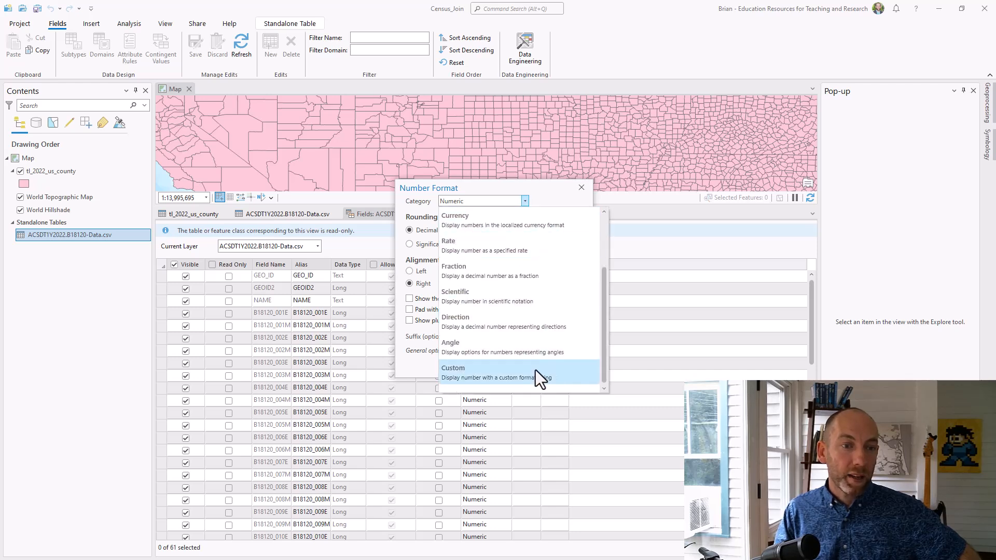
pyautogui.click(453, 369)
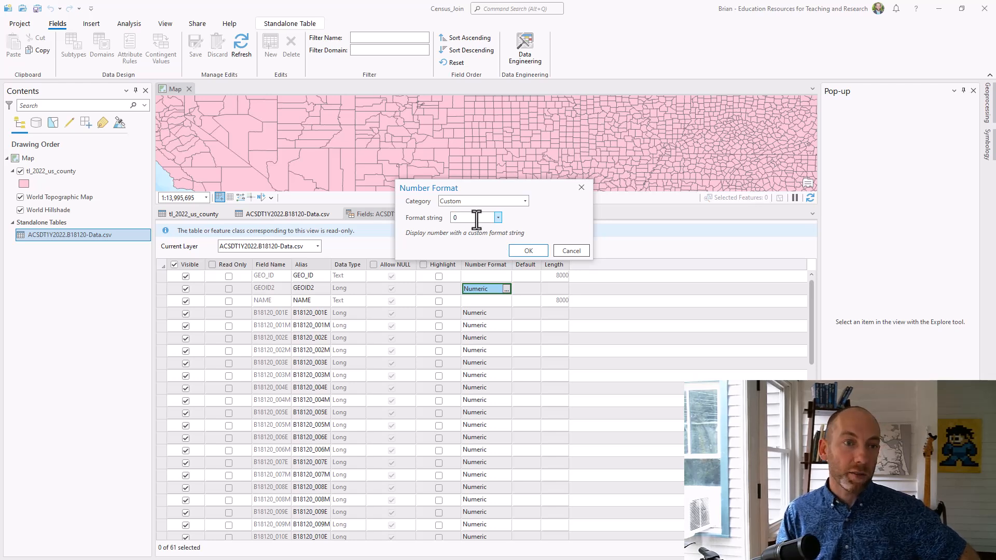
pyautogui.write('0000')
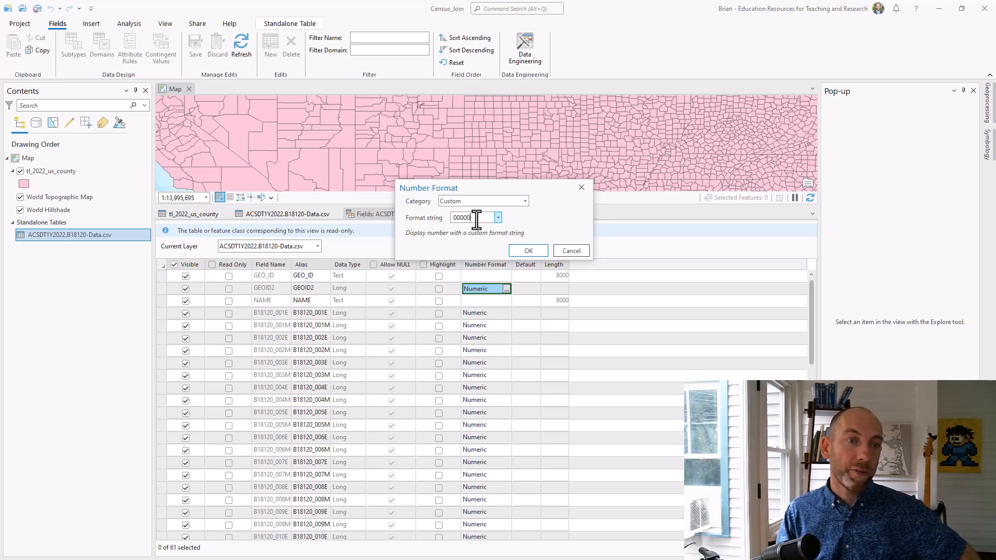
pyautogui.click(528, 250)
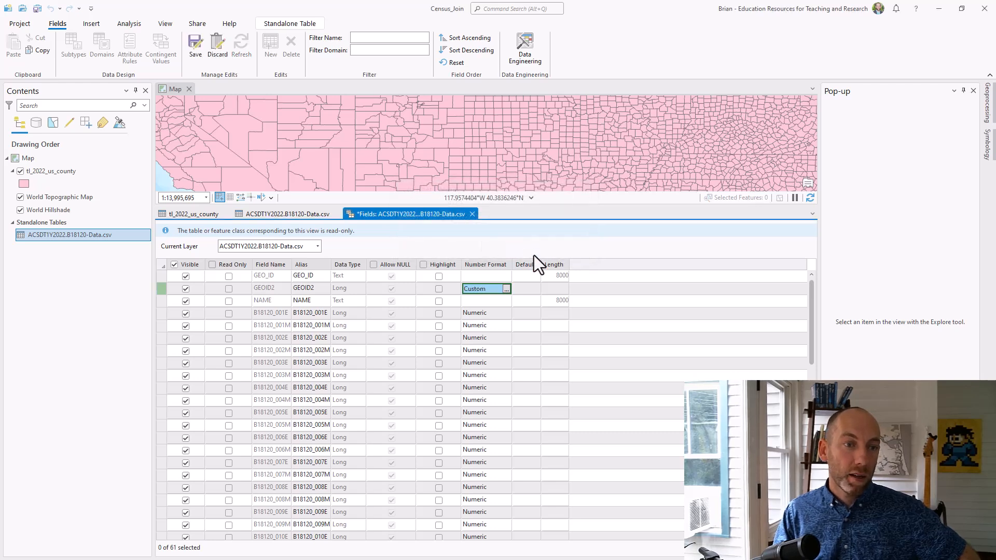
pyautogui.click(195, 44)
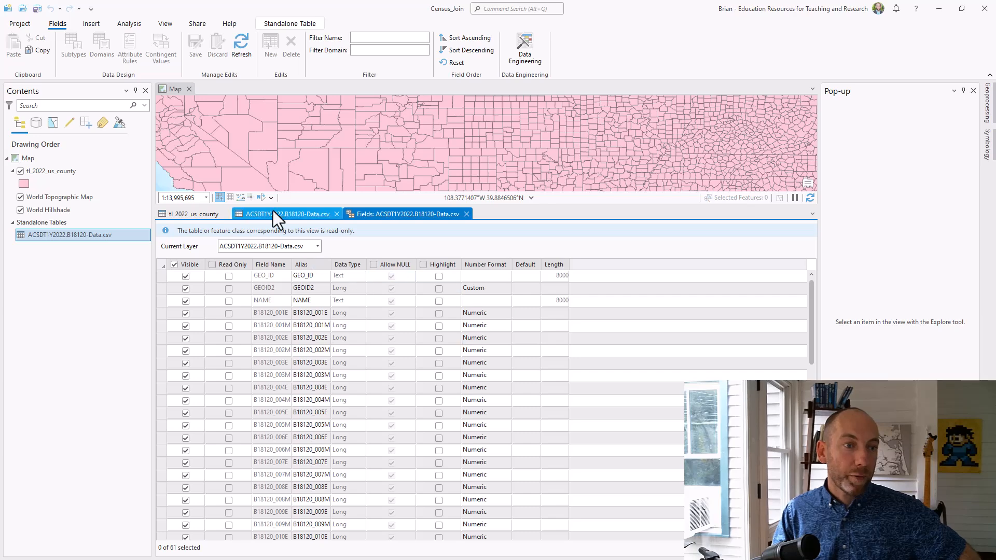
# Step: Check that the ACS table's GEOID2 column is Long, then return to the county attribute table
pyautogui.click(283, 213)
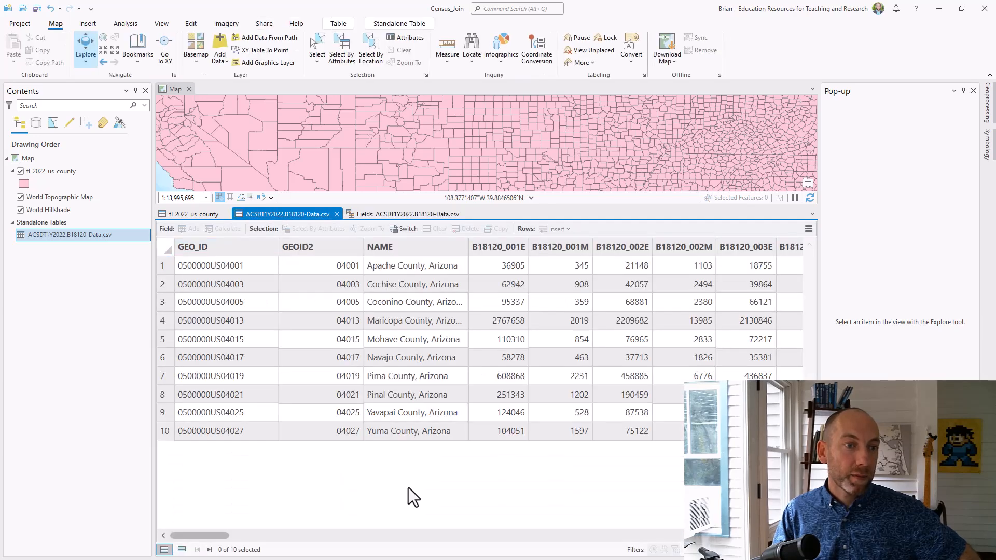
pyautogui.click(192, 266)
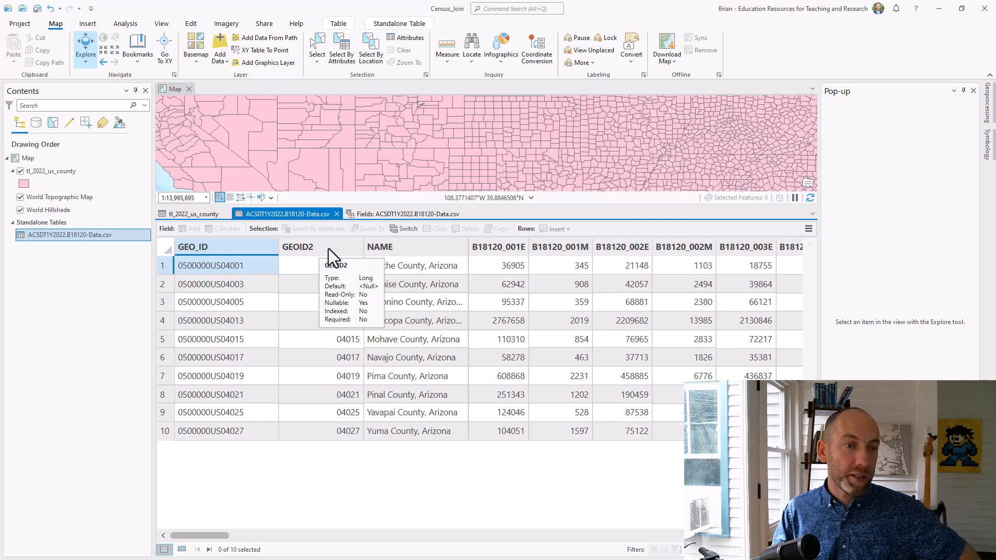
pyautogui.click(297, 246)
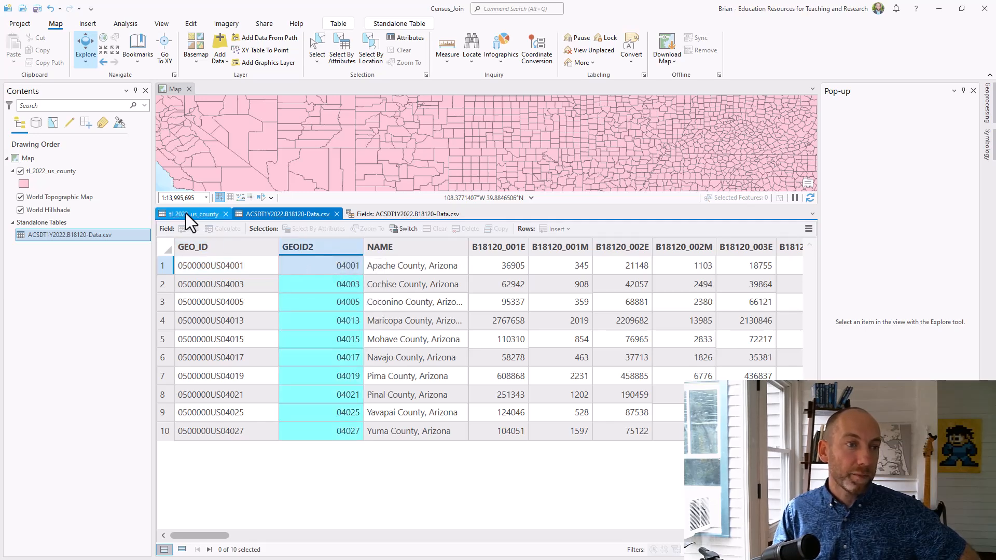
pyautogui.click(191, 213)
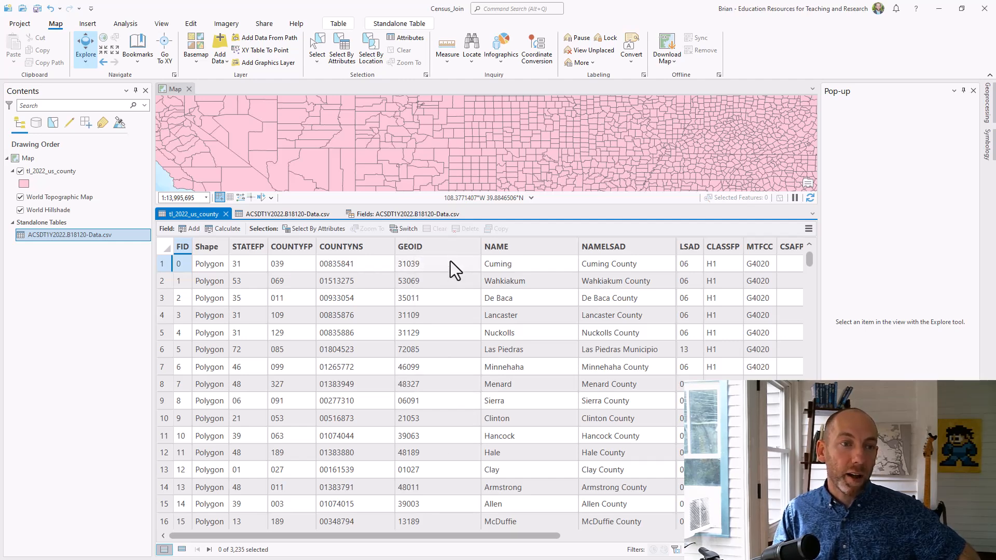
pyautogui.moveTo(462, 324)
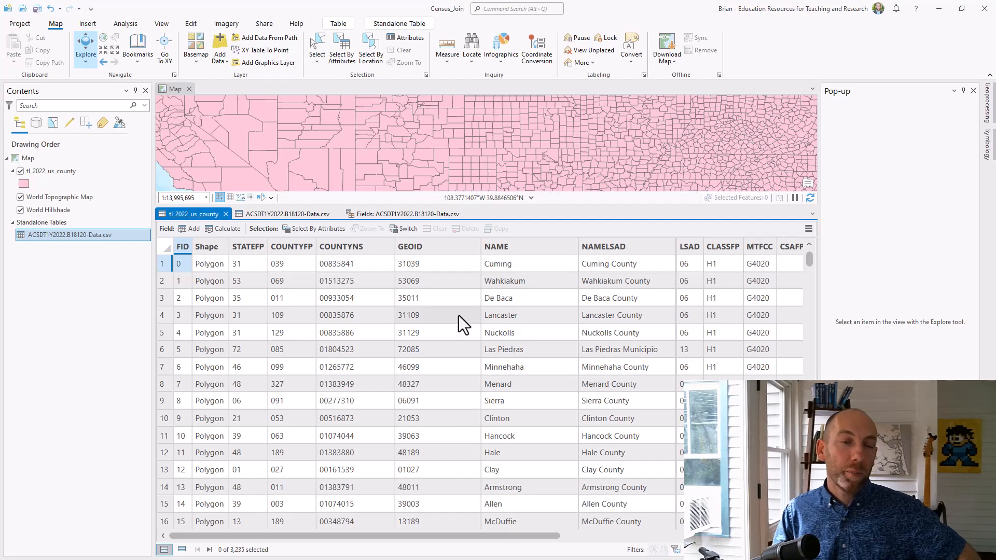
pyautogui.moveTo(442, 312)
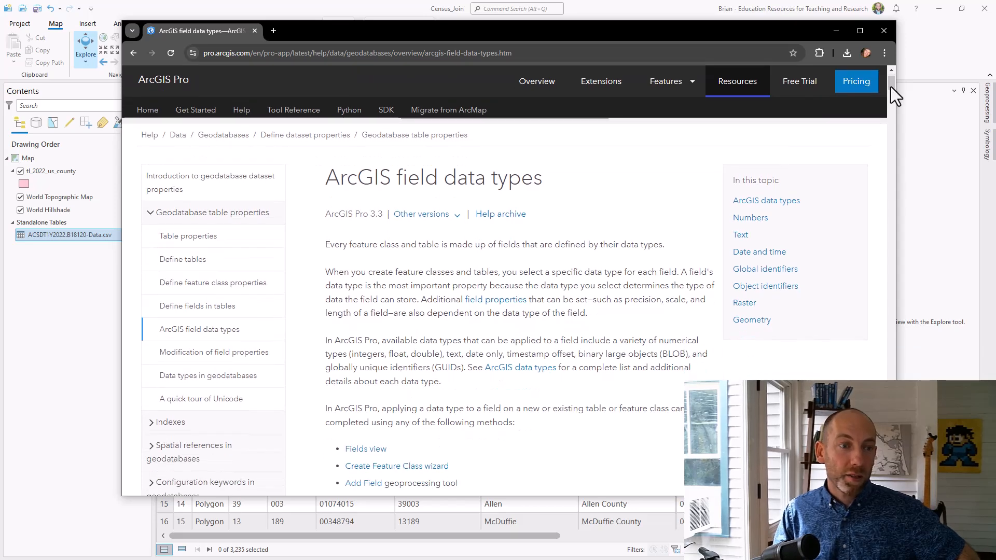
# Step: Scroll the field data types help page down to the ArcGIS data types list
pyautogui.scroll(-3)
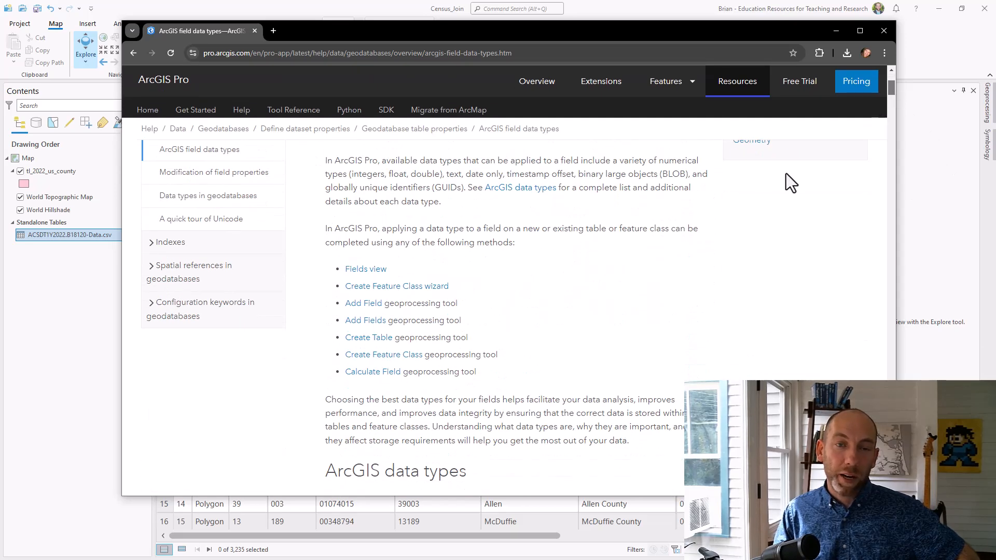
pyautogui.scroll(-3)
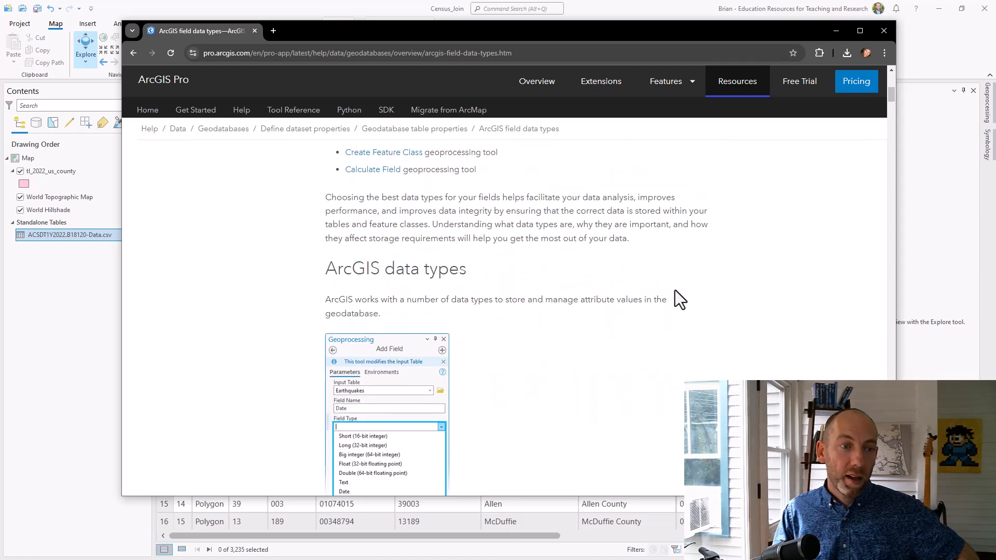
pyautogui.scroll(-3)
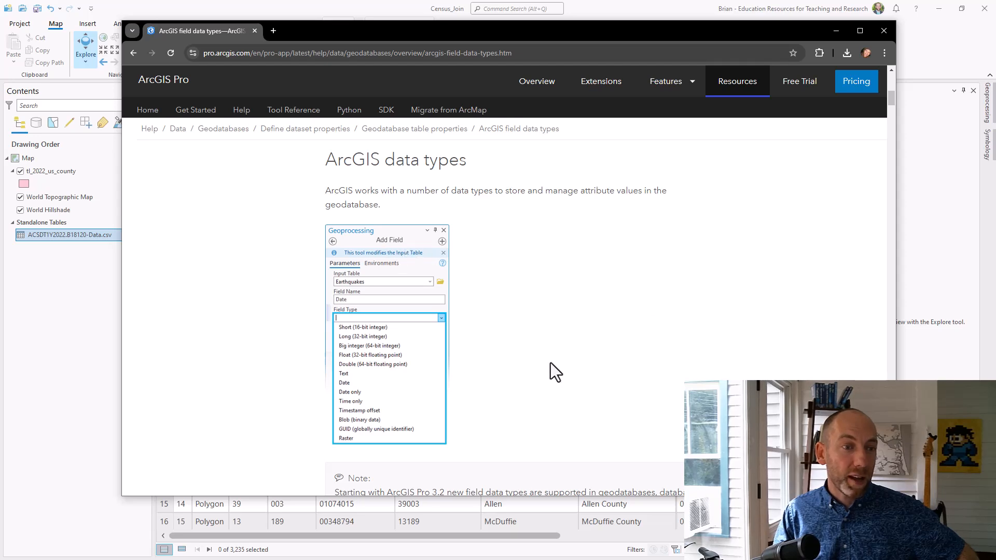
pyautogui.moveTo(405, 432)
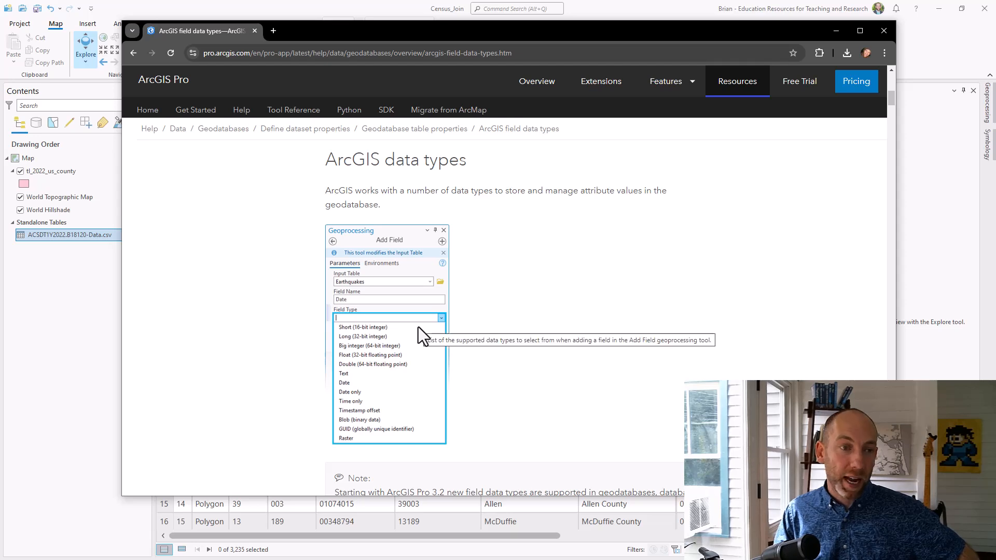
pyautogui.moveTo(521, 365)
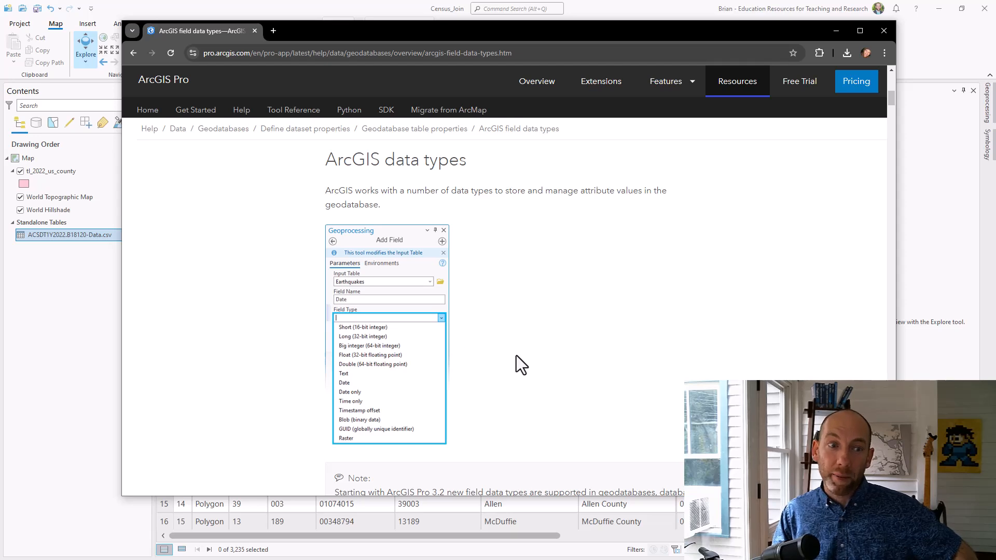
pyautogui.moveTo(374, 404)
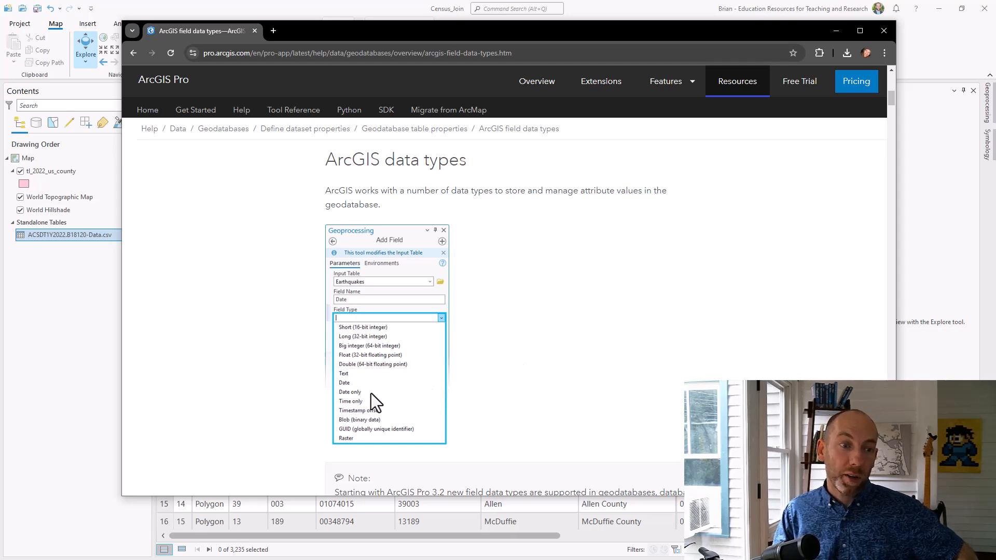
pyautogui.moveTo(393, 405)
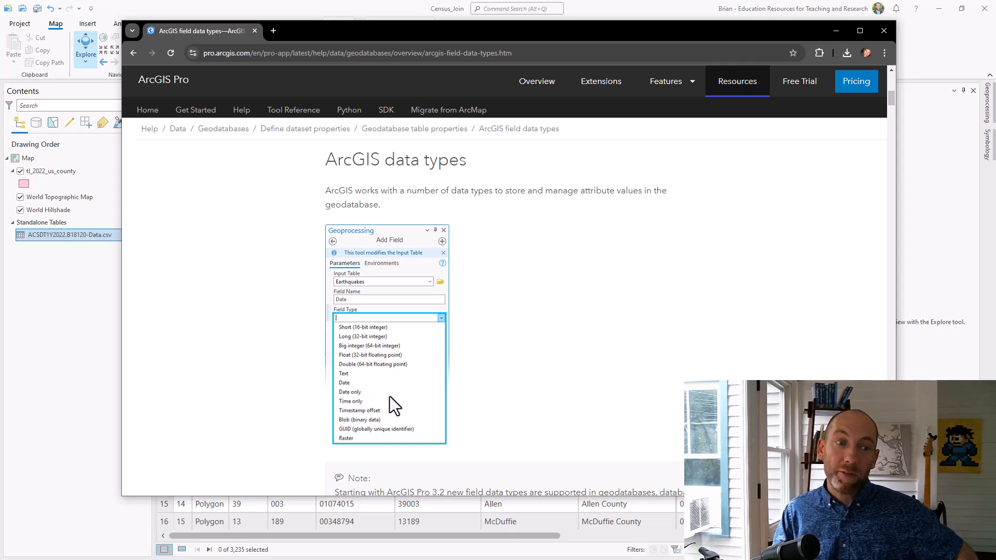
pyautogui.moveTo(606, 405)
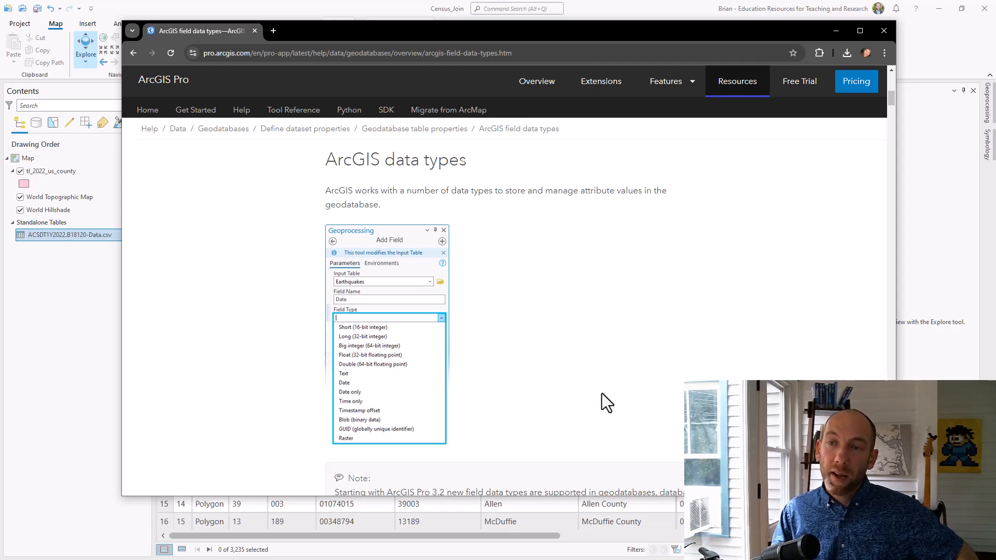
pyautogui.moveTo(459, 382)
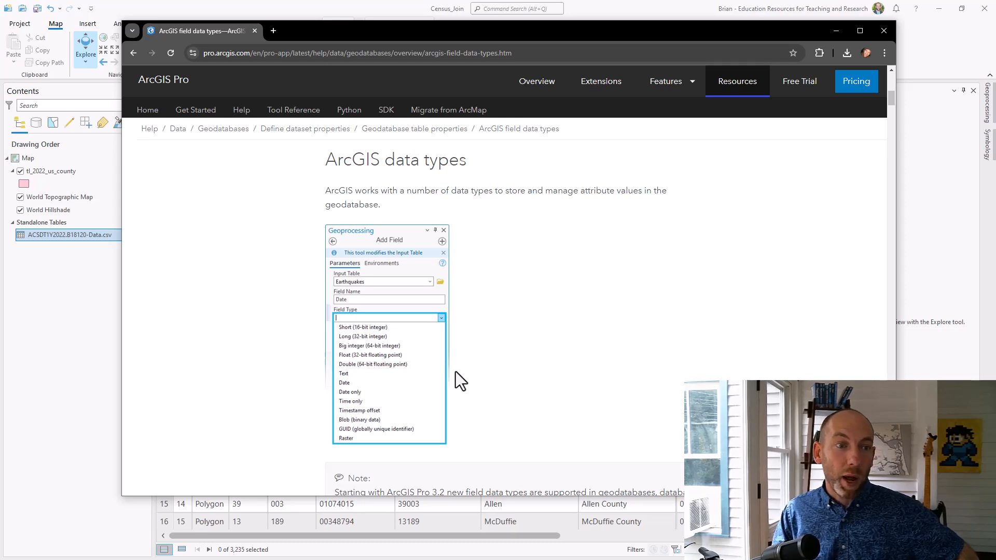
pyautogui.moveTo(381, 386)
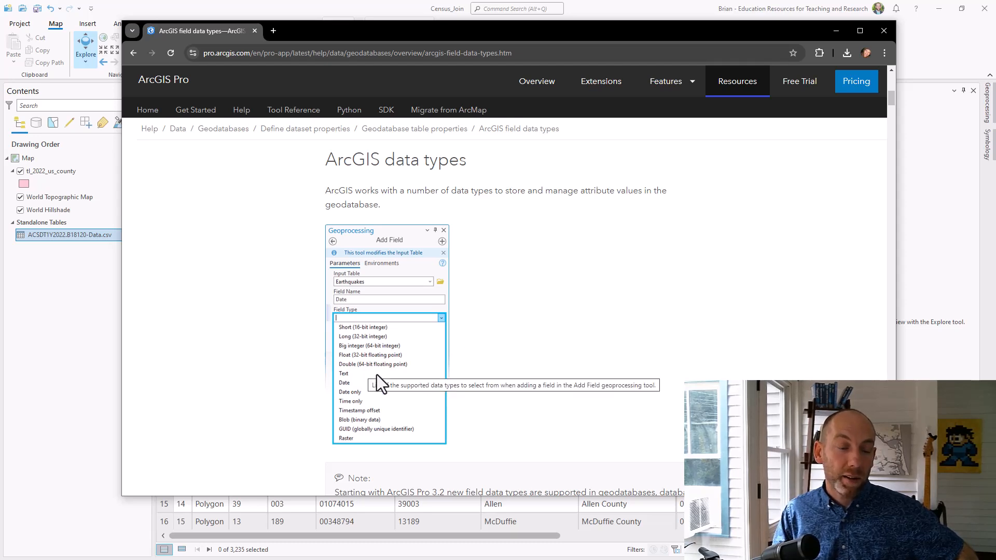
pyautogui.moveTo(520, 378)
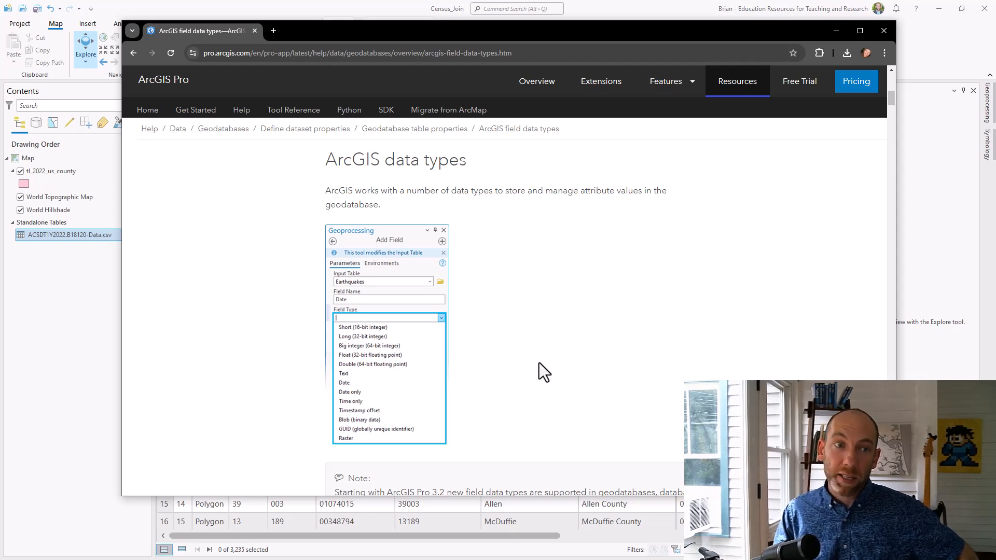
pyautogui.moveTo(533, 328)
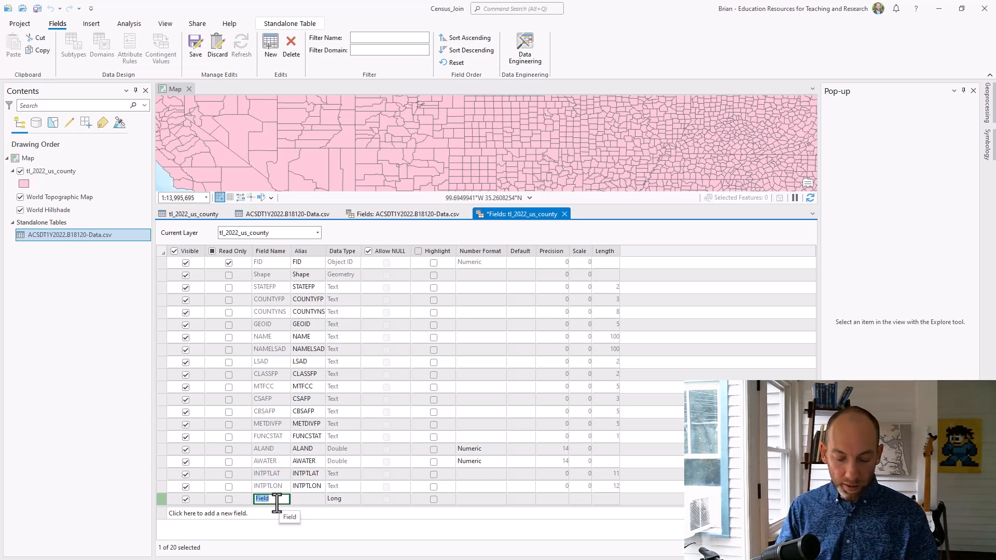
# Step: Name the new county field GeoID2 with type Long and save it
pyautogui.write('GeoID2')
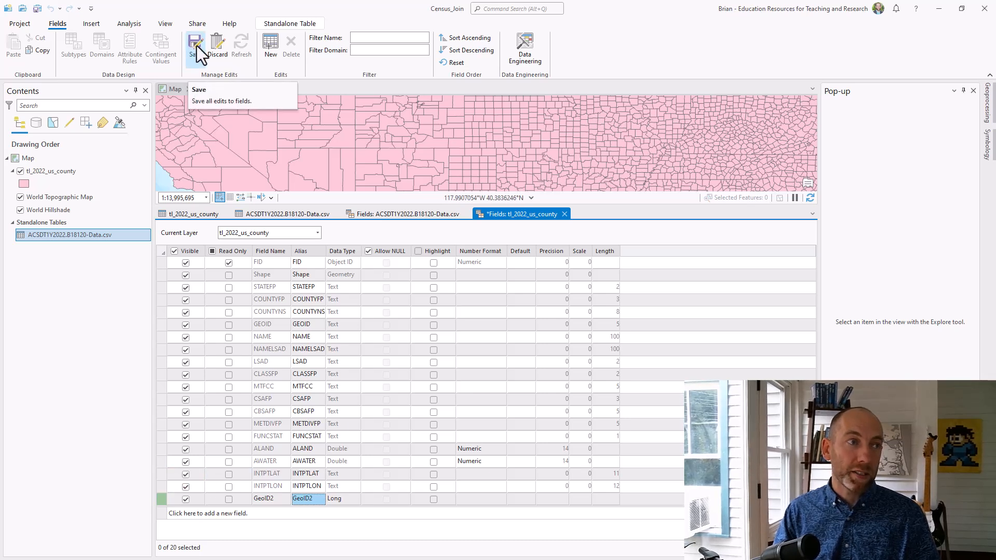
pyautogui.click(195, 44)
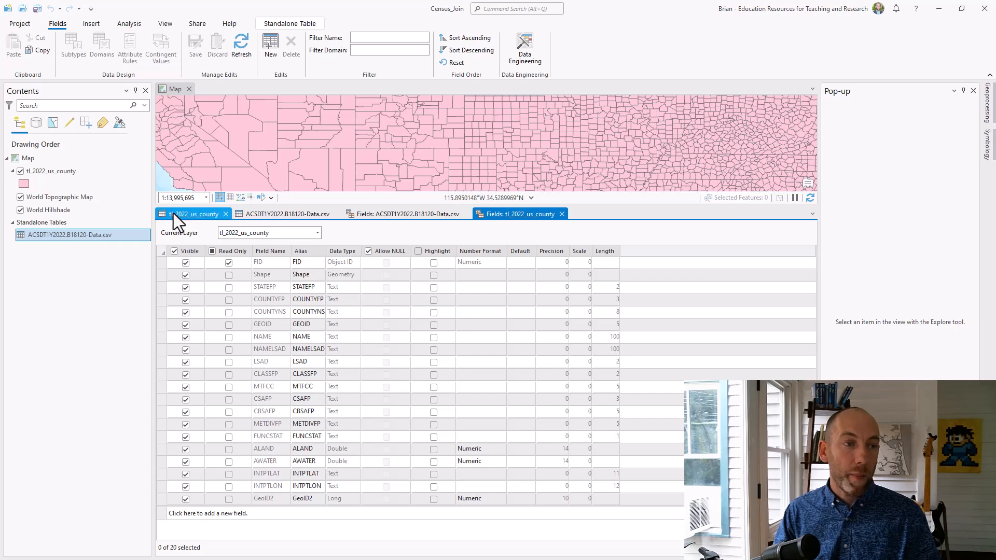
# Step: Launch Calculate Field from the GeoID2 column header of the tl_2022_us_county table
pyautogui.click(190, 214)
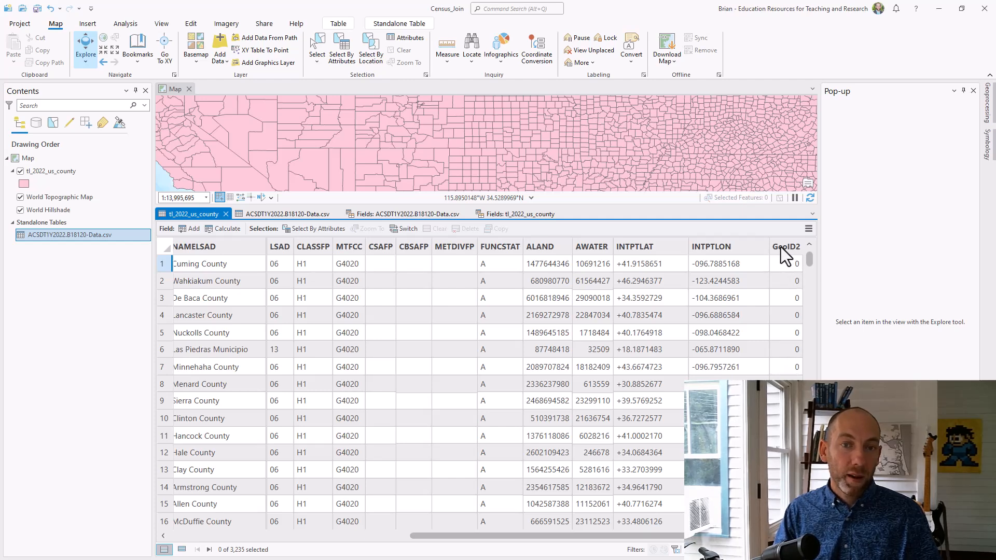
pyautogui.rightClick(785, 247)
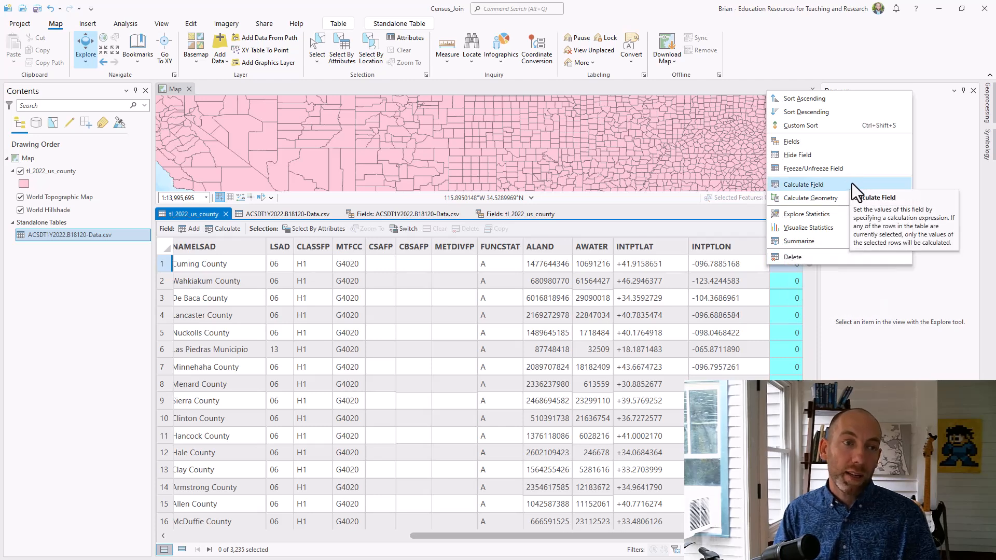
pyautogui.moveTo(855, 193)
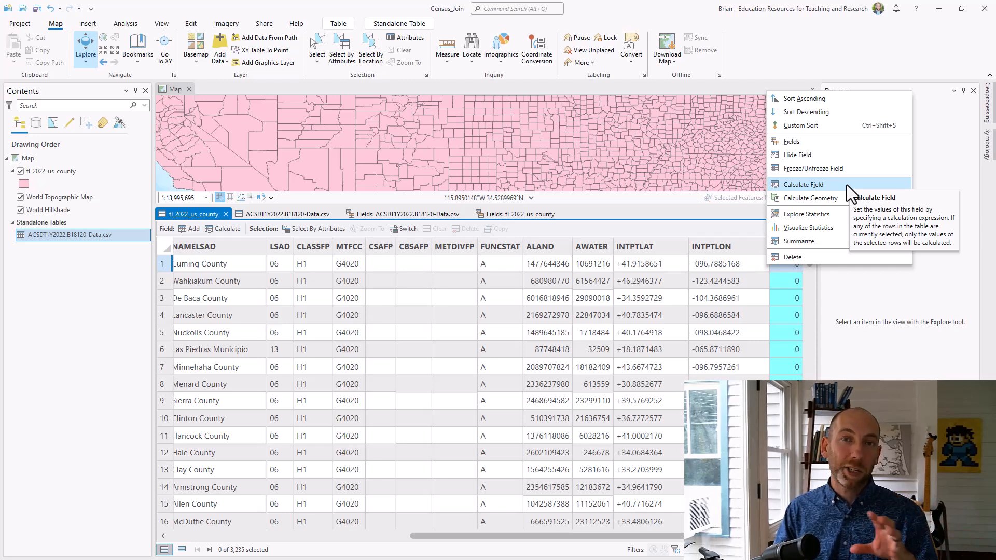
pyautogui.moveTo(843, 195)
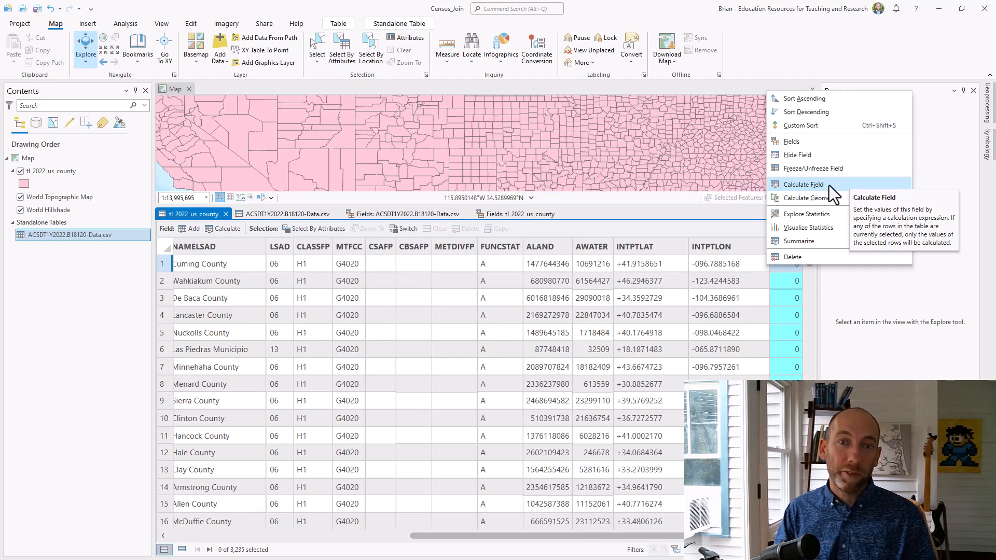
pyautogui.click(804, 184)
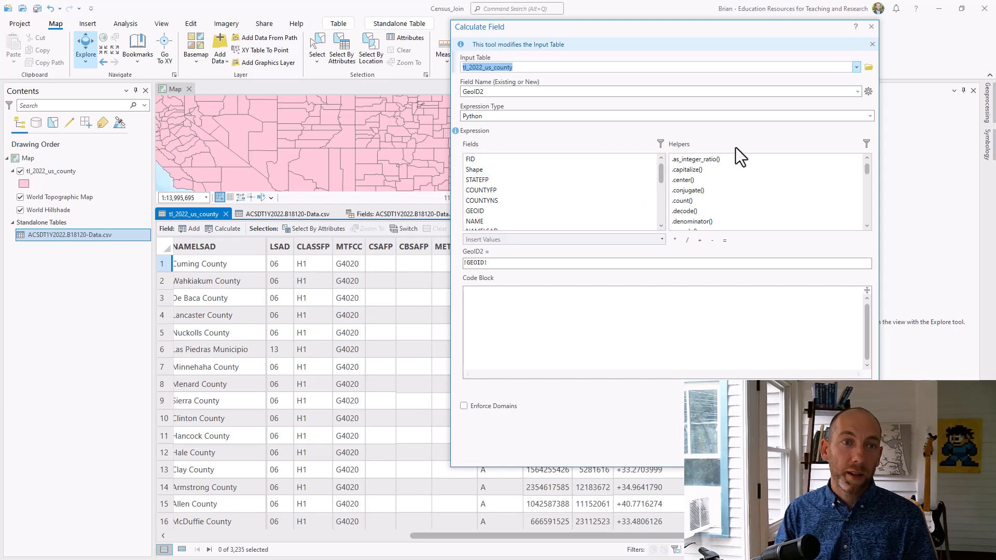
# Step: Calculate GeoID2 = !GEOID! for all counties, run it, and close the tool
pyautogui.click(868, 116)
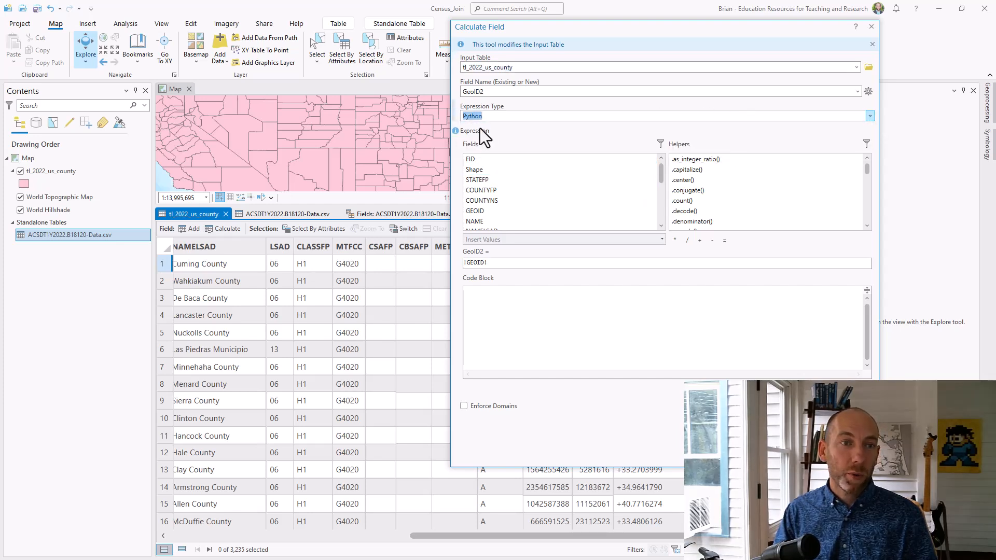
pyautogui.click(478, 180)
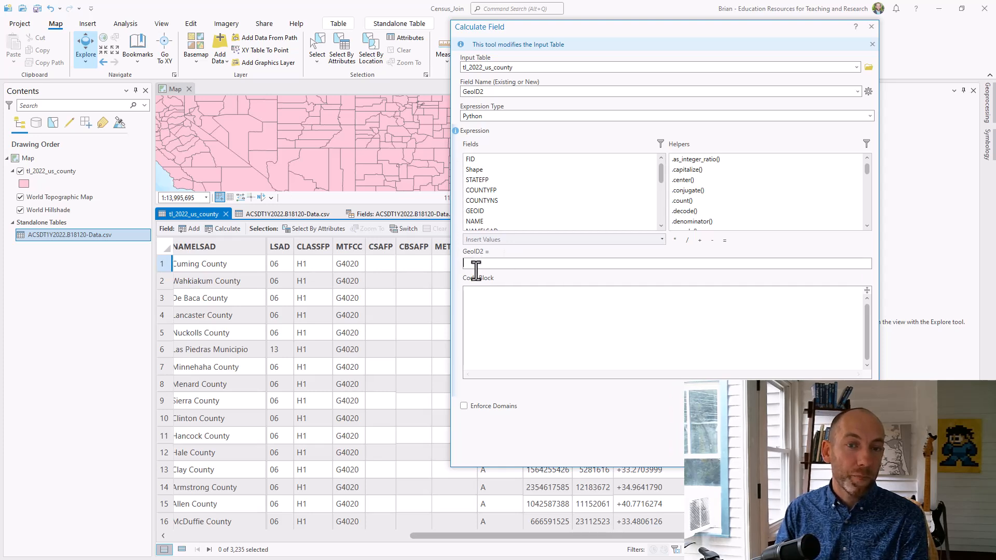
pyautogui.moveTo(553, 308)
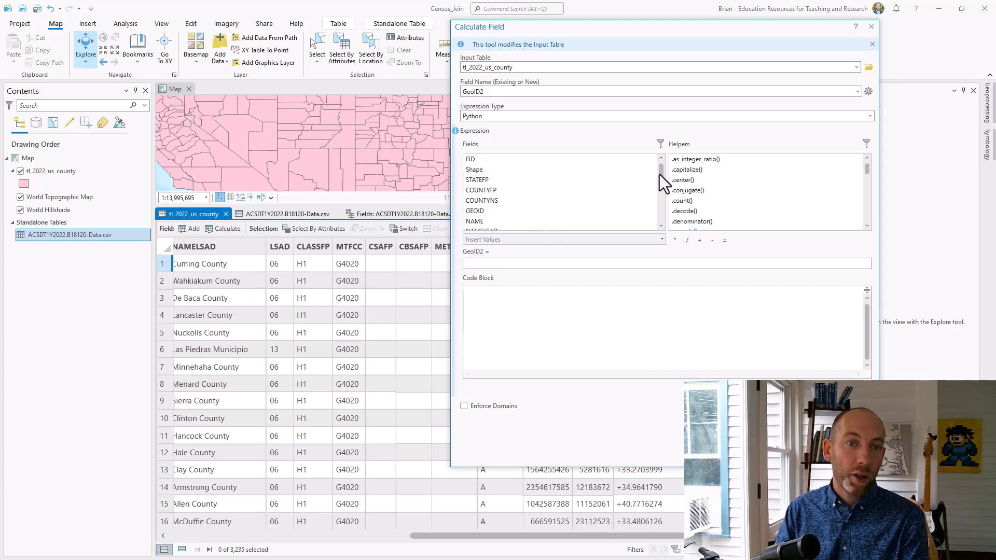
pyautogui.doubleClick(476, 210)
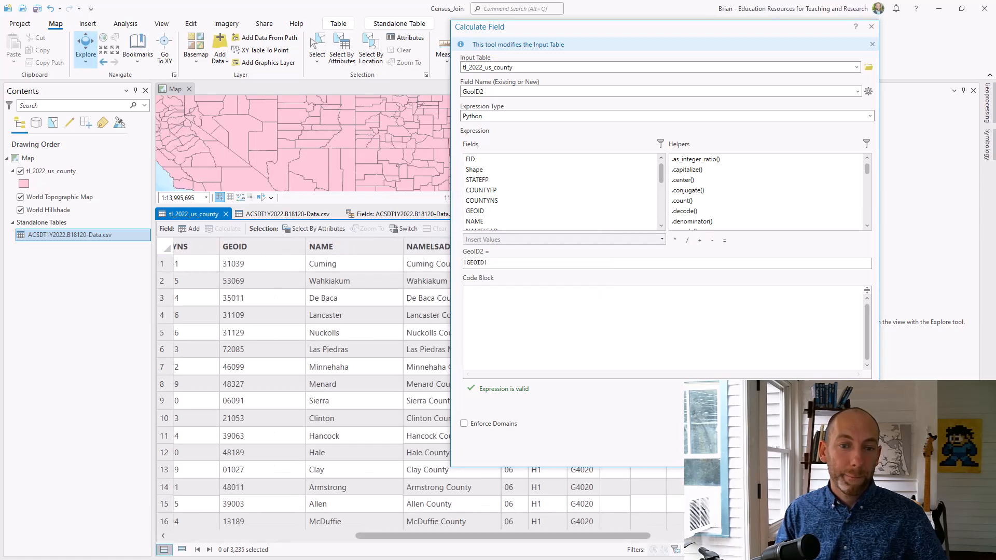
pyautogui.hscroll(3)
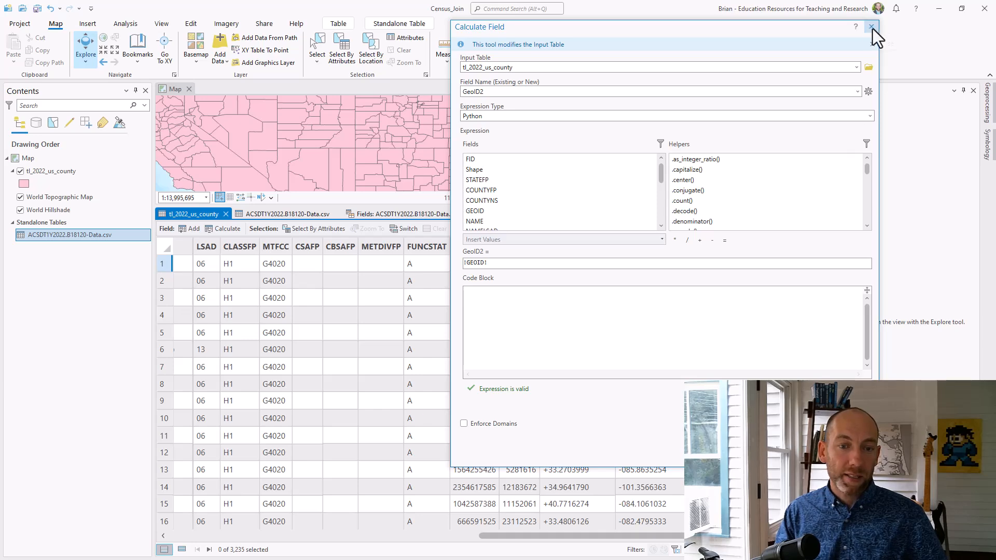
pyautogui.click(871, 26)
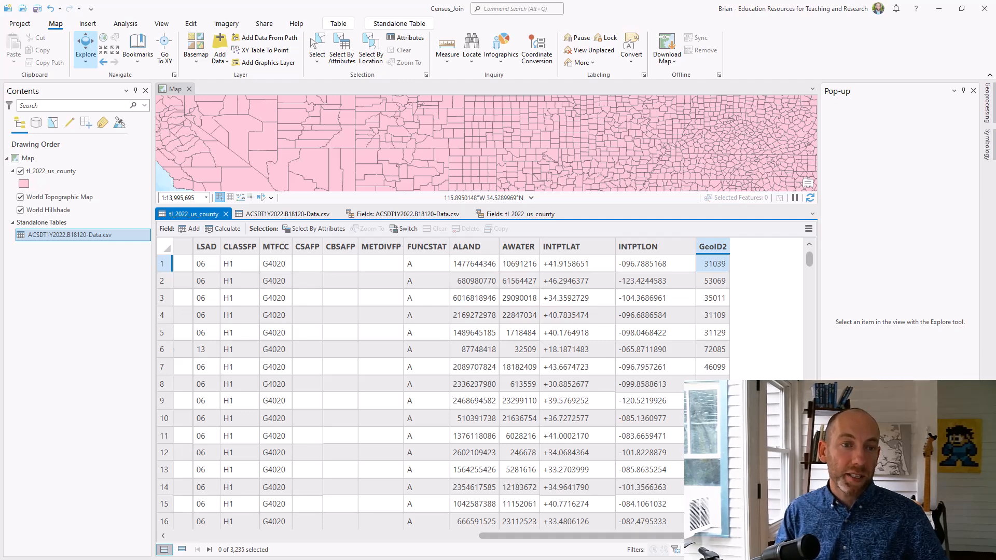
# Step: Give GeoID2 a custom 00000 number format, save, and return to the county table
pyautogui.click(520, 213)
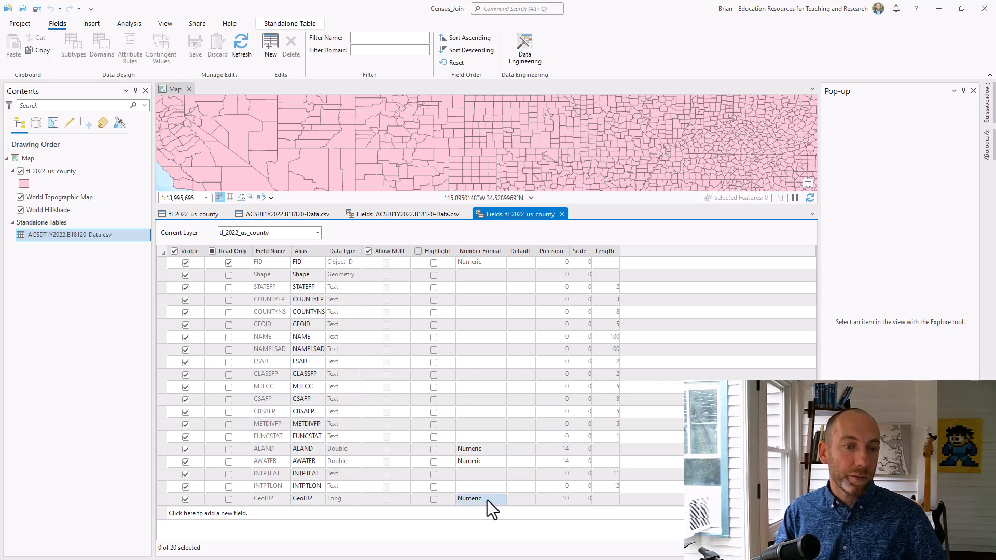
pyautogui.click(479, 498)
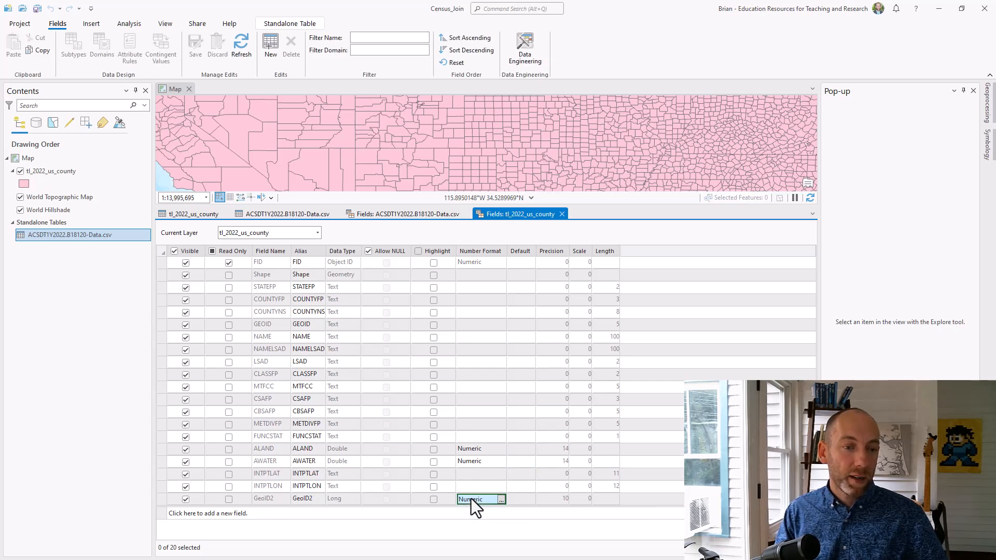
pyautogui.click(501, 498)
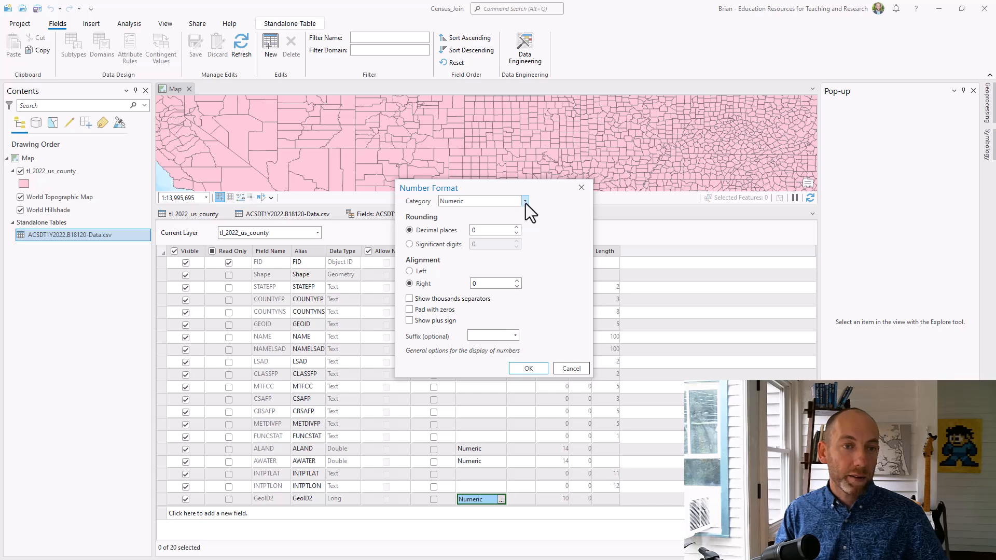
pyautogui.click(524, 200)
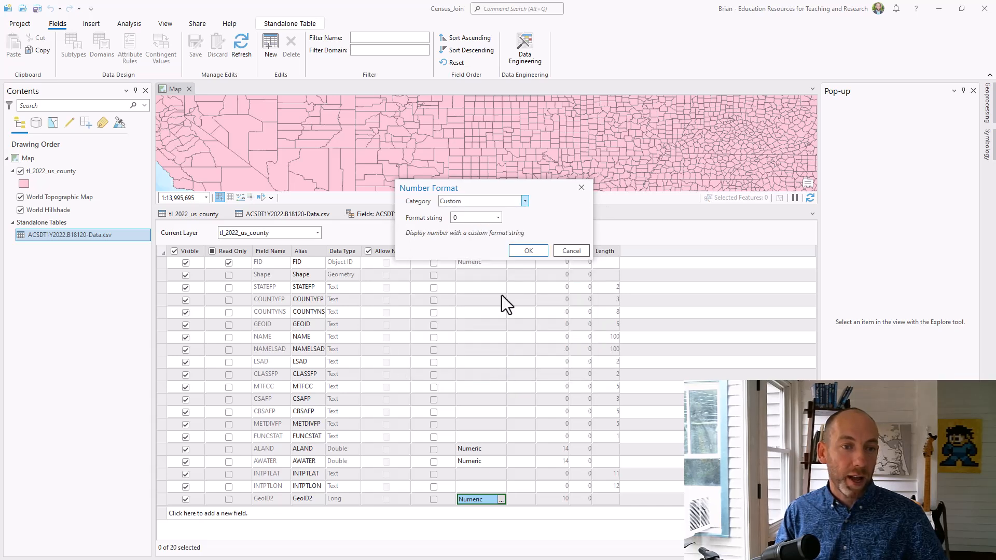
pyautogui.click(473, 218)
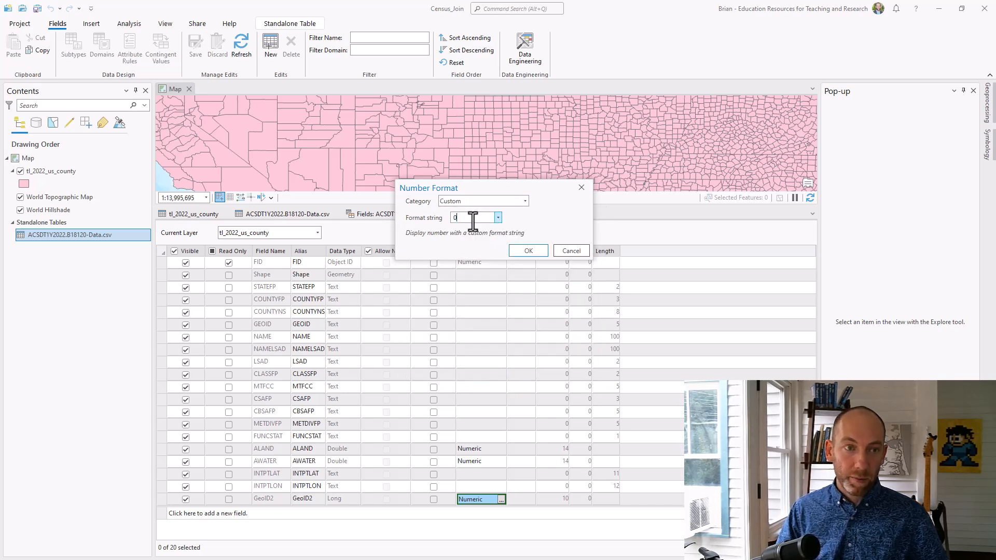
pyautogui.write('0000')
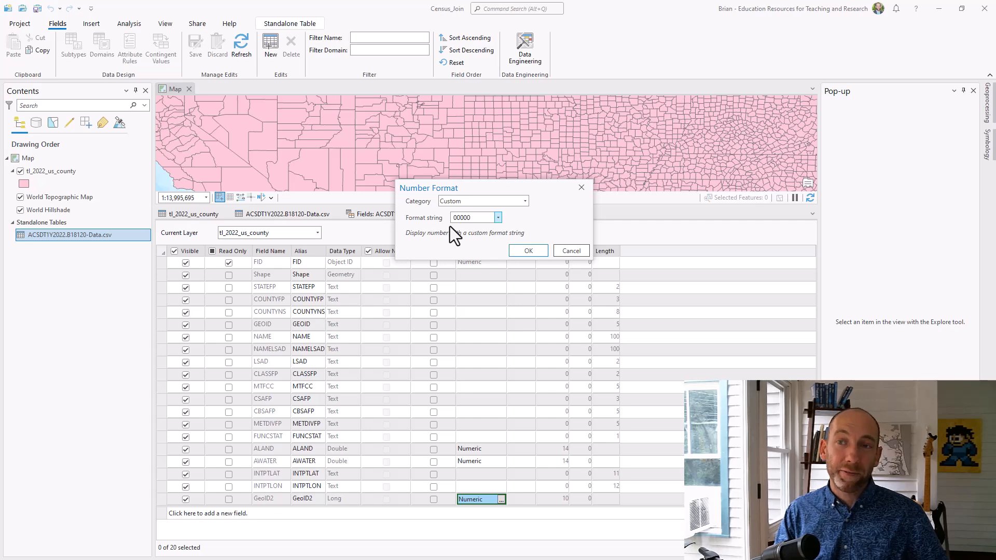
pyautogui.click(527, 250)
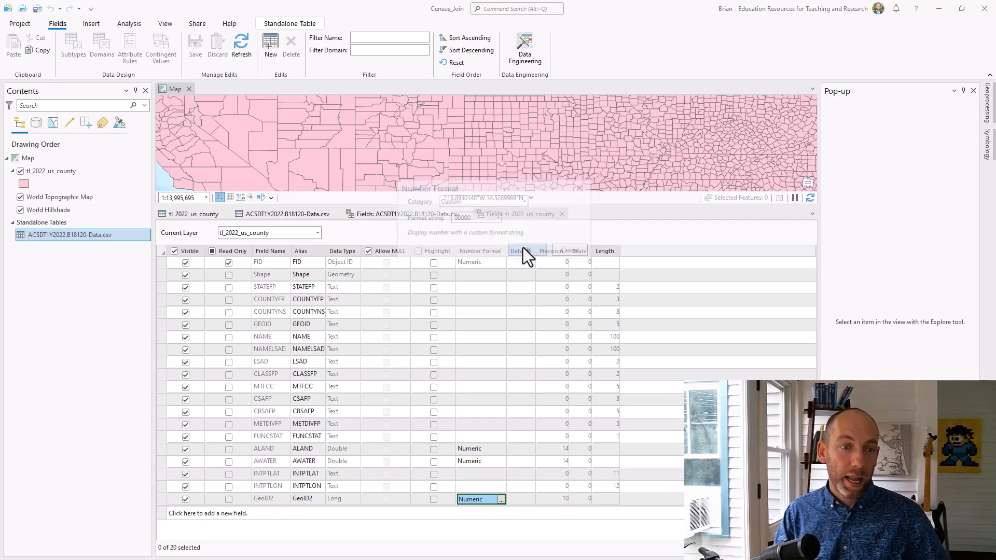
pyautogui.click(195, 43)
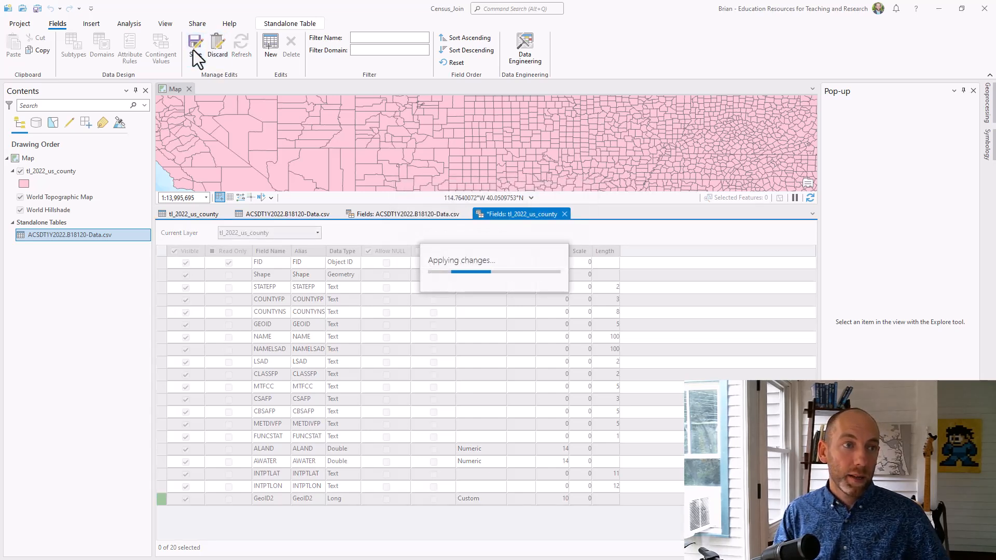
pyautogui.click(195, 43)
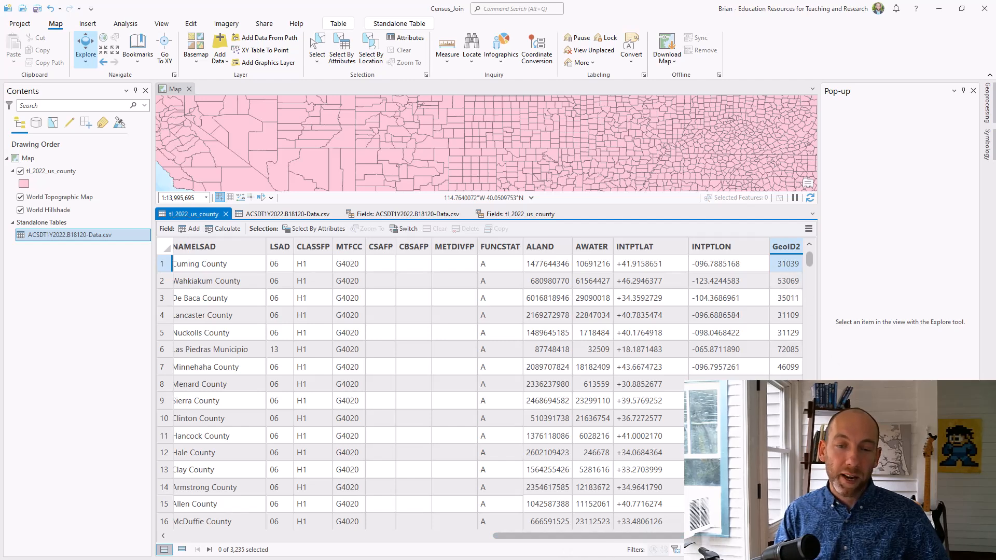
pyautogui.moveTo(786, 253)
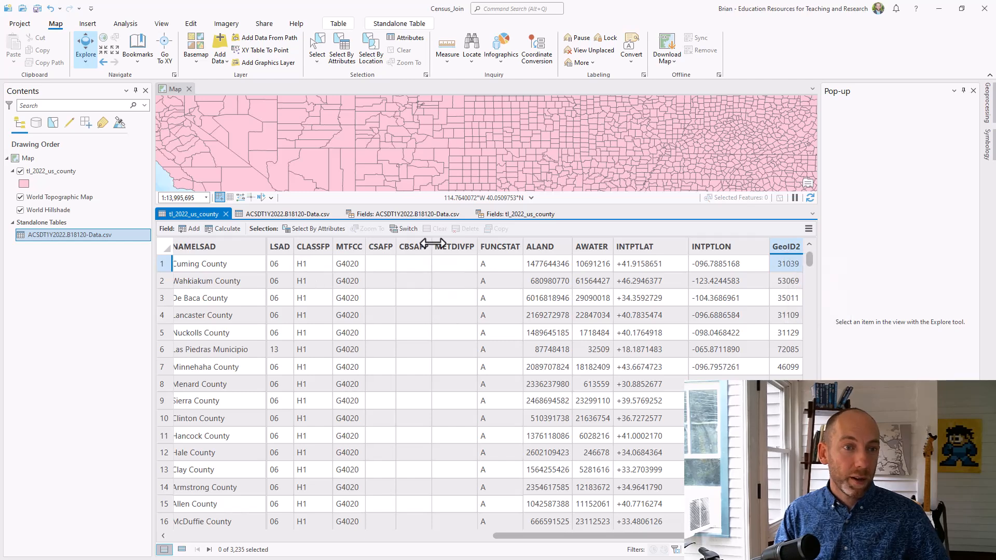
pyautogui.click(283, 213)
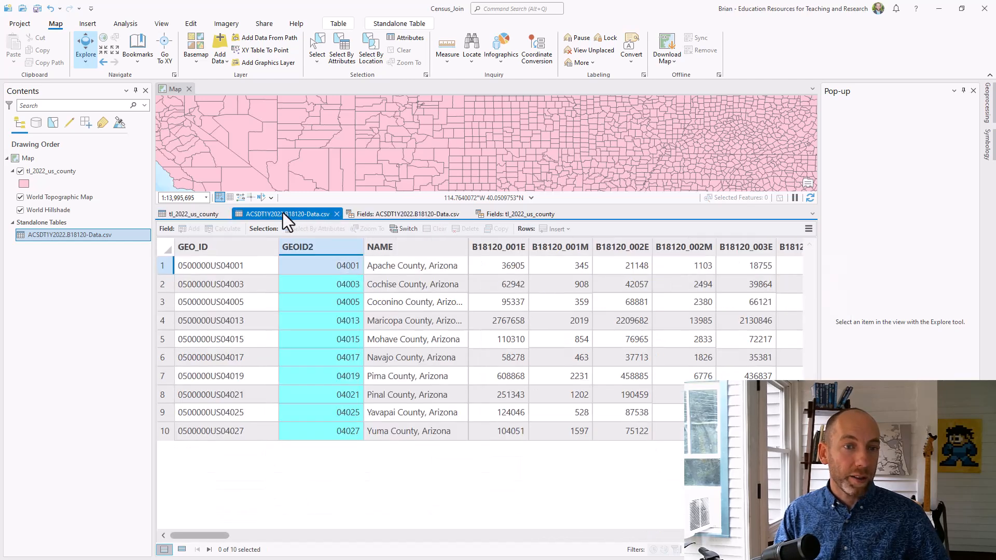
pyautogui.moveTo(297, 246)
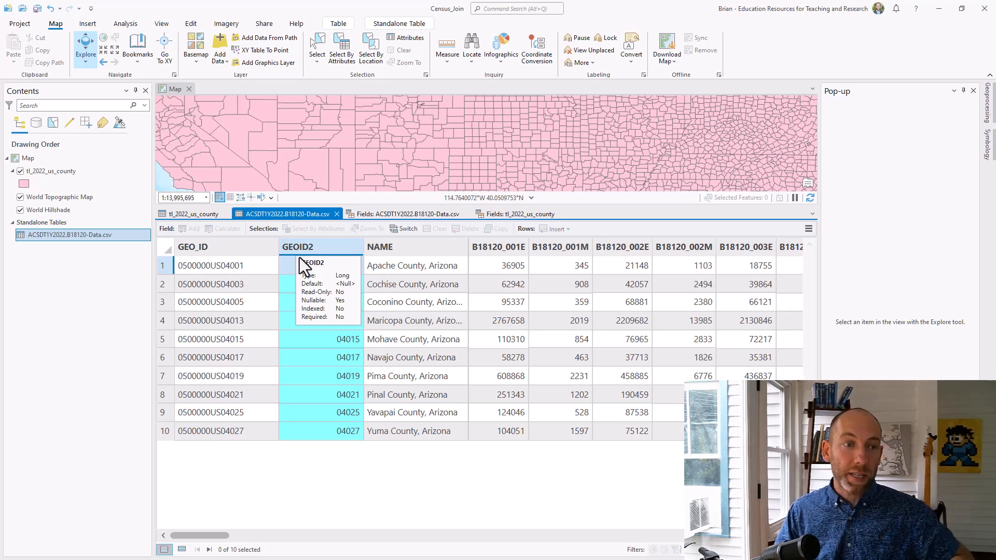
pyautogui.click(194, 213)
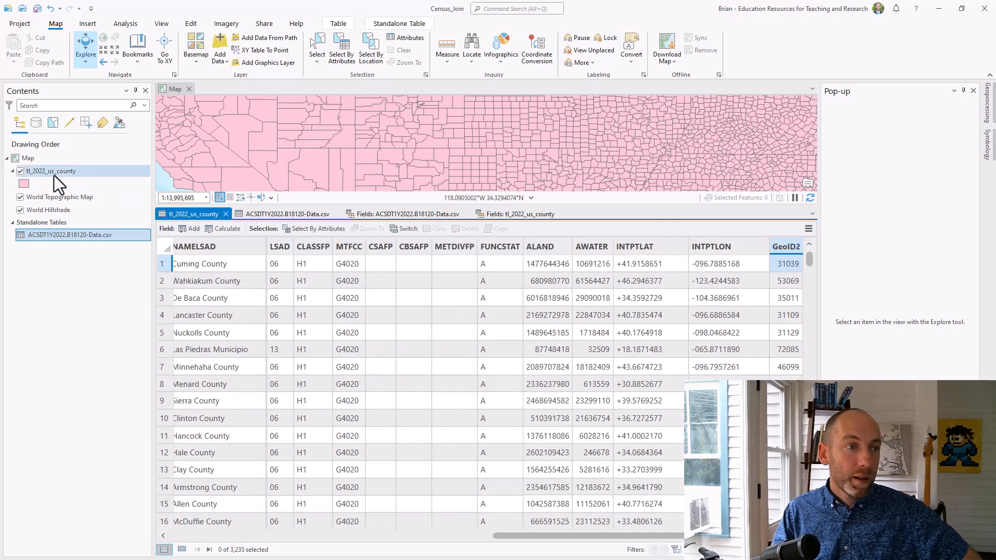
pyautogui.rightClick(50, 171)
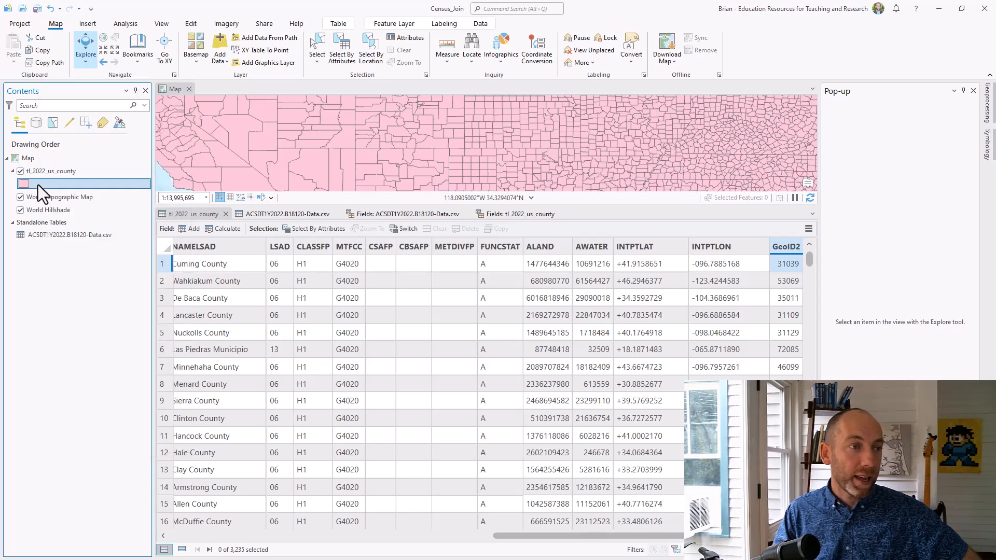
# Step: Configure Add Join linking county GeoID2 to the ACS CSV's GEOID2 field
pyautogui.rightClick(29, 184)
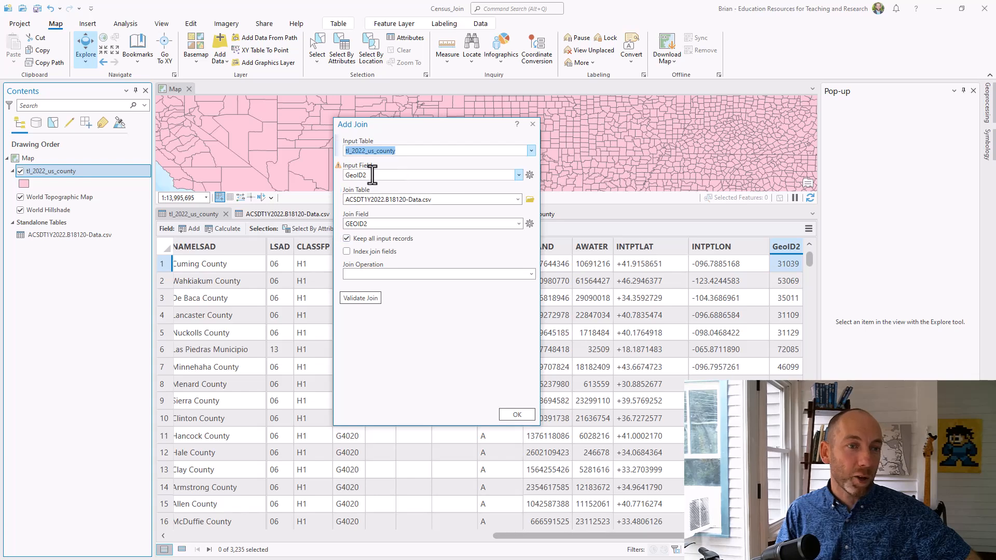
pyautogui.click(519, 174)
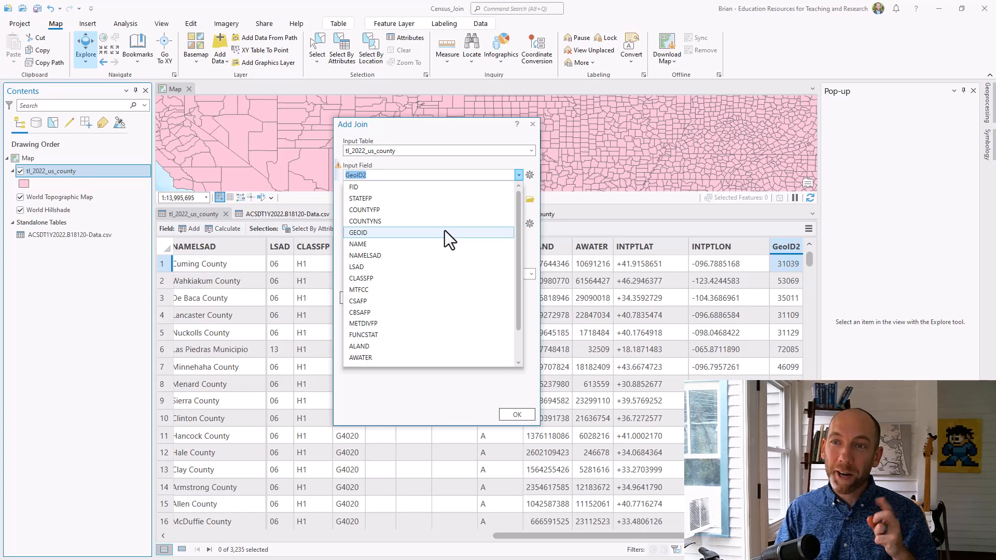
pyautogui.scroll(-3)
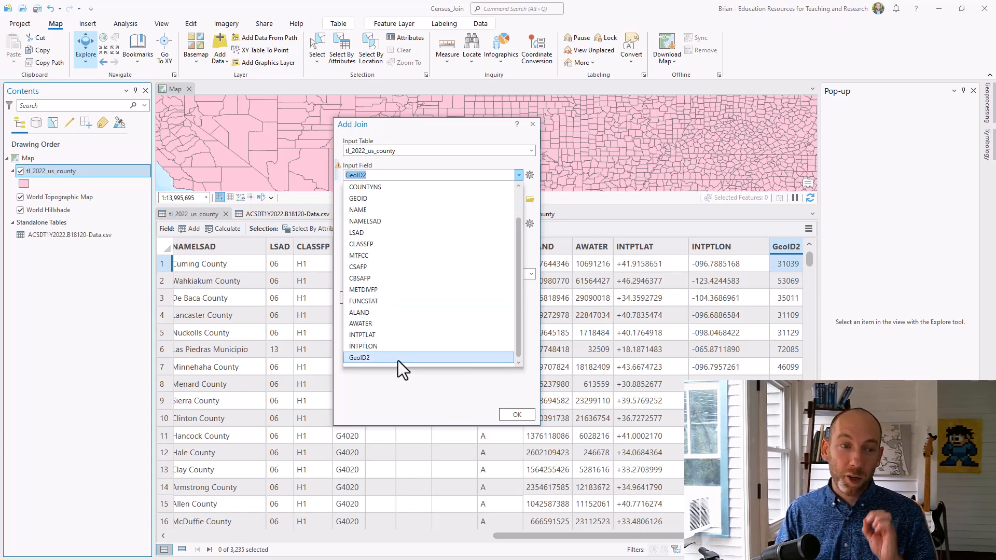
pyautogui.click(359, 357)
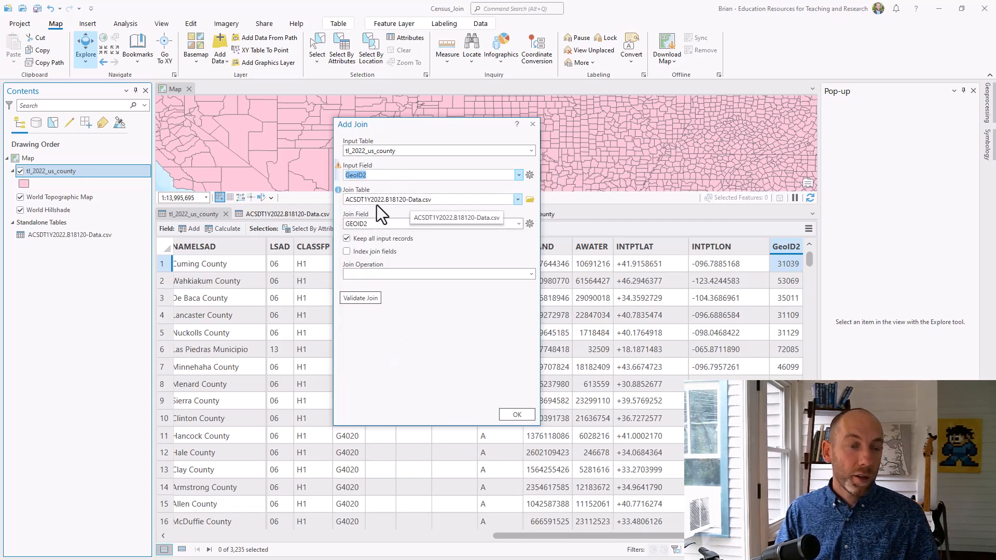
pyautogui.click(517, 200)
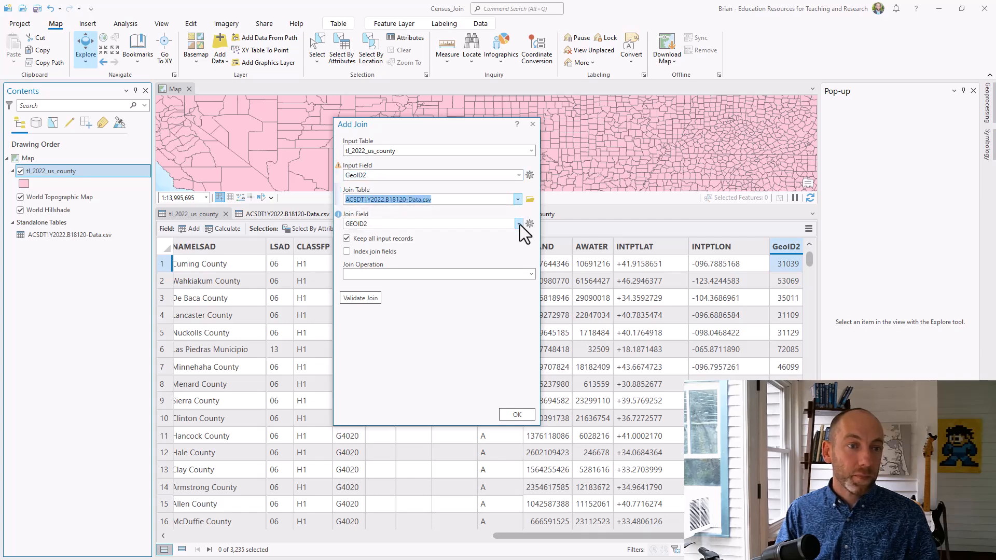
pyautogui.click(518, 224)
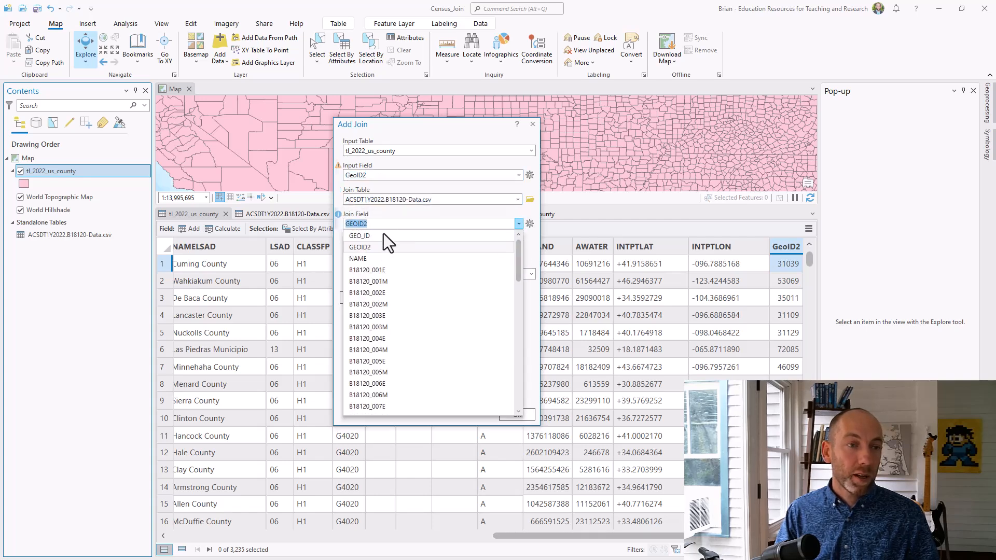
pyautogui.click(356, 247)
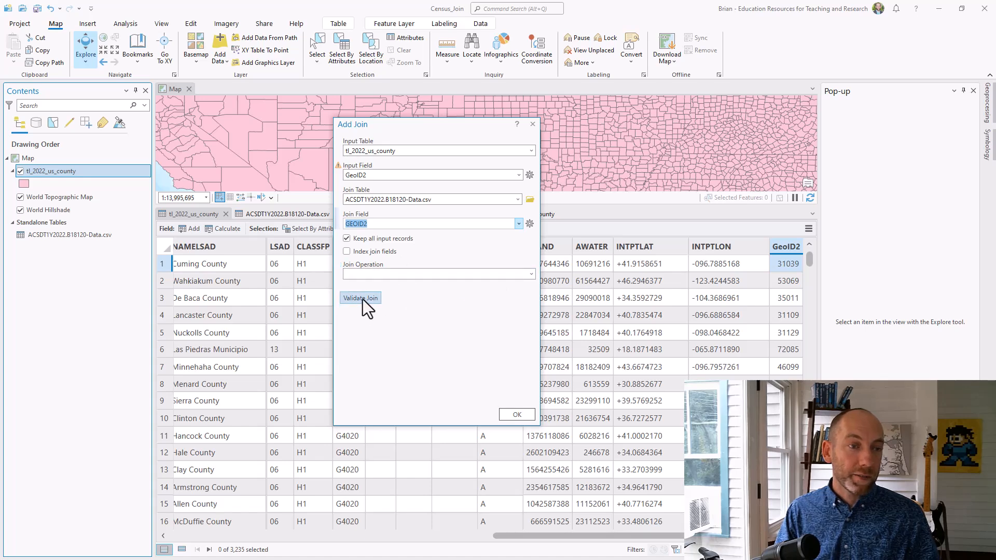
# Step: Validate the one-to-one join matching 10 records, close the report, and apply it
pyautogui.click(360, 298)
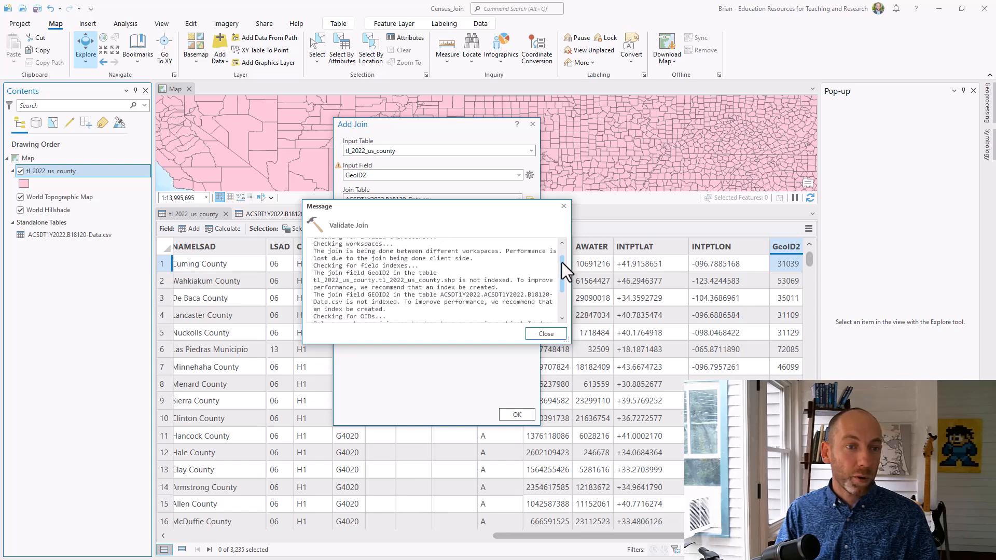
pyautogui.scroll(-3)
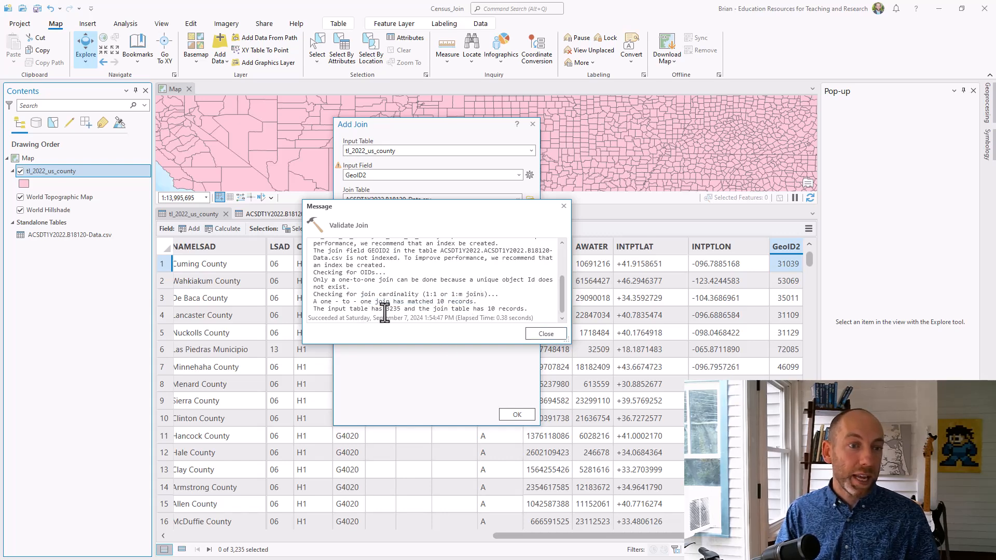
pyautogui.doubleClick(394, 308)
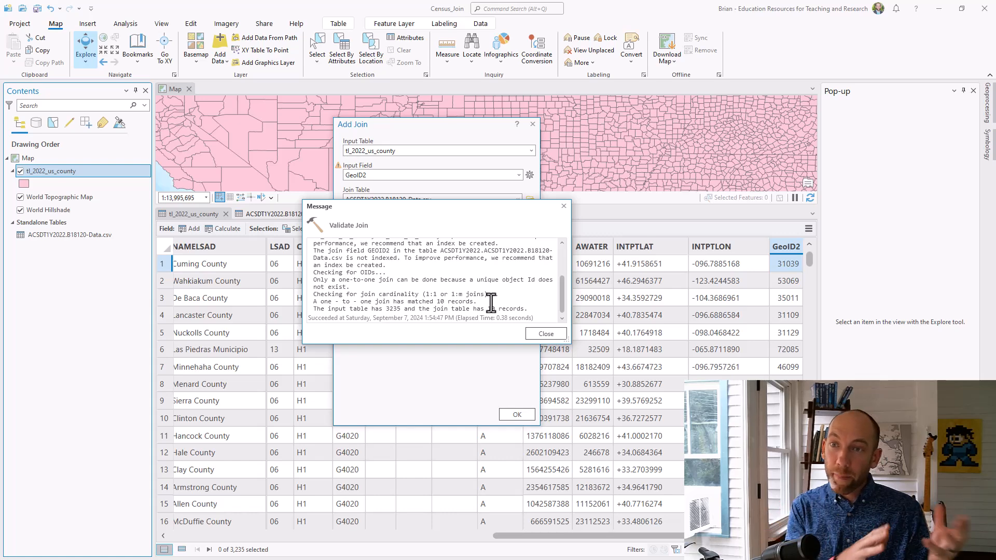
pyautogui.moveTo(461, 216)
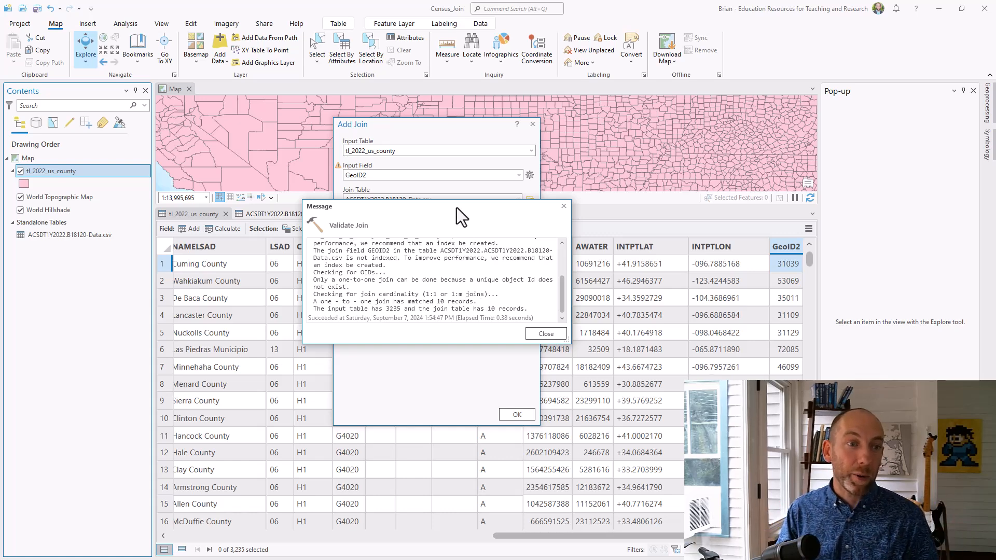
pyautogui.click(545, 334)
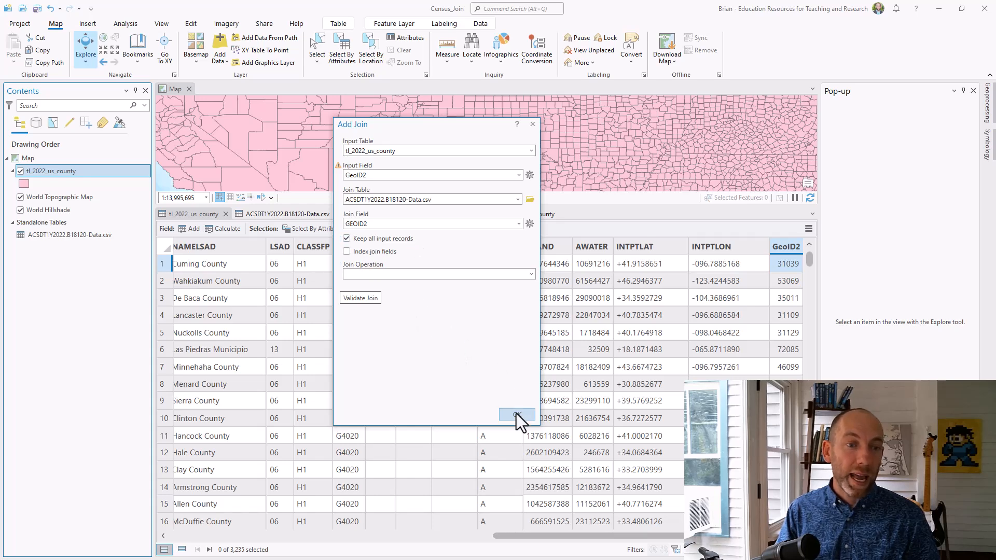
pyautogui.click(517, 416)
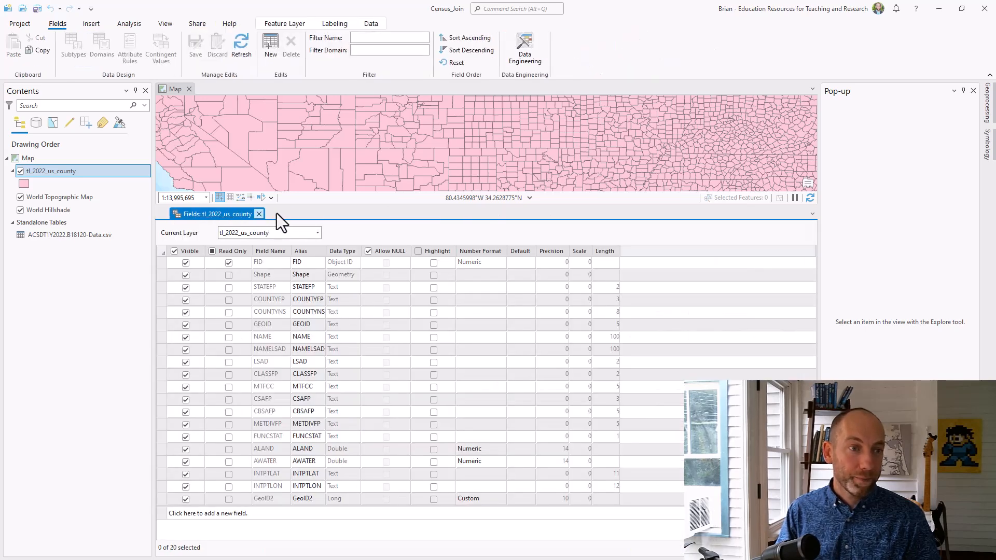
pyautogui.click(258, 213)
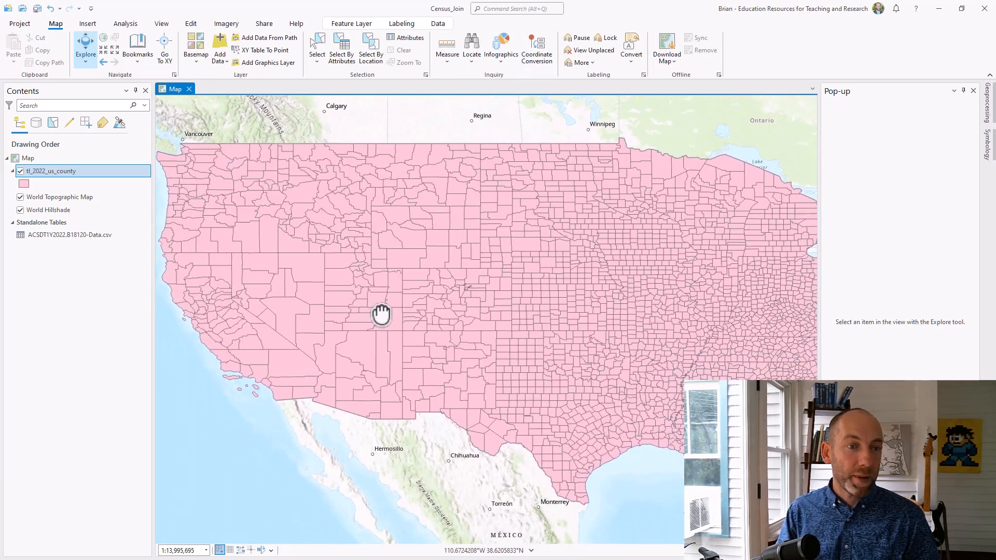
pyautogui.moveTo(400, 381)
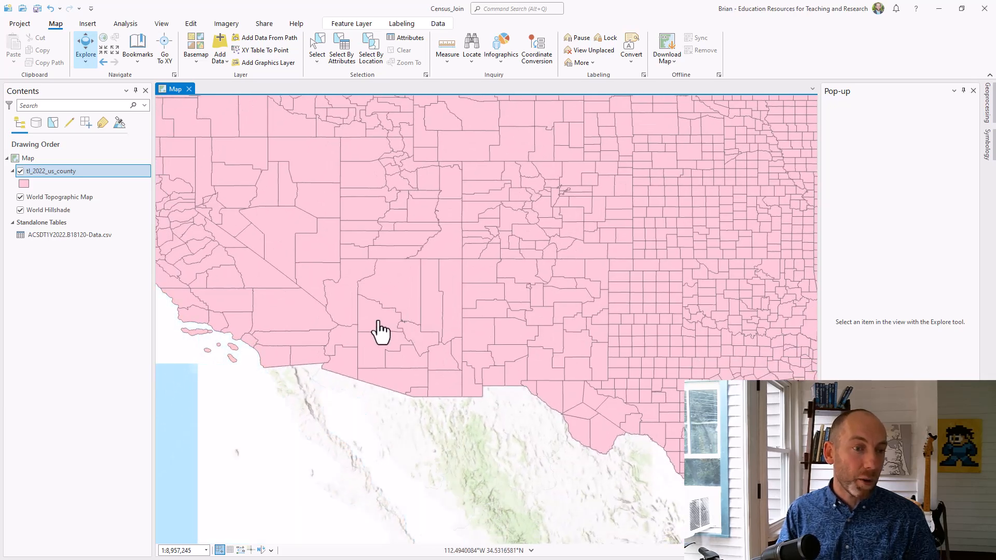
pyautogui.click(381, 330)
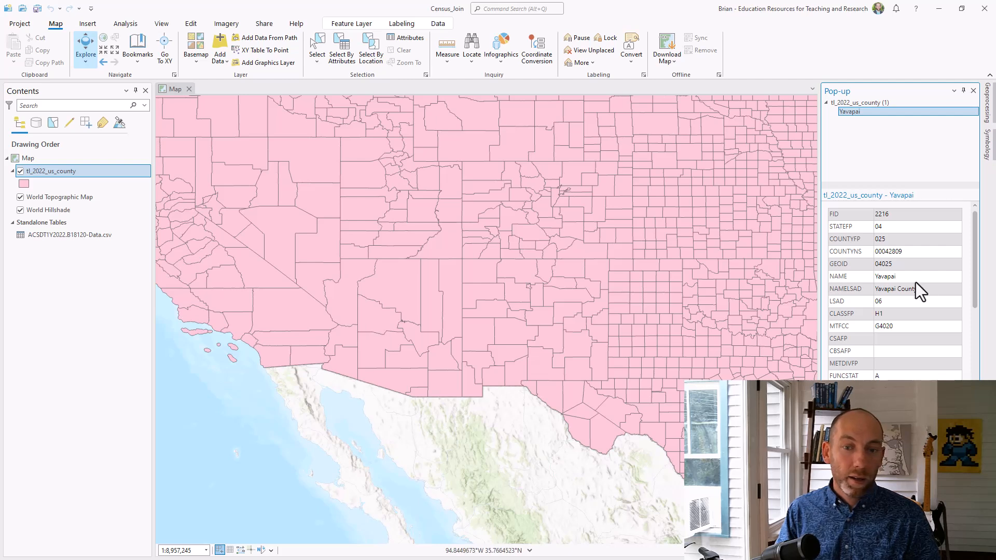
pyautogui.scroll(-3)
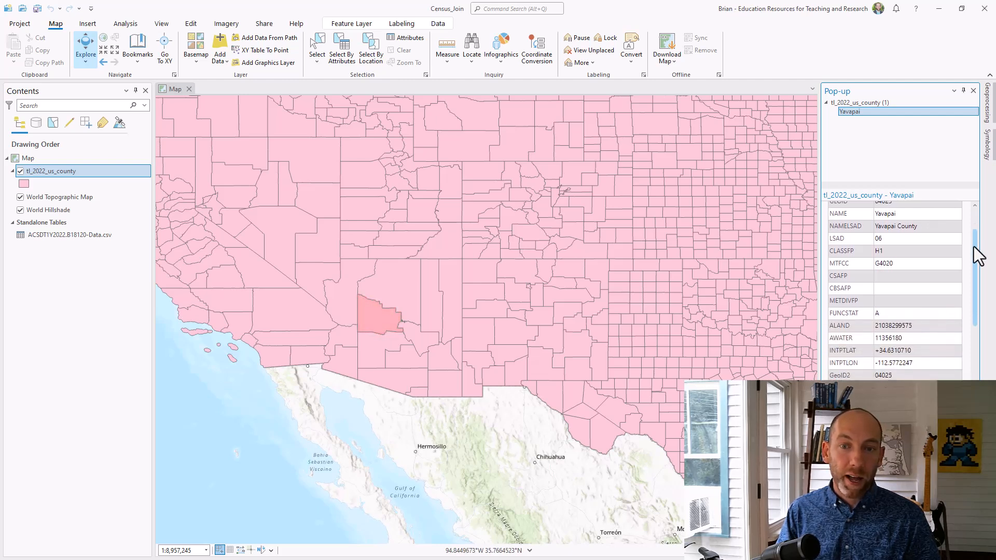
pyautogui.scroll(-3)
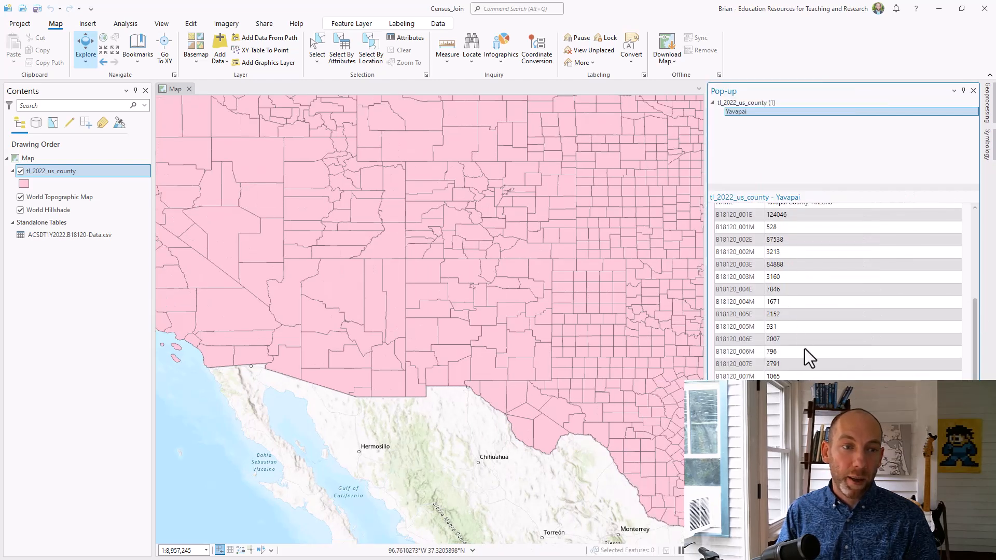
pyautogui.scroll(-3)
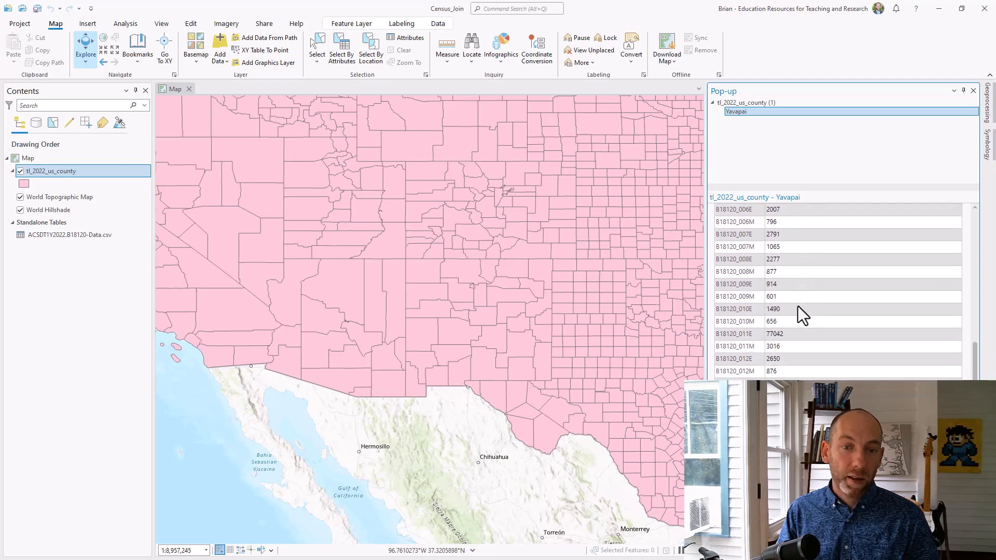
pyautogui.scroll(-3)
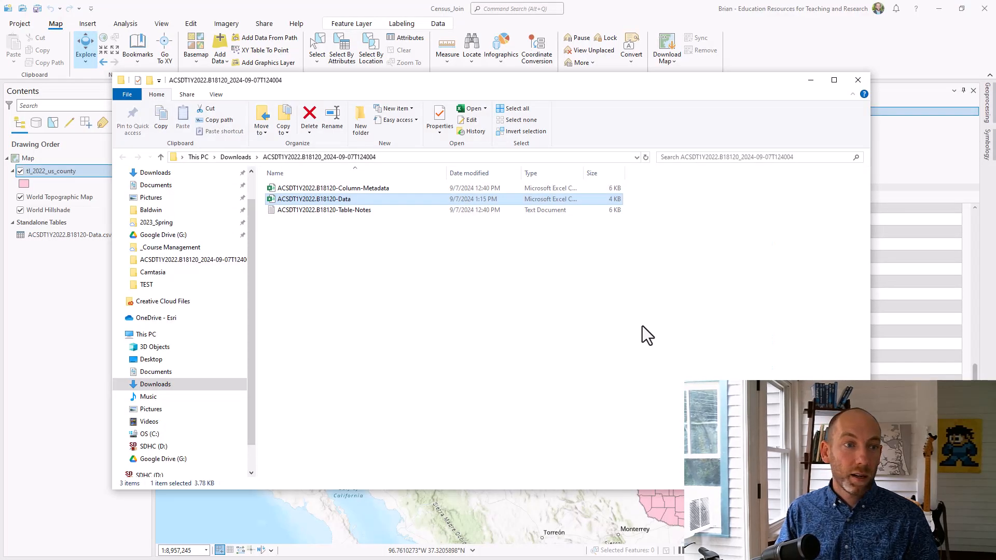
# Step: Open ACSDT1Y2022.B18120-Column-Metadata from the Downloads ACS folder in Excel
pyautogui.click(333, 188)
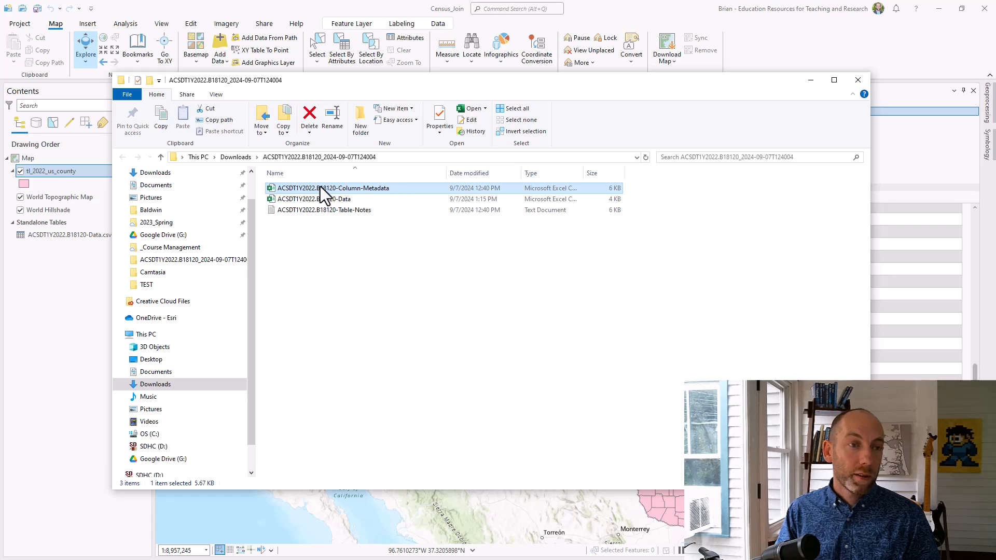
pyautogui.doubleClick(335, 188)
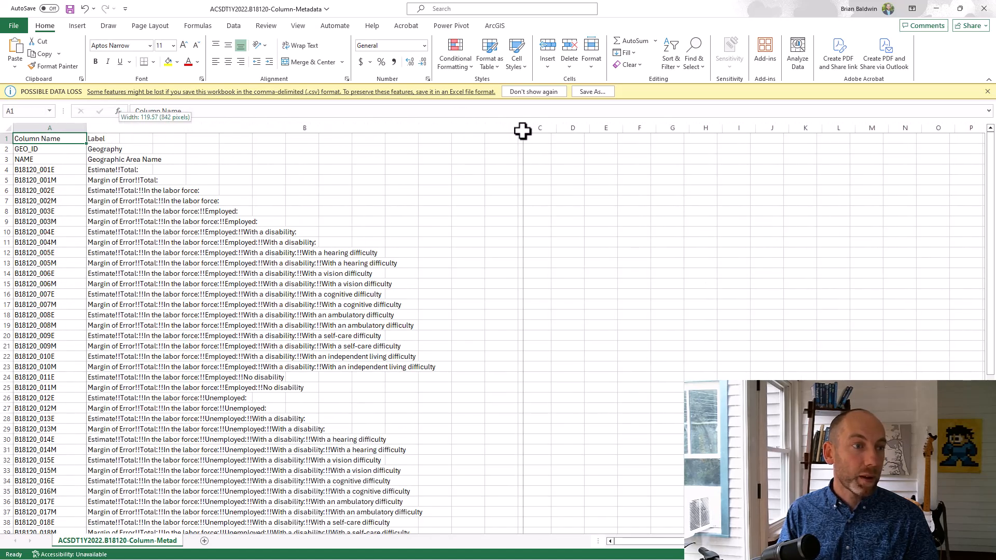
pyautogui.click(303, 180)
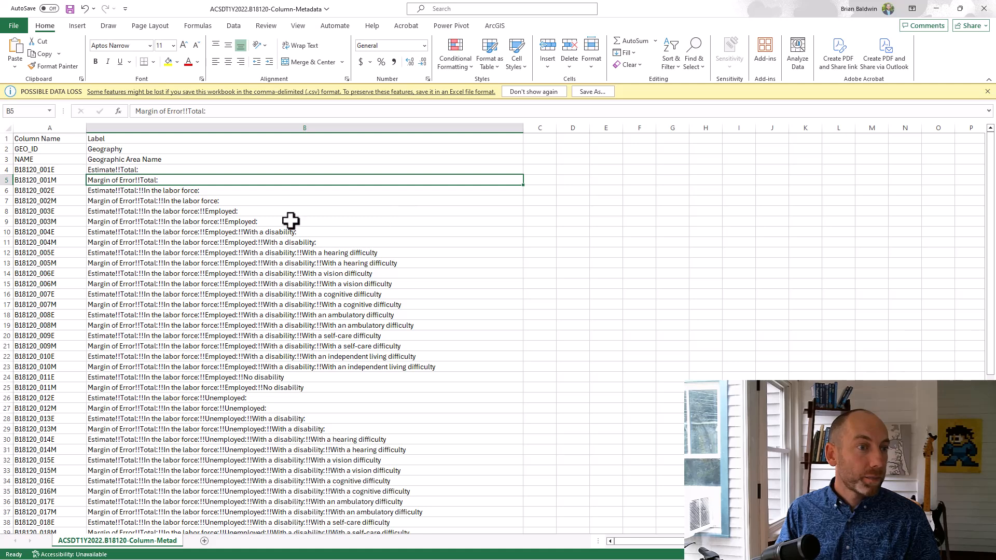
pyautogui.click(291, 221)
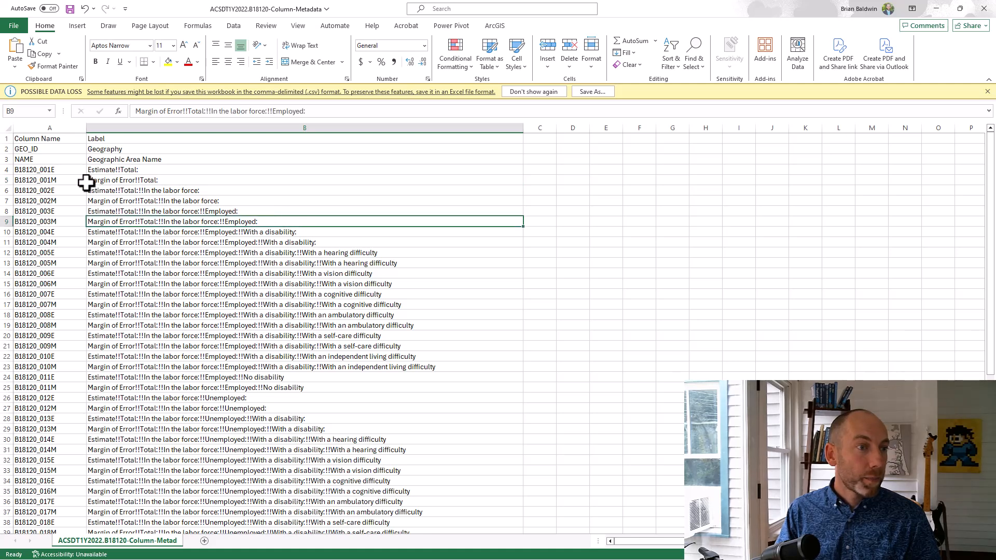
pyautogui.click(49, 169)
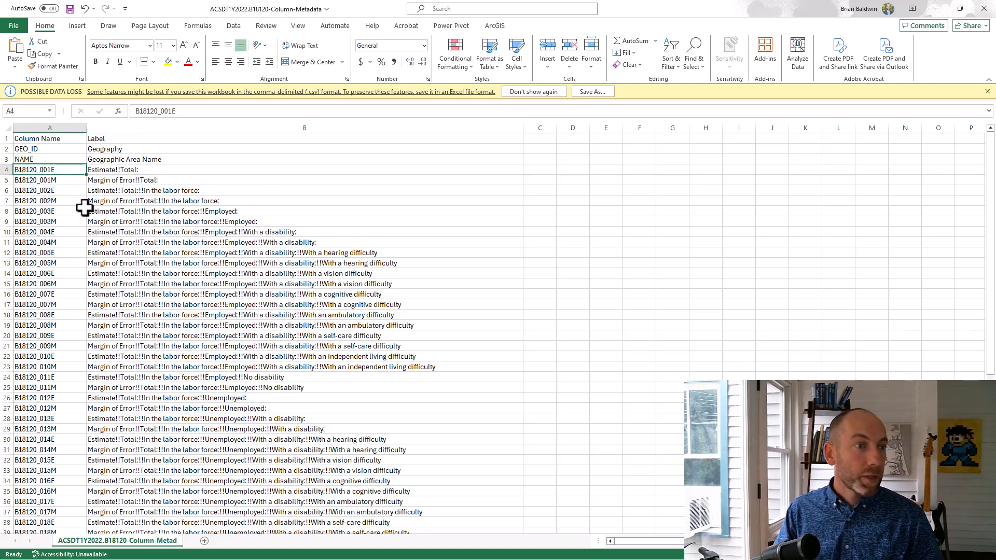
pyautogui.moveTo(151, 248)
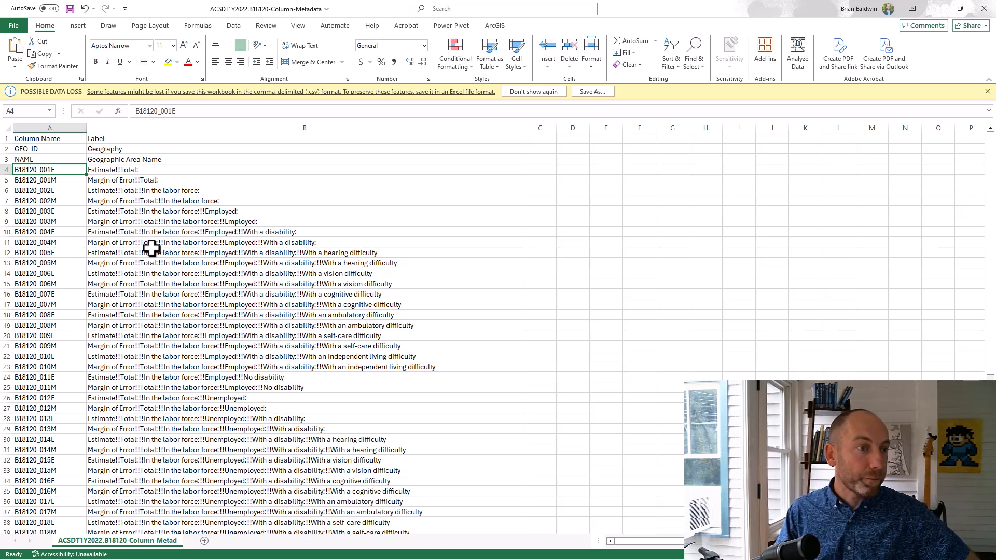
pyautogui.click(35, 211)
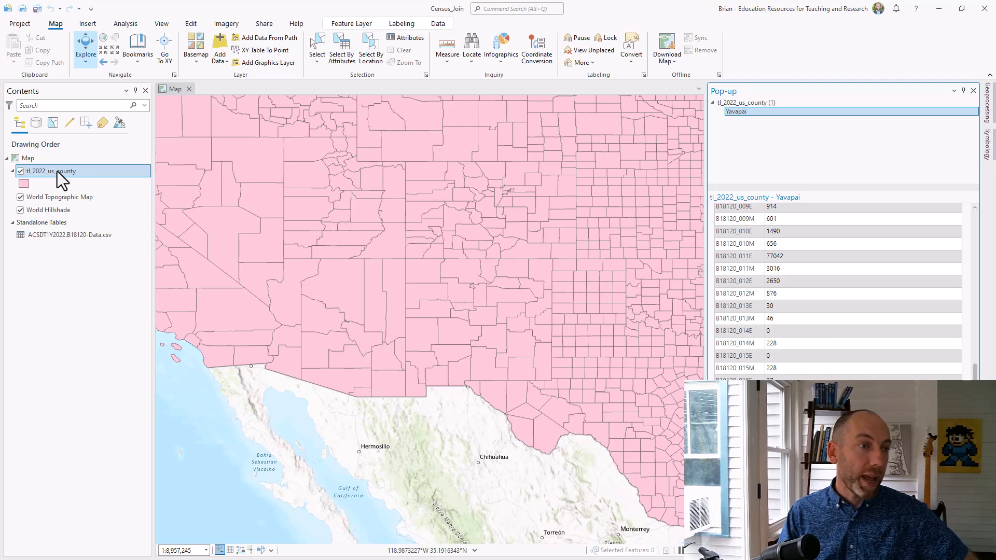
# Step: Open the county layer's Data Design Fields view and scroll to the joined B18120 fields
pyautogui.rightClick(49, 171)
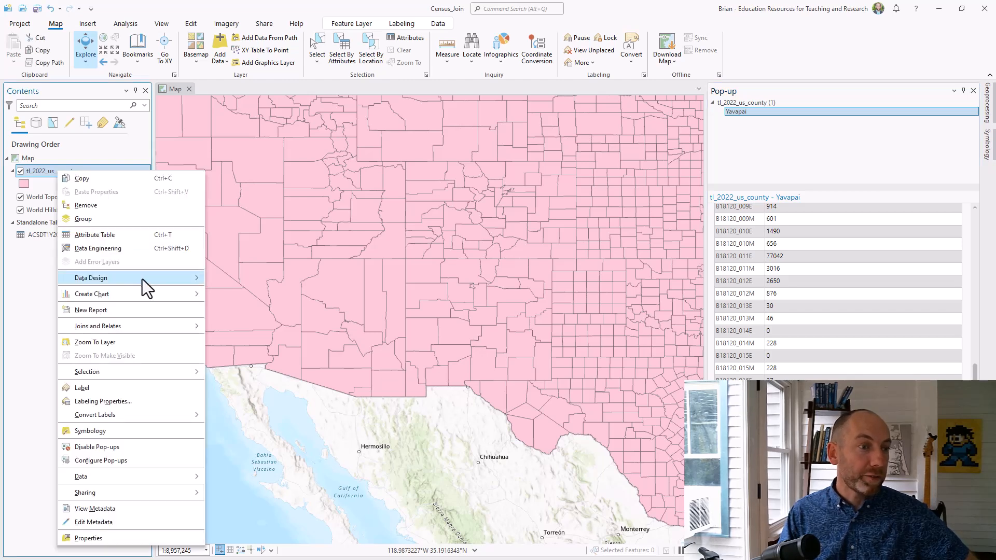
pyautogui.click(91, 277)
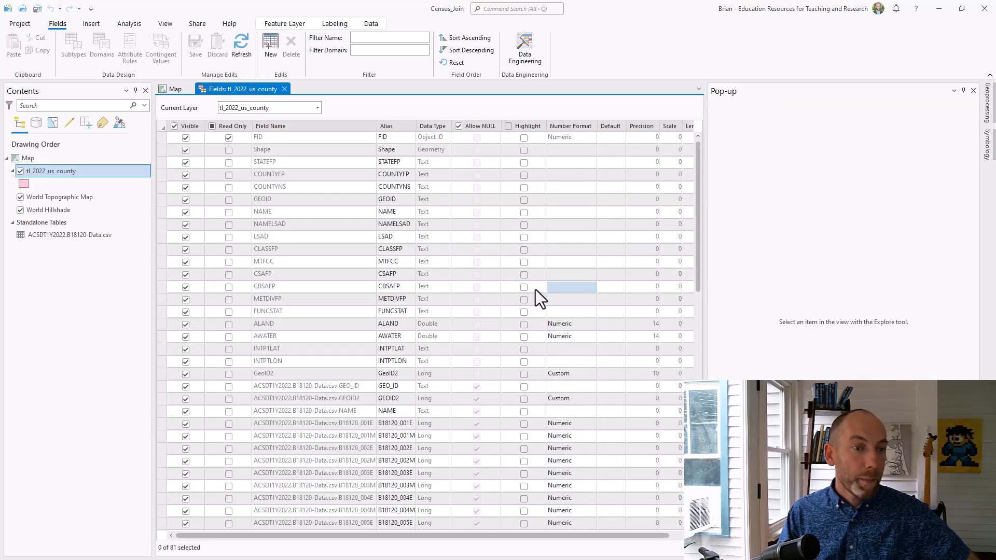
pyautogui.scroll(-3)
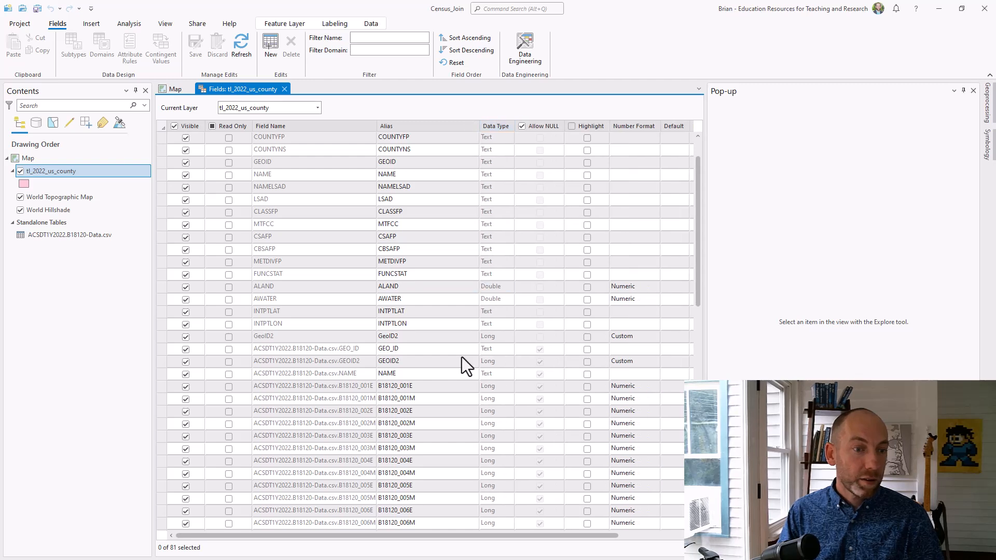
pyautogui.scroll(-3)
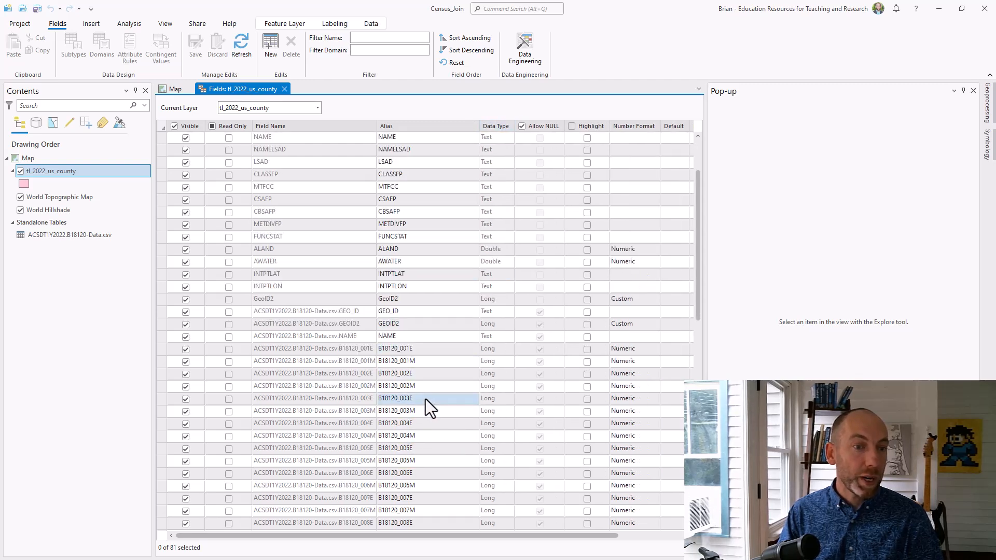
pyautogui.moveTo(441, 406)
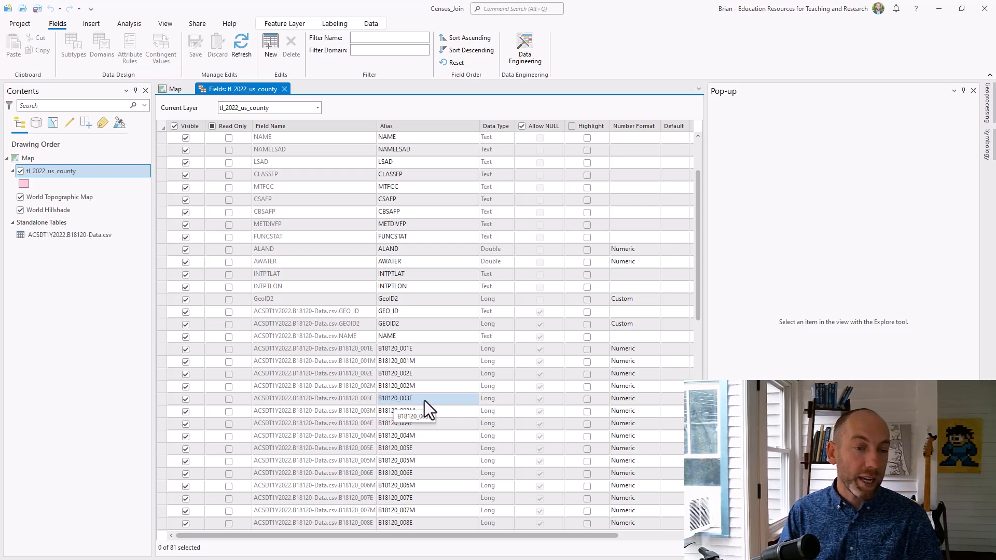
# Step: Set B18120_003E's alias to 'Total Employed in Labor Force' and save
pyautogui.doubleClick(395, 398)
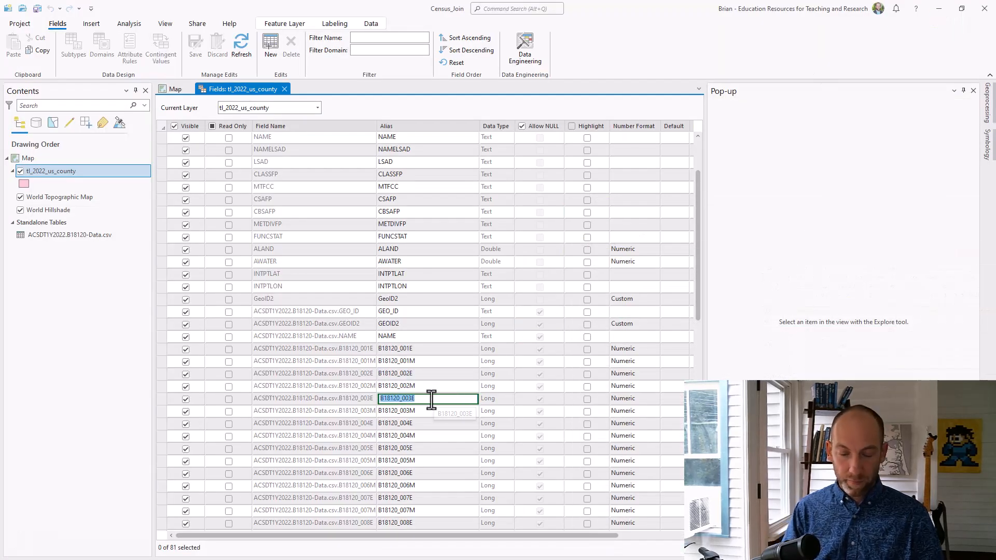
pyautogui.write('Total Employed in Ab')
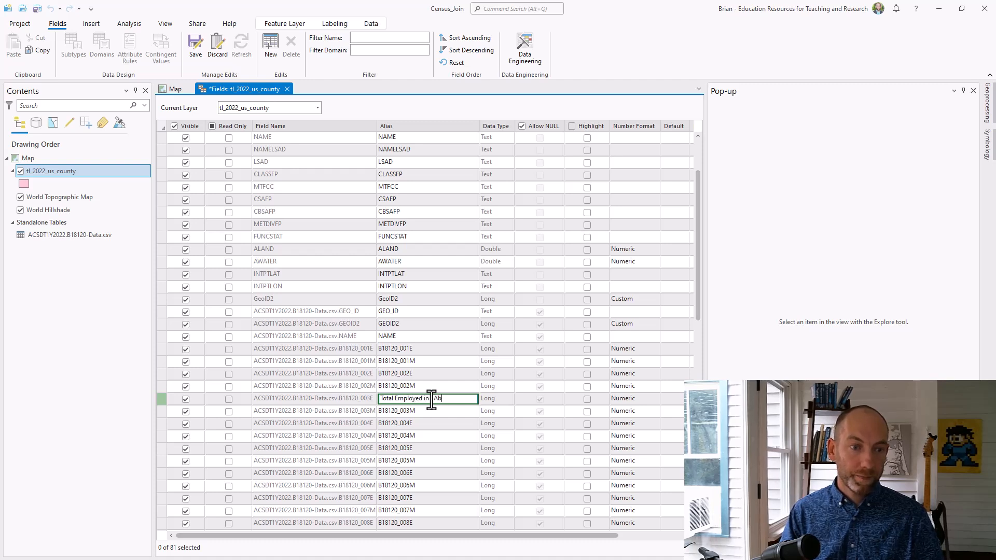
pyautogui.write('Labor Force')
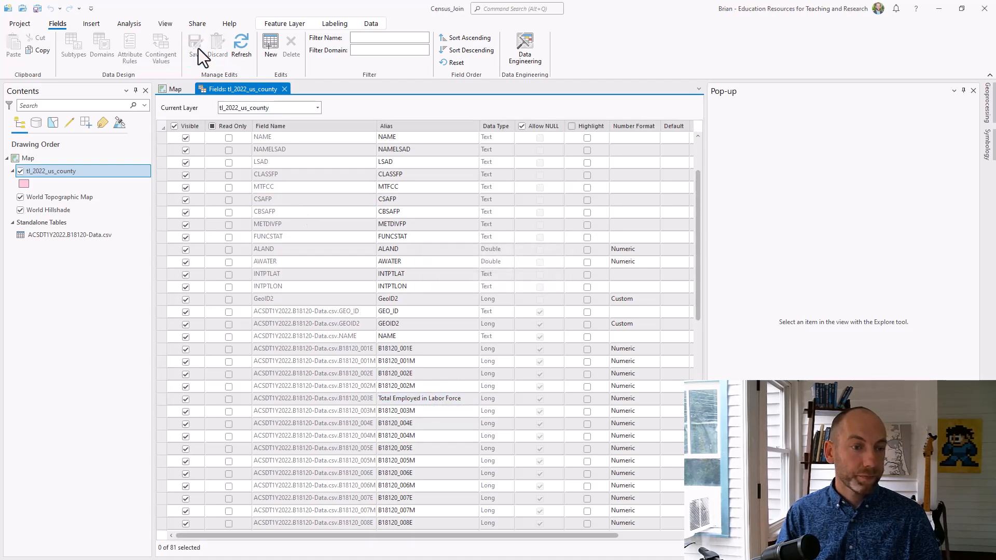
pyautogui.click(396, 460)
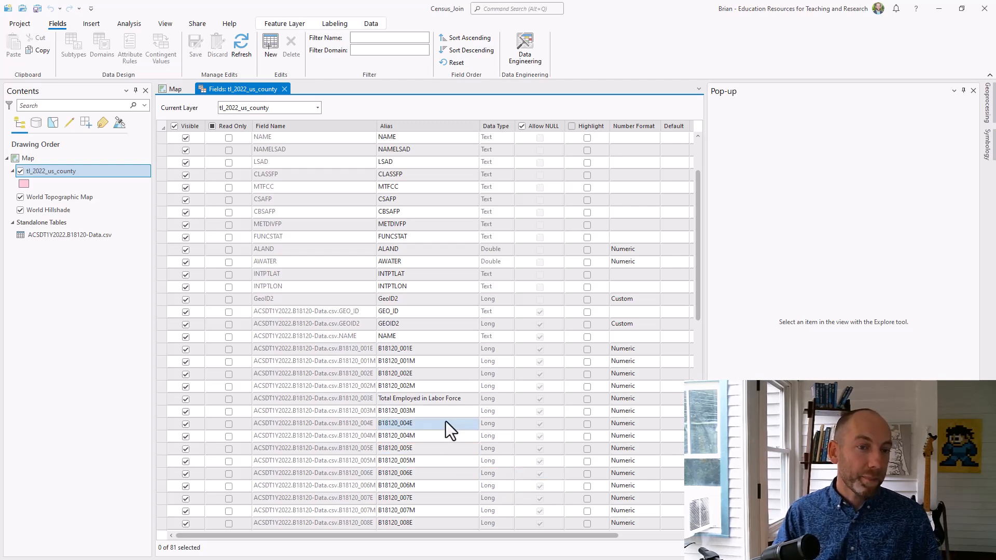
pyautogui.click(425, 410)
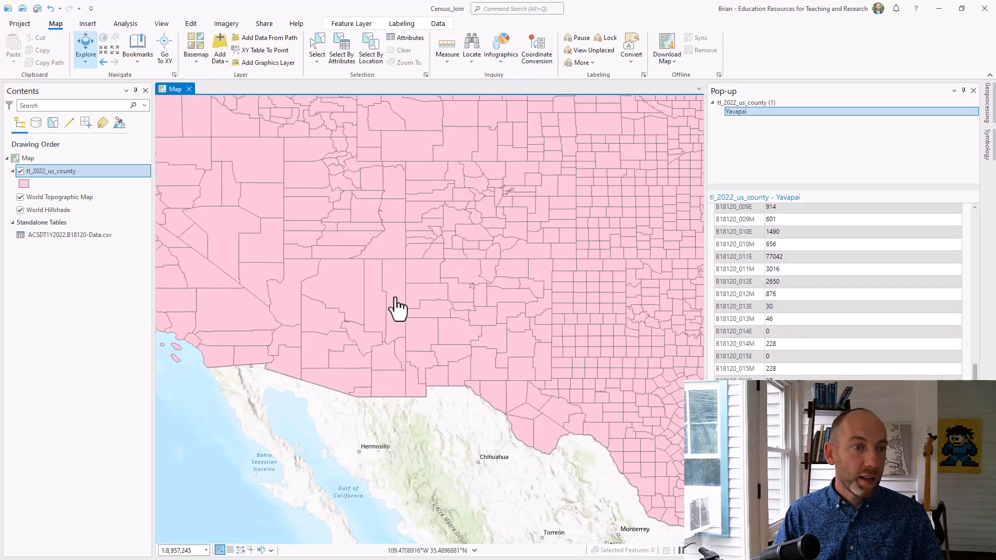
pyautogui.moveTo(152, 125)
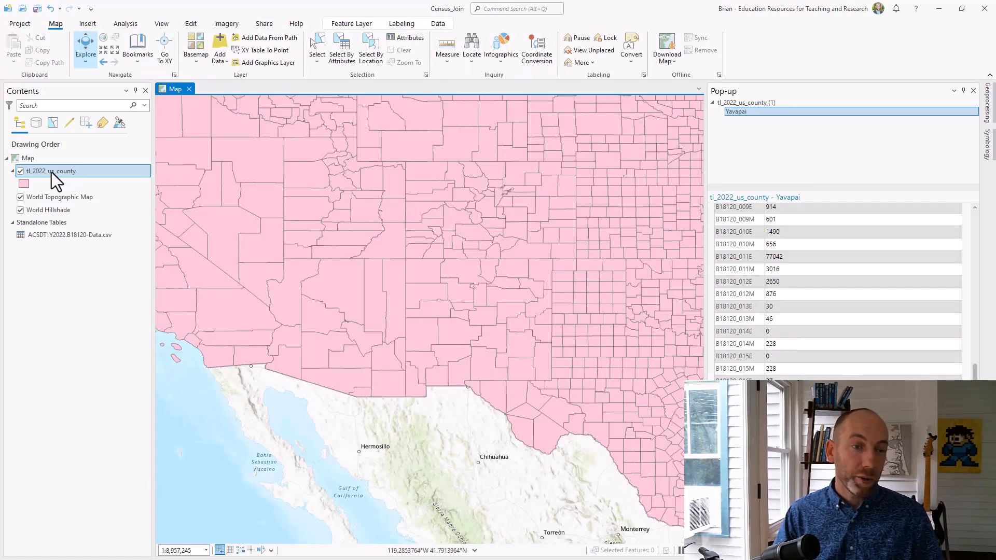
# Step: Open the Symbology pane for the tl_2022_us_county layer from its context menu
pyautogui.rightClick(49, 171)
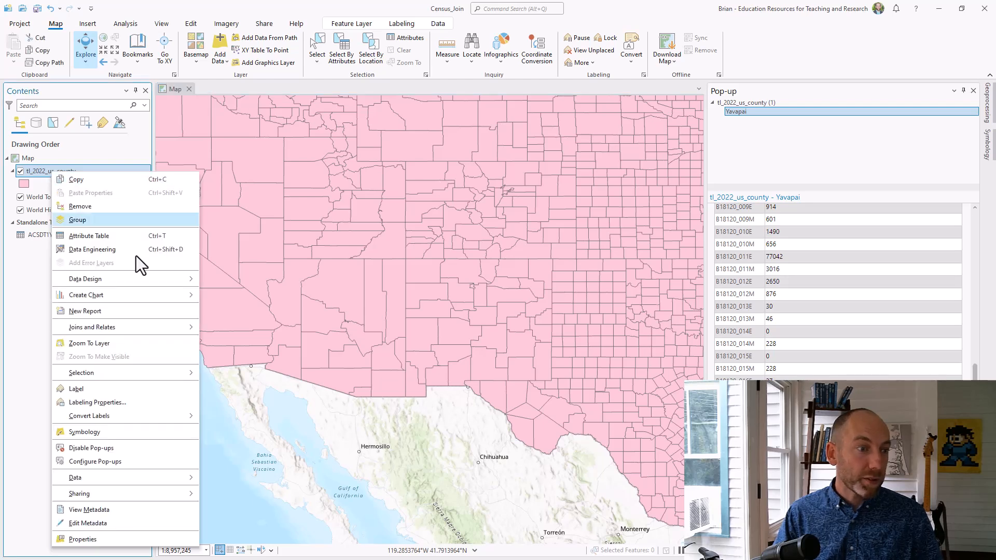
pyautogui.moveTo(111, 439)
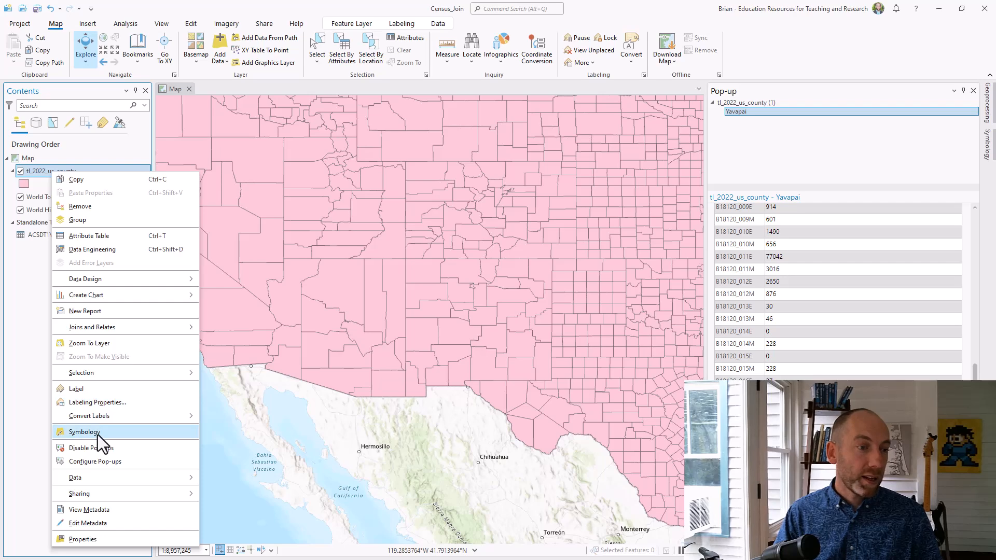
pyautogui.click(83, 432)
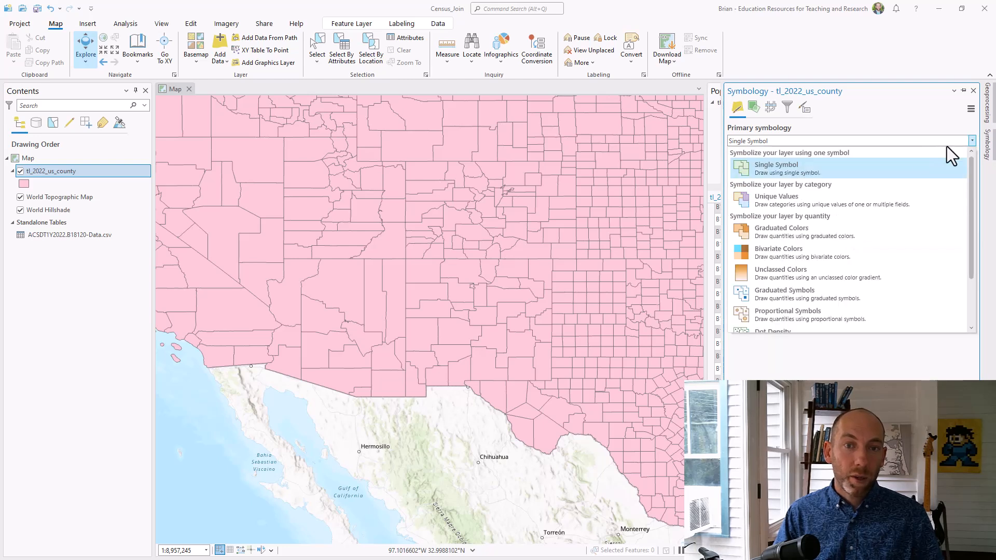
pyautogui.moveTo(841, 232)
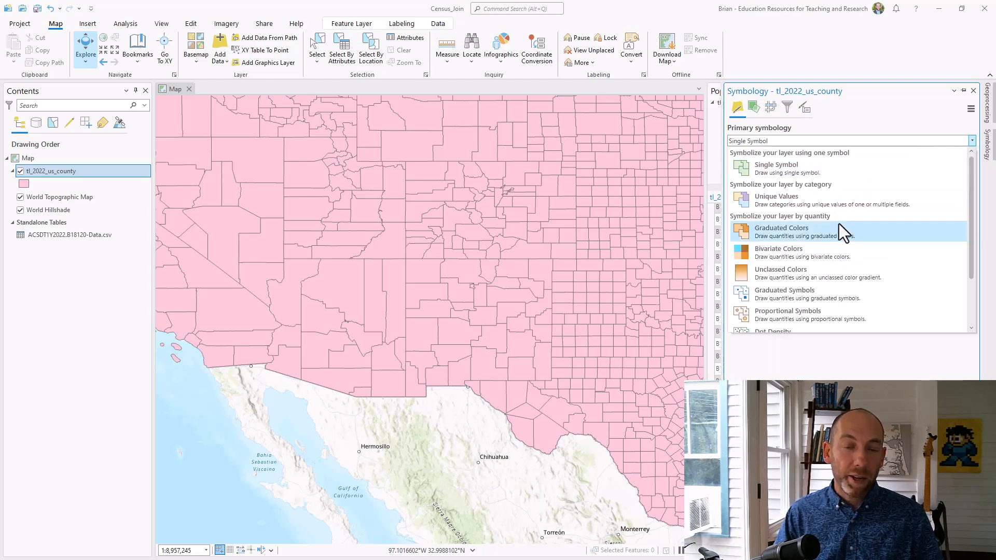
pyautogui.moveTo(823, 242)
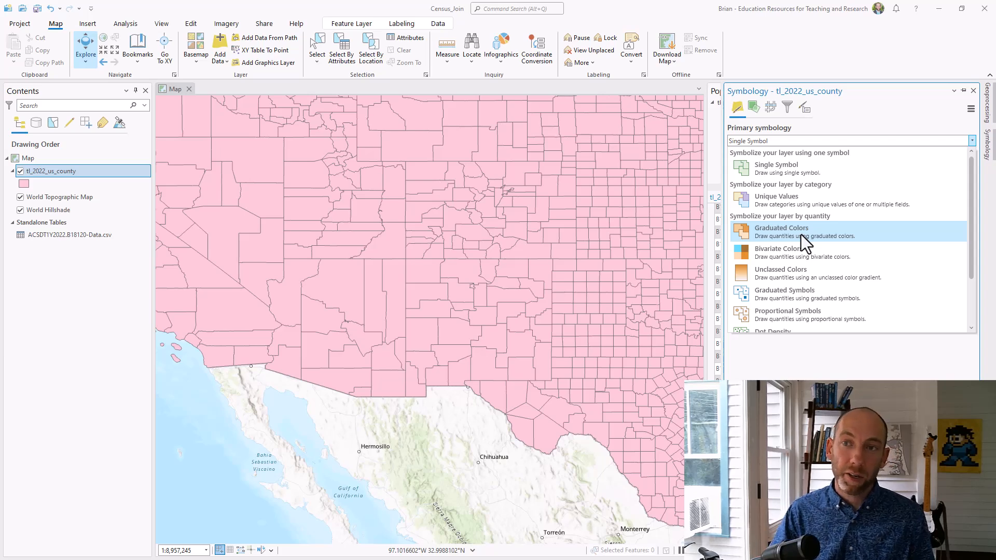
# Step: Symbolize counties with Graduated Colors using the Total Employed in Labor Force field
pyautogui.click(781, 231)
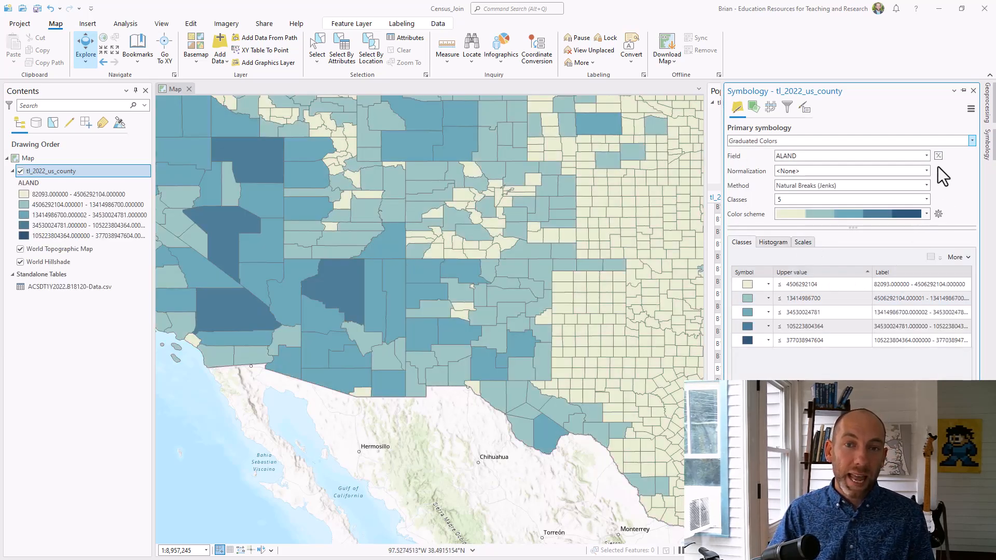
pyautogui.click(925, 156)
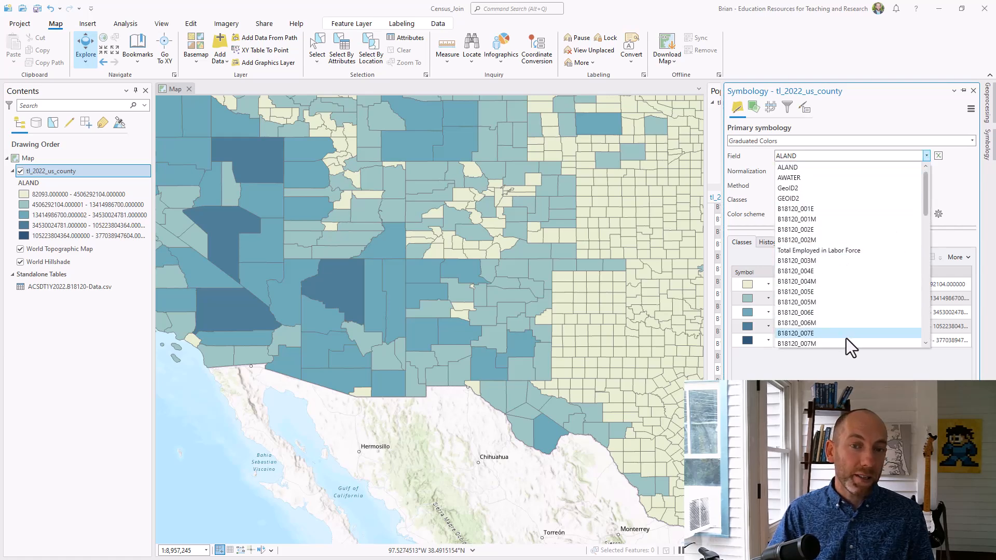
pyautogui.moveTo(820, 250)
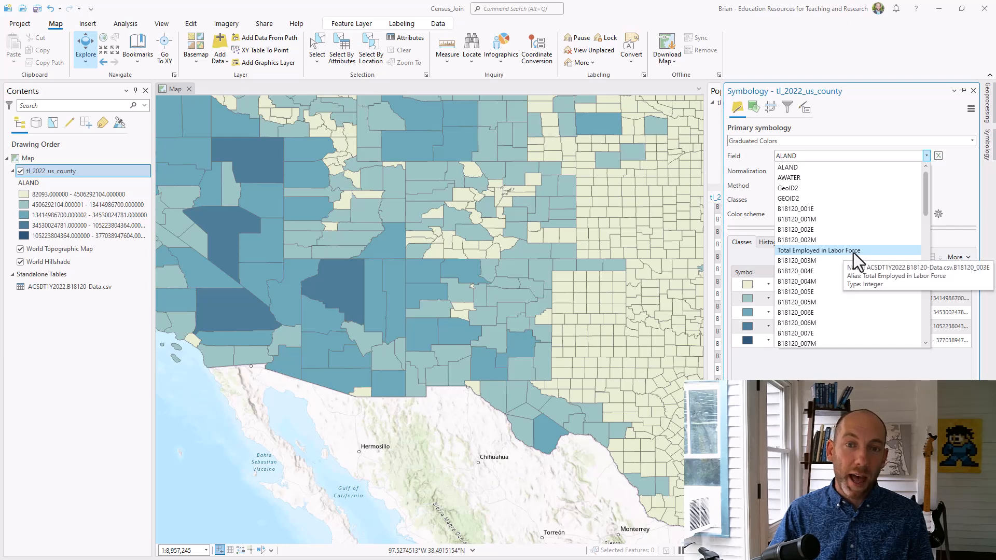
pyautogui.click(818, 250)
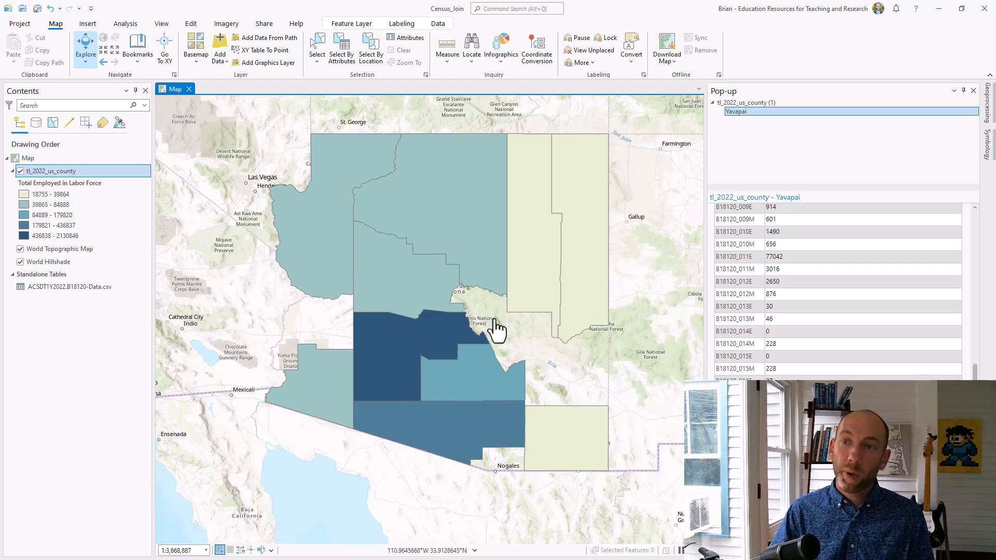
pyautogui.moveTo(501, 333)
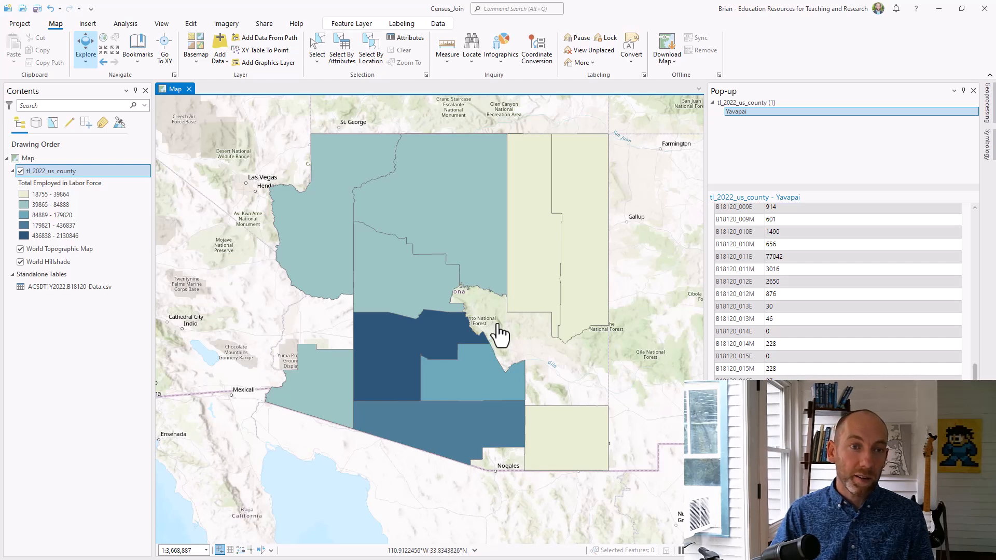